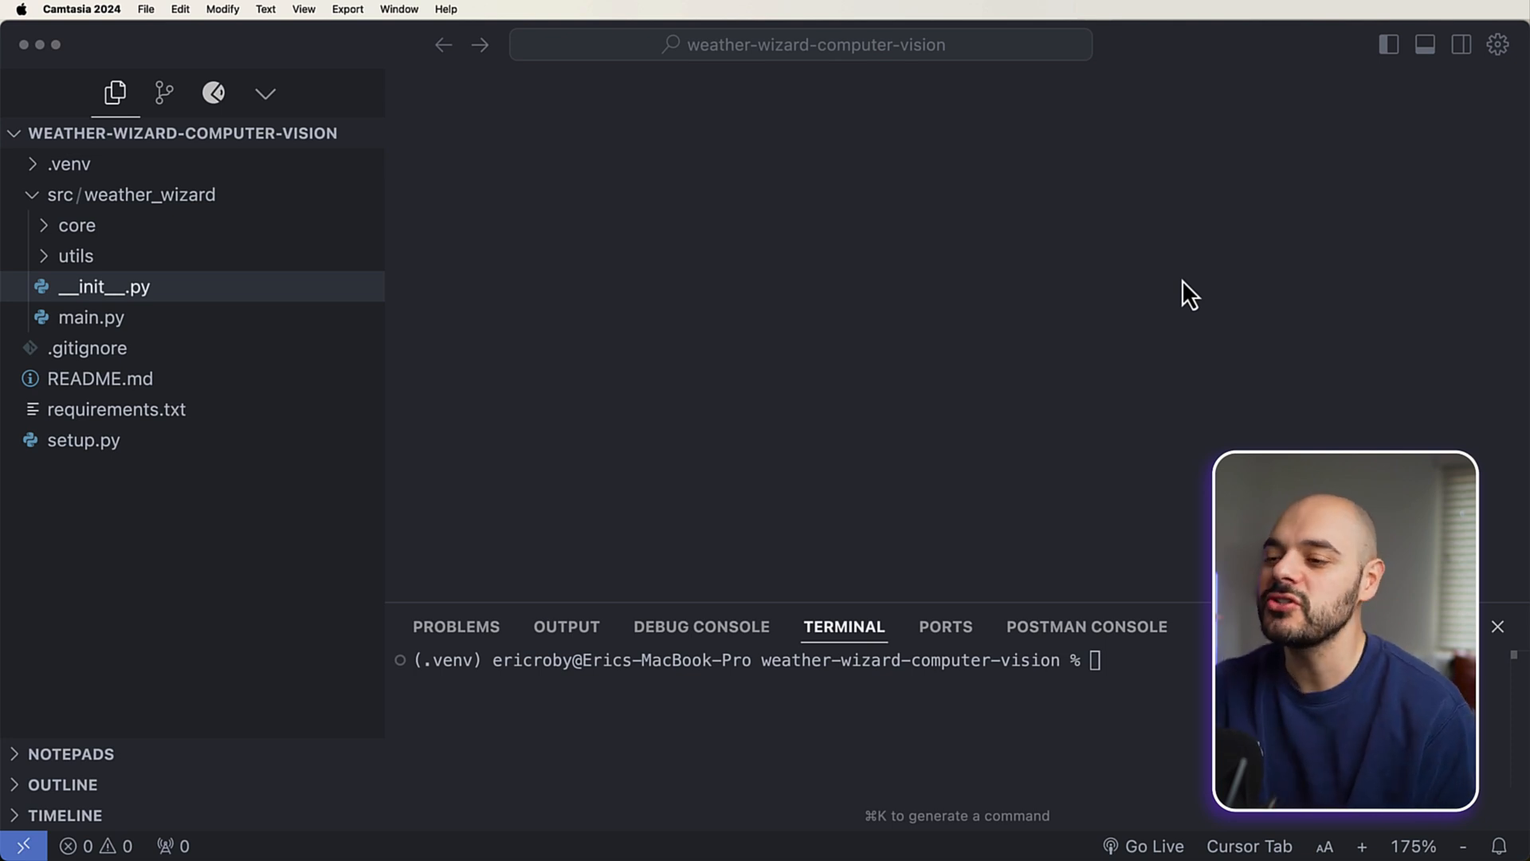
{"action": "mouse_move", "coordinate": [1170, 312]}
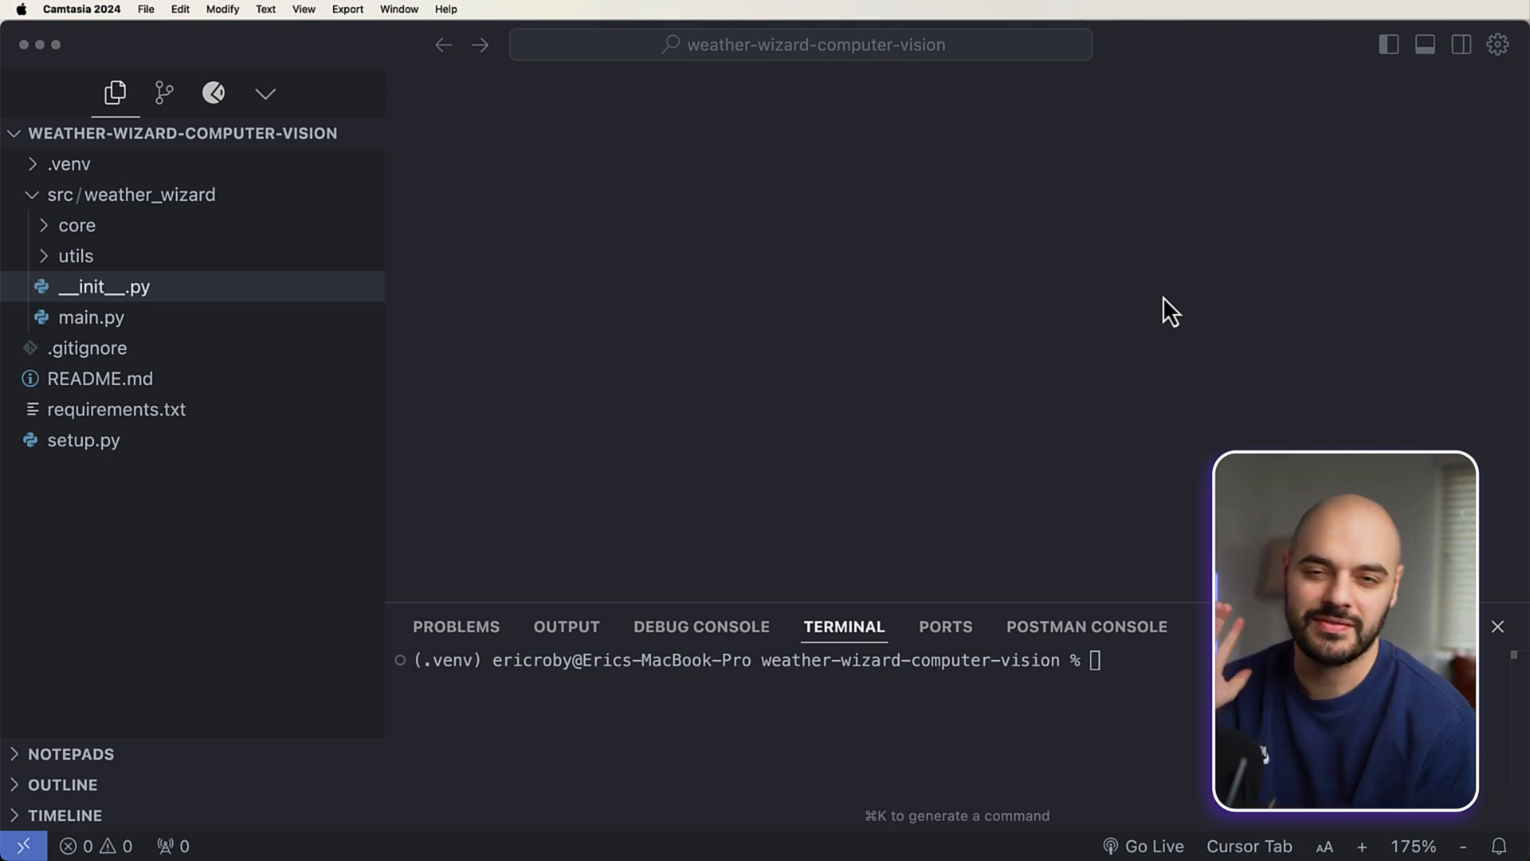
Step: Open requirements.txt, listing opencv-python, mediapipe, pyautogui and numpy
{"action": "left_click", "coordinate": [115, 409]}
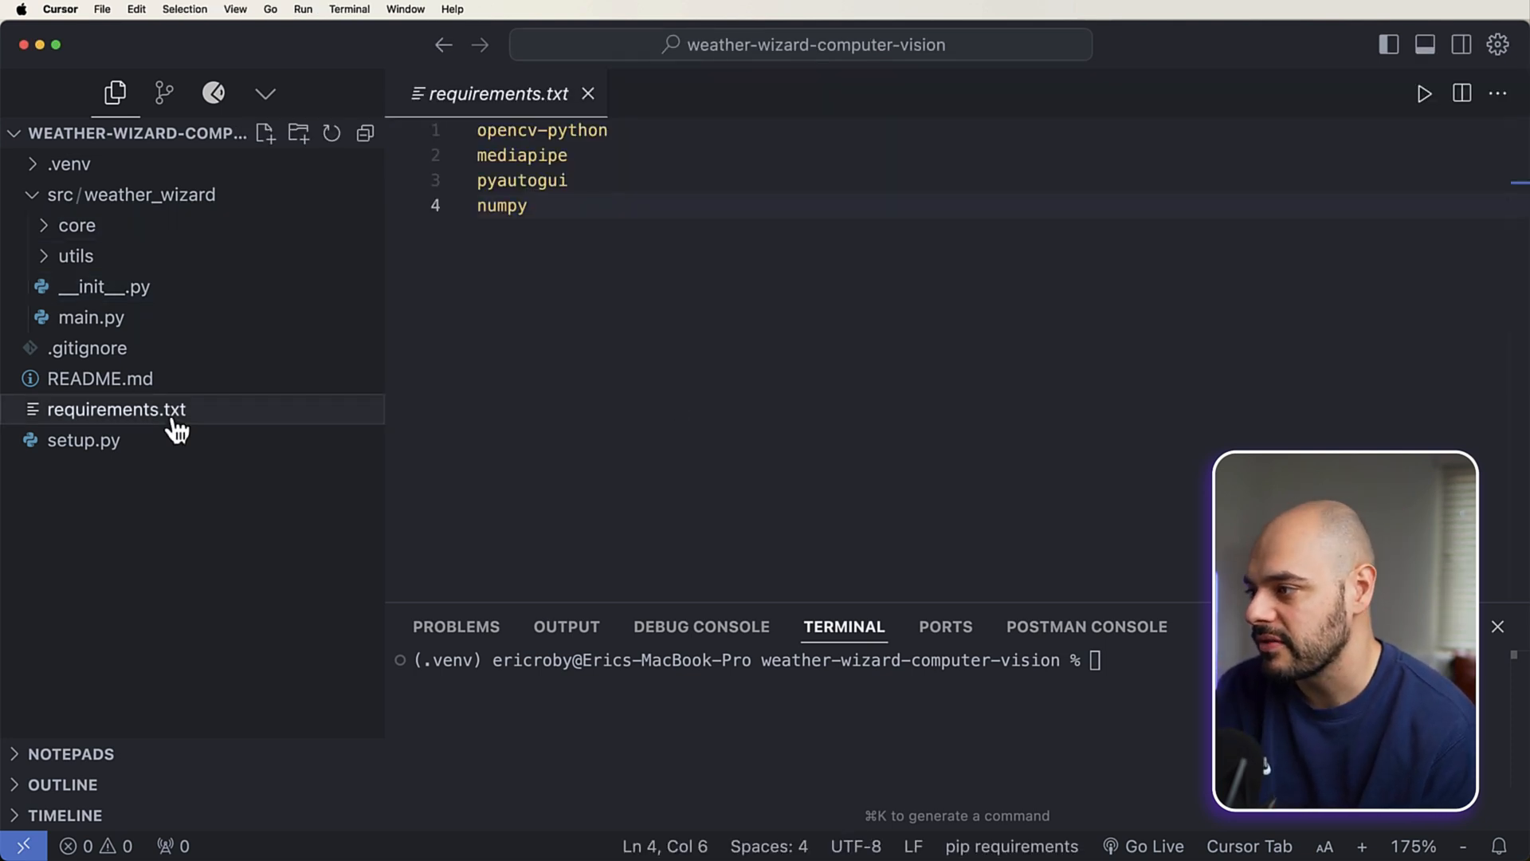
{"action": "mouse_move", "coordinate": [569, 376]}
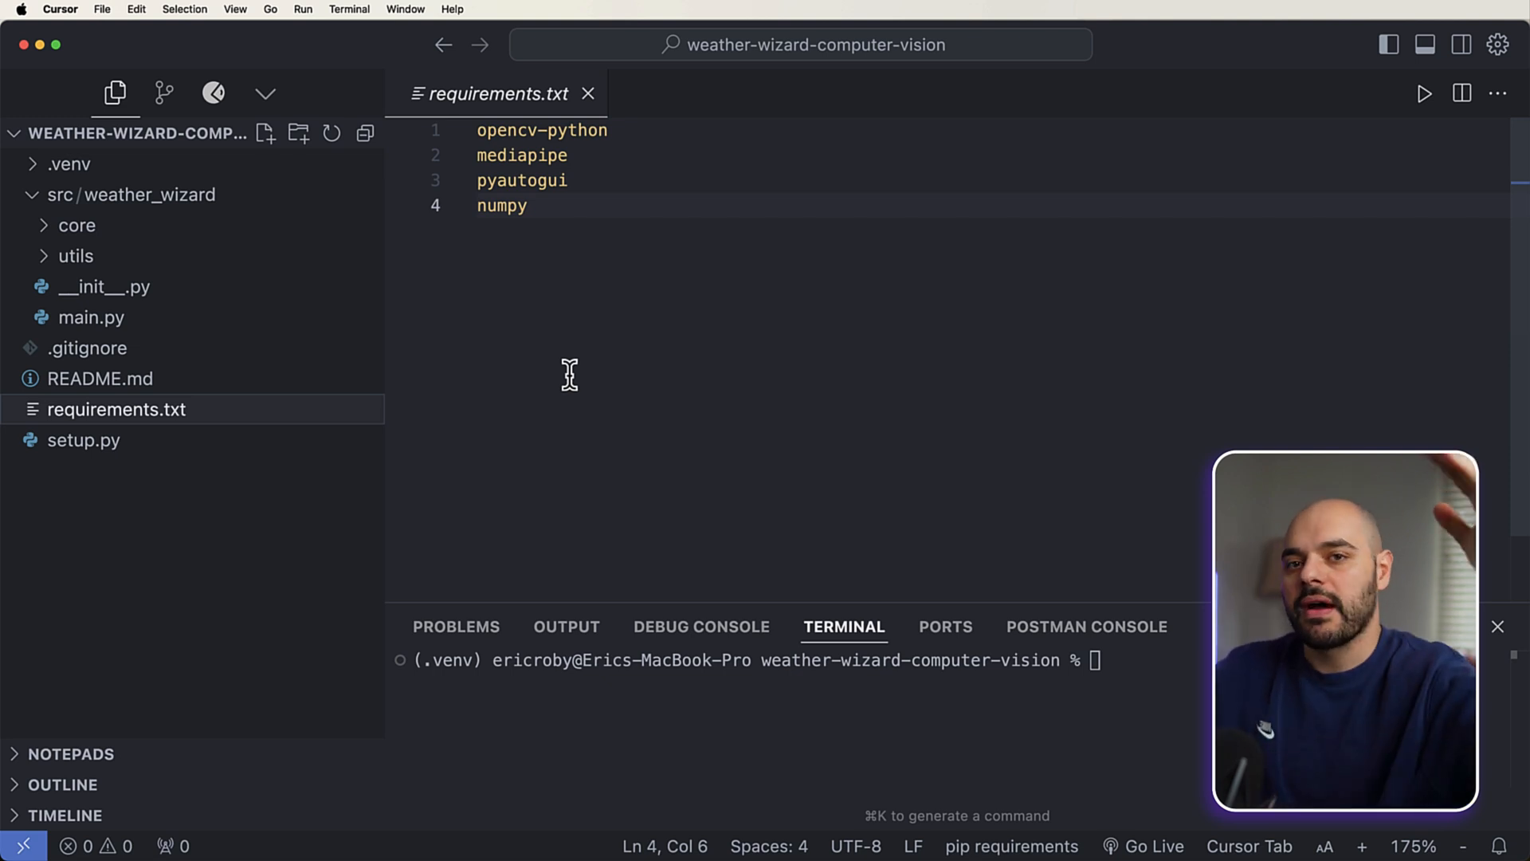
{"action": "mouse_move", "coordinate": [91, 318]}
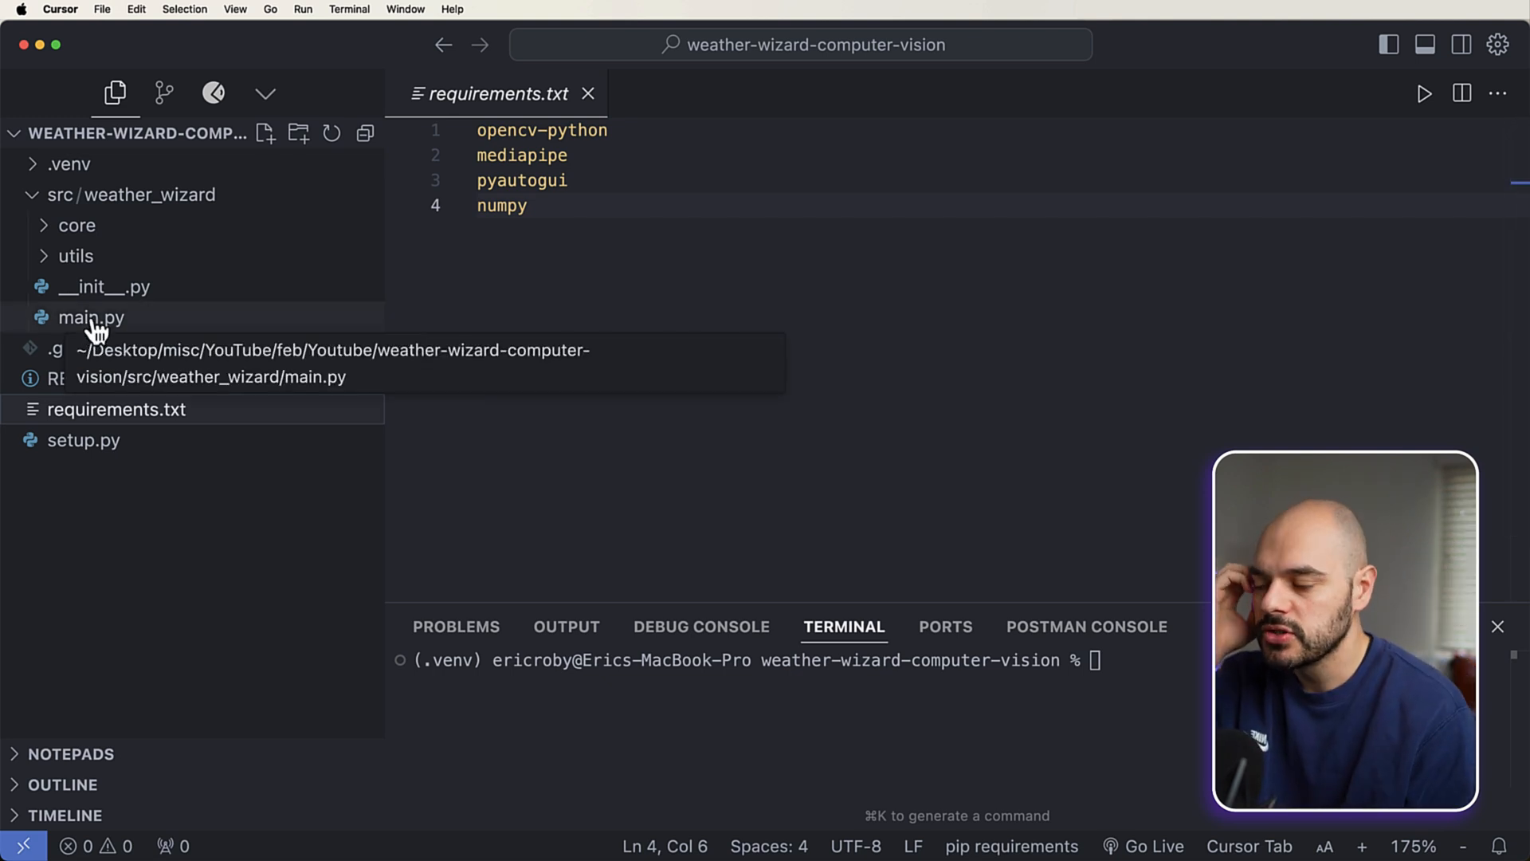
Step: Open main.py, expand core, view weather_wizard.py, then open particle_system.py
{"action": "left_click", "coordinate": [92, 317]}
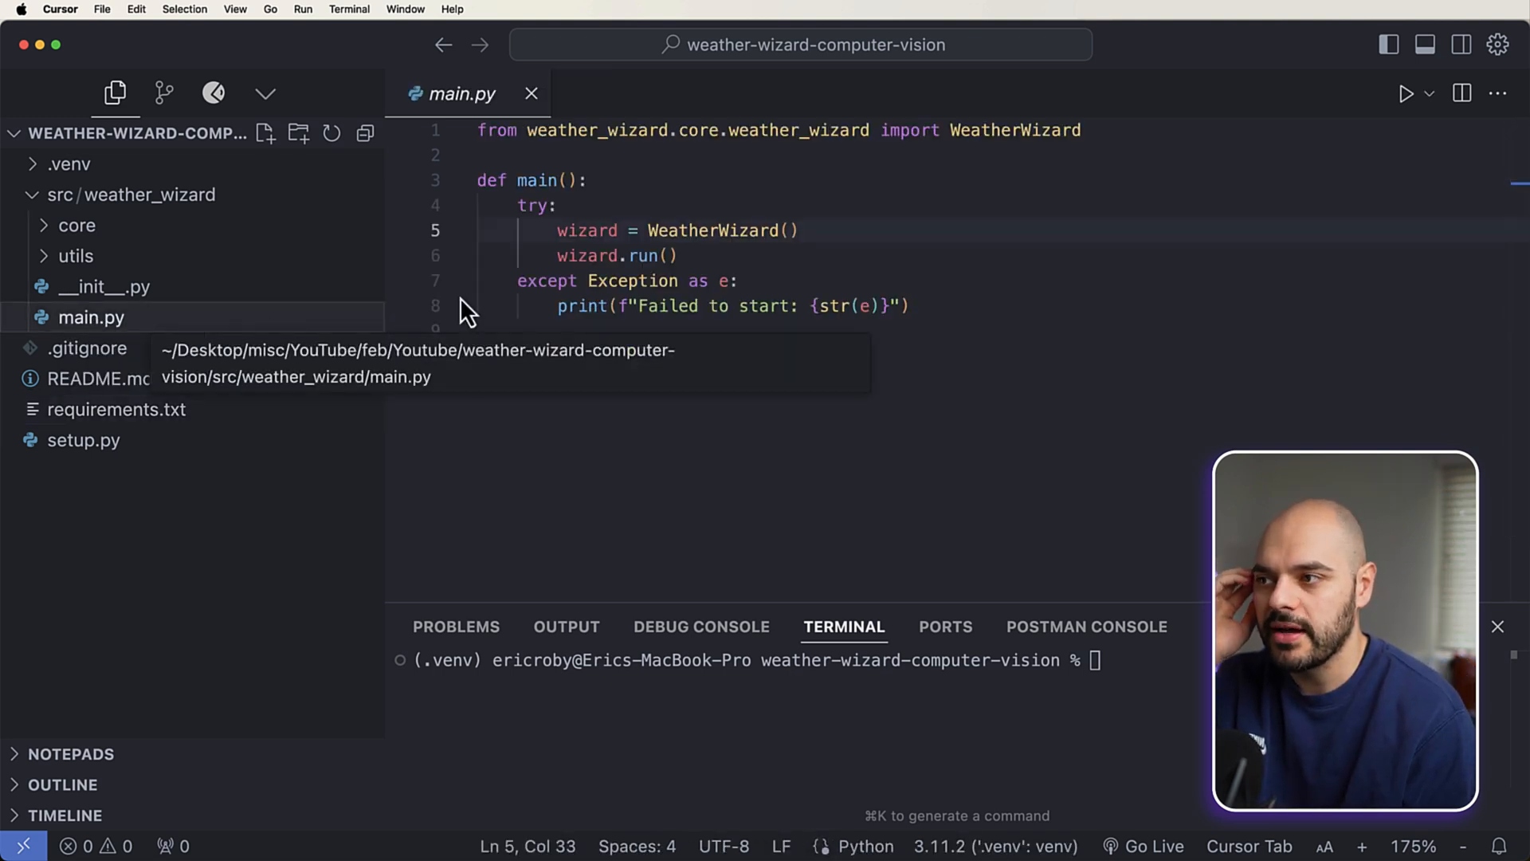
{"action": "left_click", "coordinate": [76, 226]}
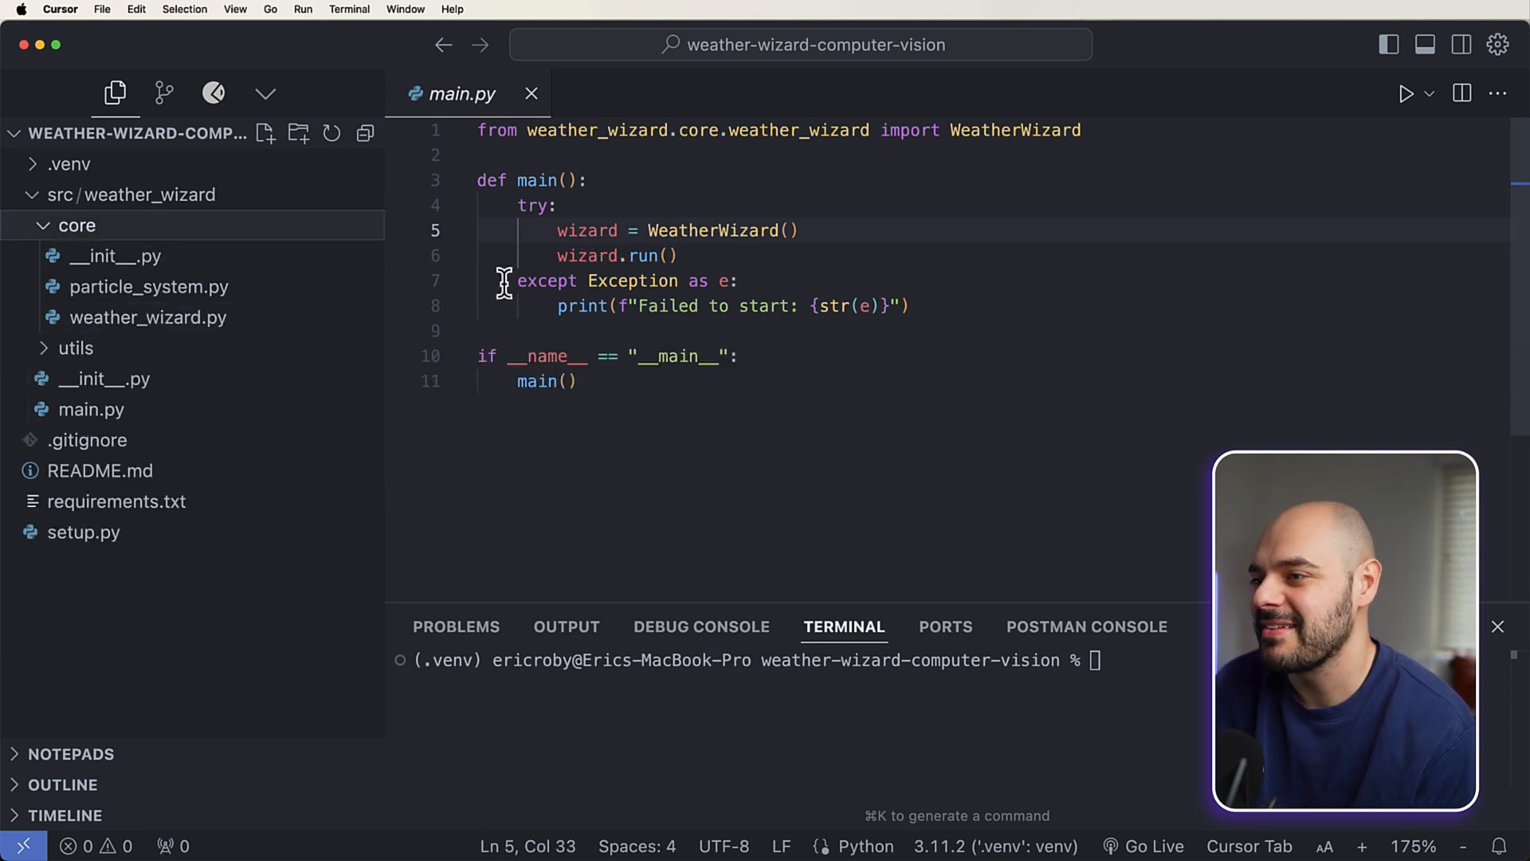
{"action": "left_click", "coordinate": [678, 256]}
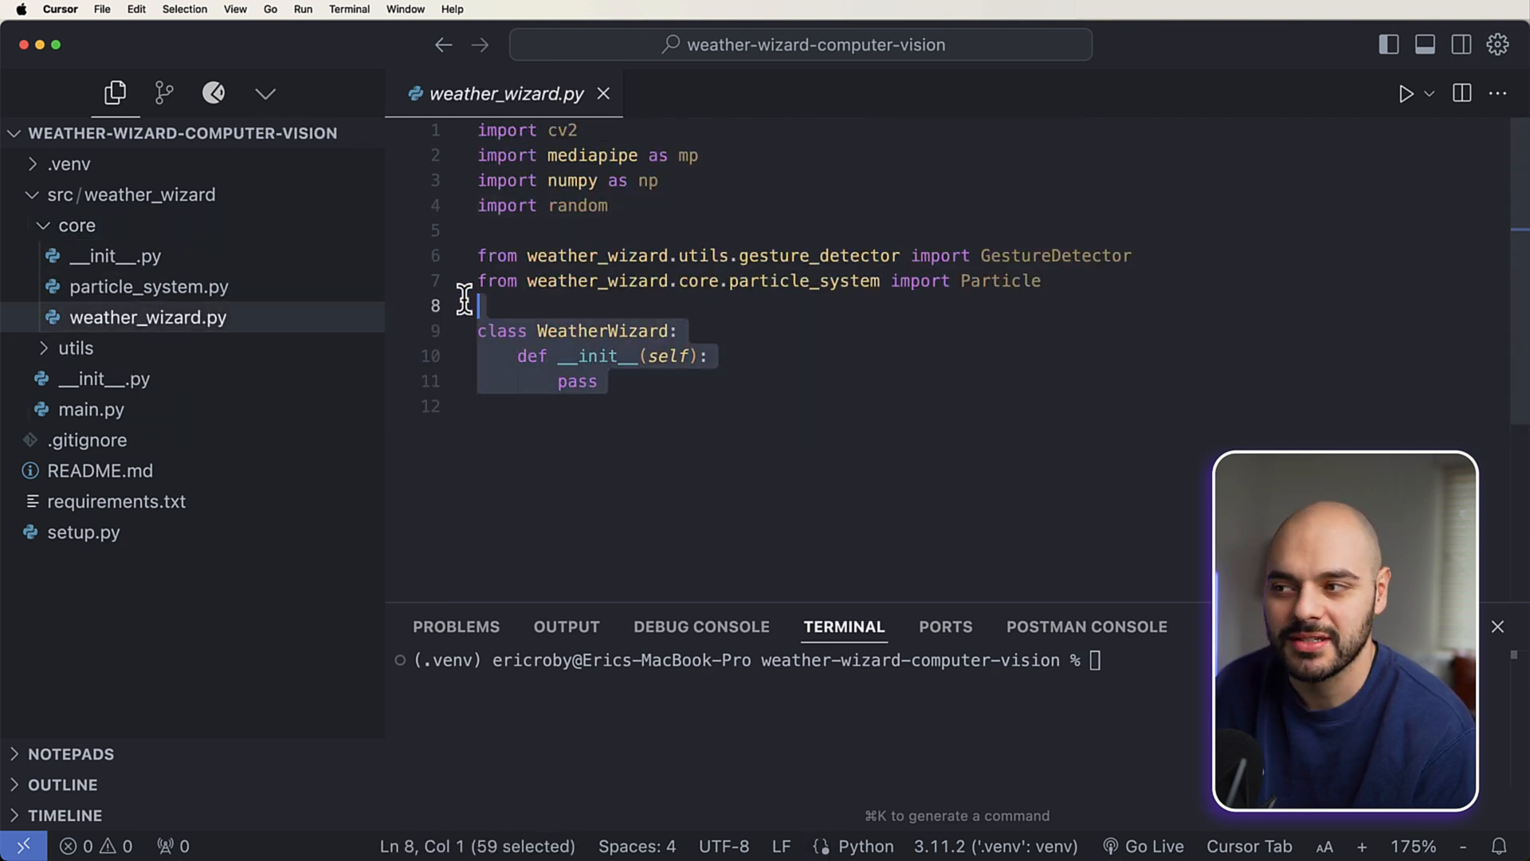
{"action": "left_click", "coordinate": [148, 287]}
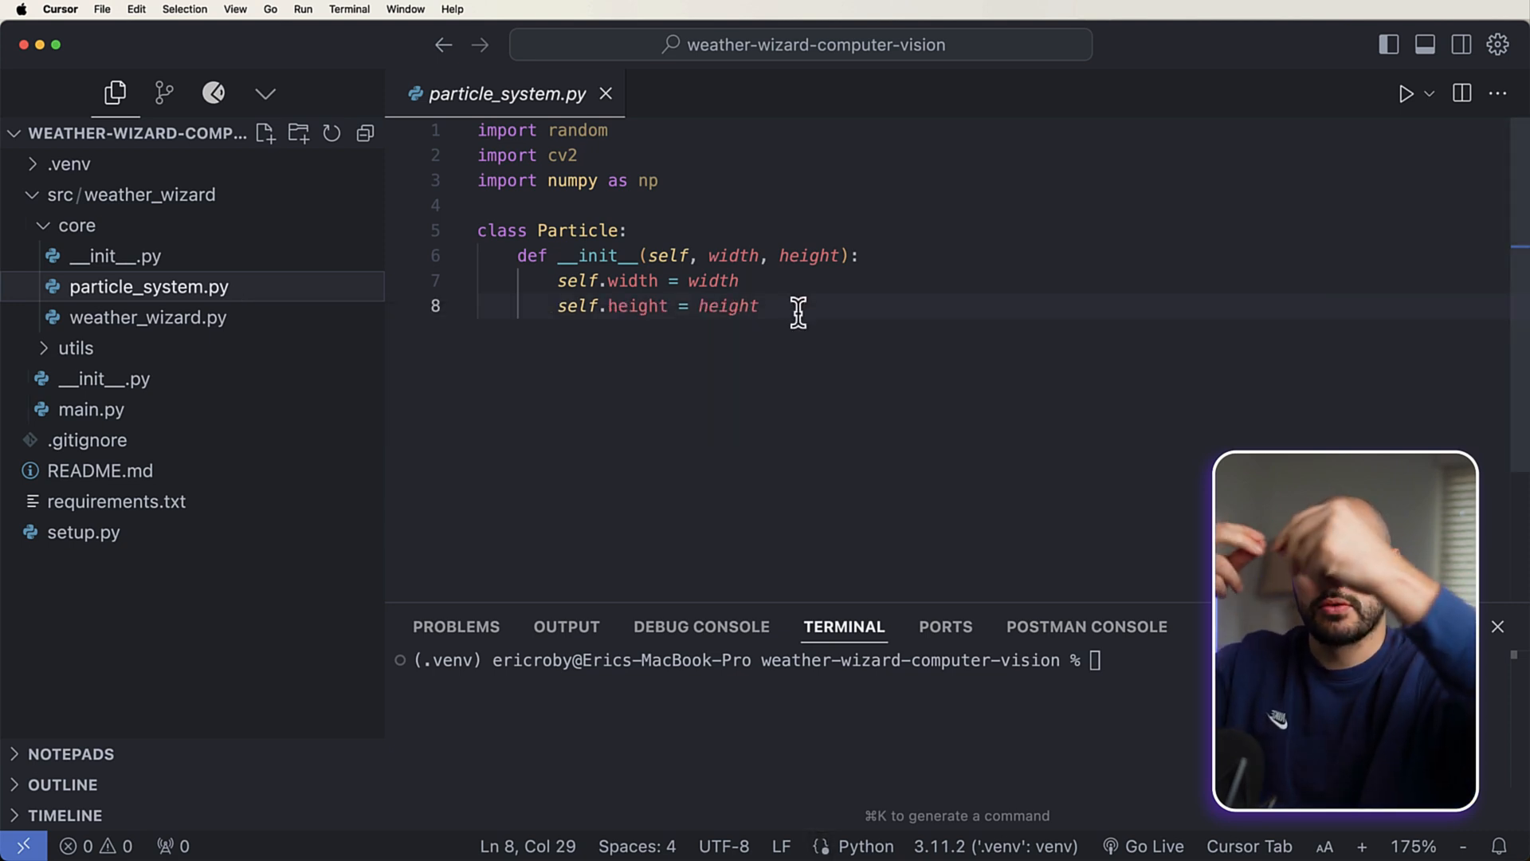
Step: Review utils/gesture_detector.py's rain, snow and lightning gesture logic, then close it
{"action": "left_click", "coordinate": [75, 348]}
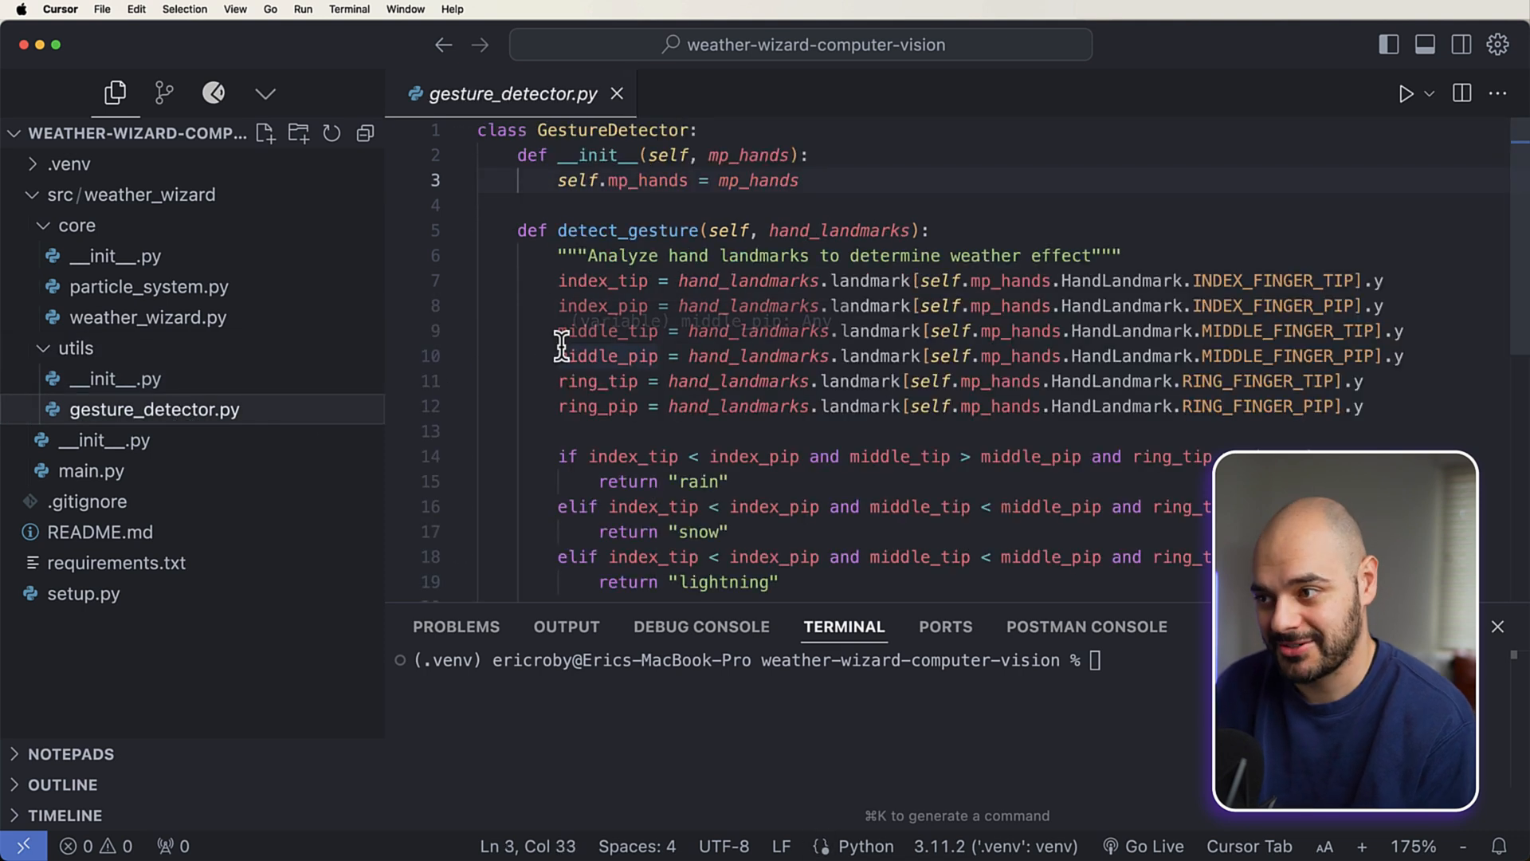
{"action": "mouse_move", "coordinate": [966, 255]}
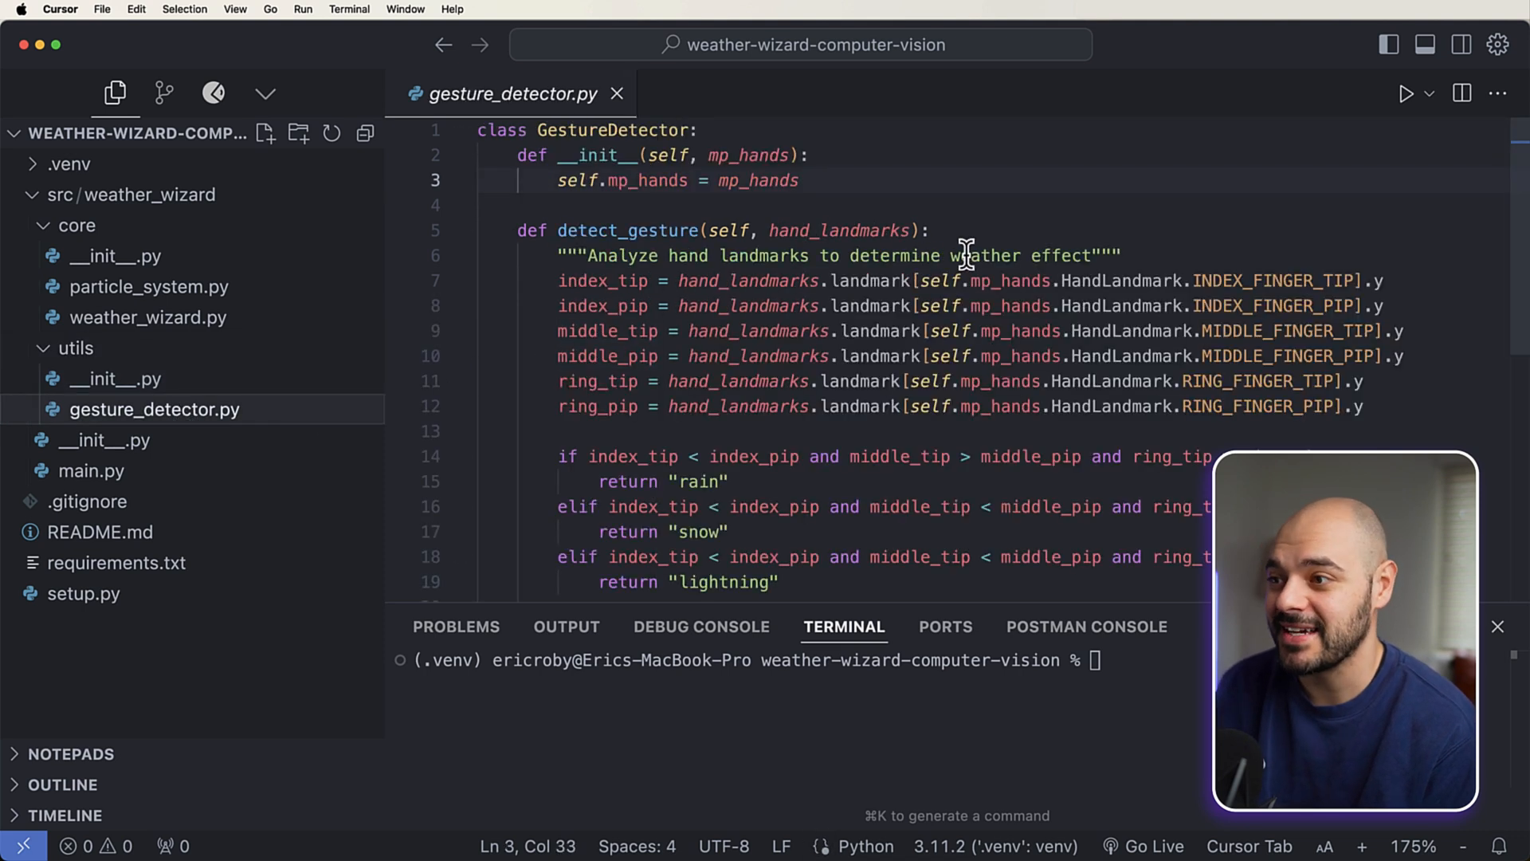
{"action": "mouse_move", "coordinate": [947, 217]}
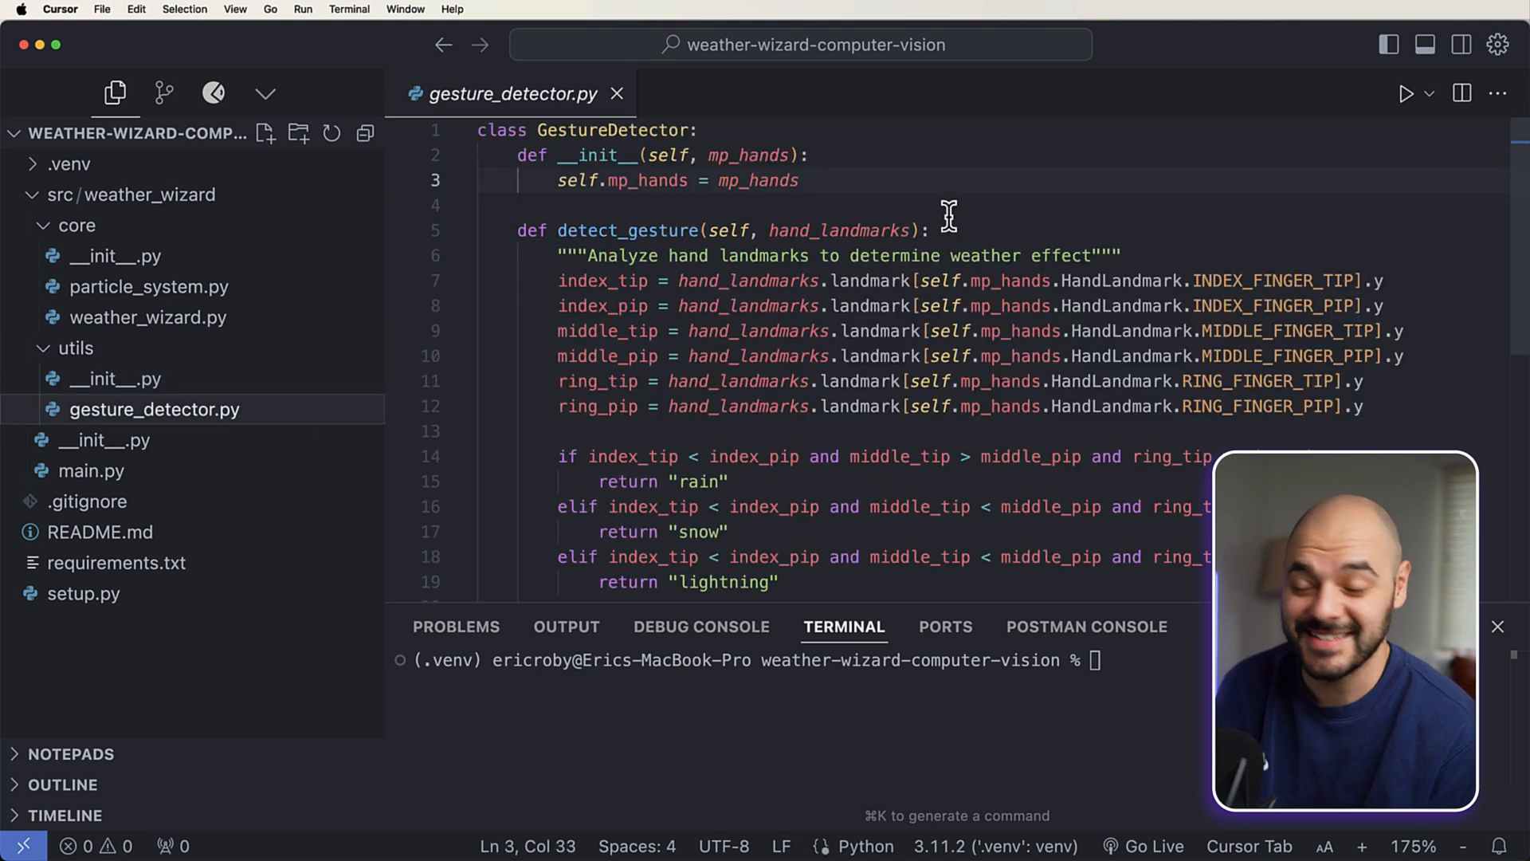
{"action": "mouse_move", "coordinate": [927, 186]}
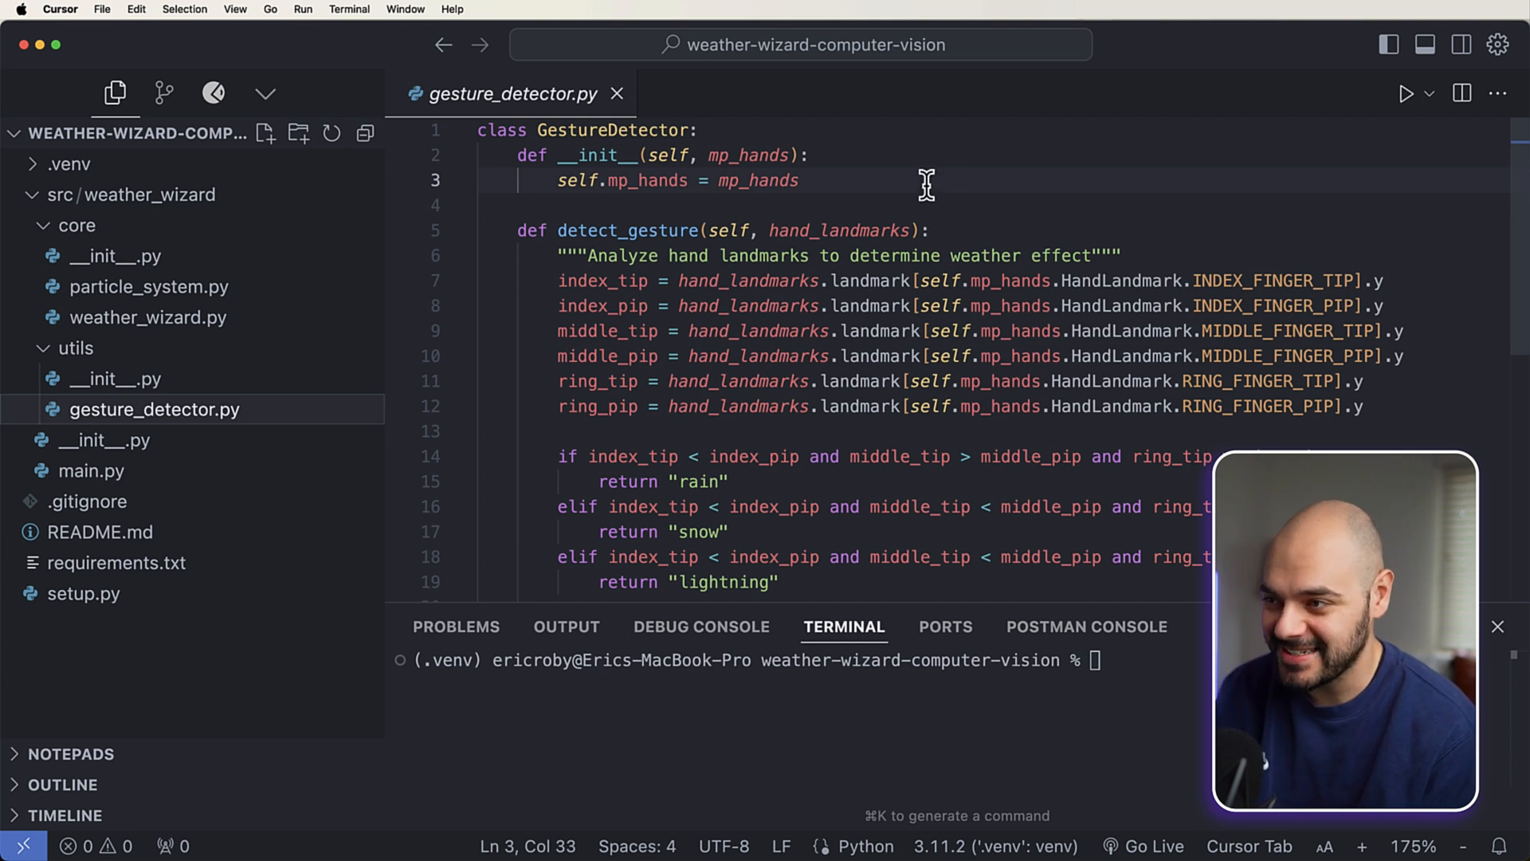
{"action": "mouse_move", "coordinate": [966, 590]}
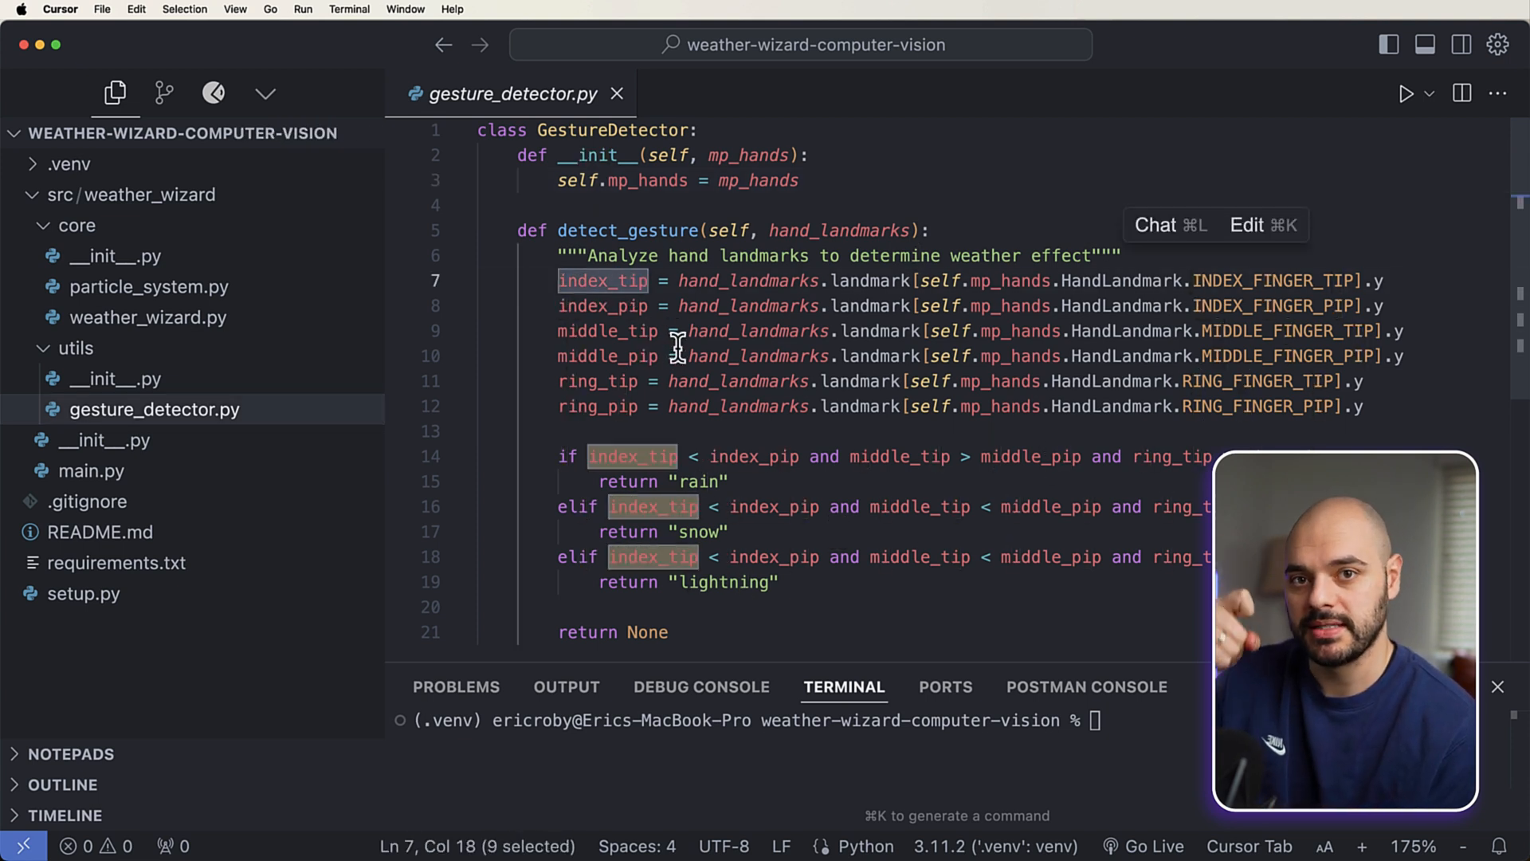
{"action": "mouse_move", "coordinate": [683, 342]}
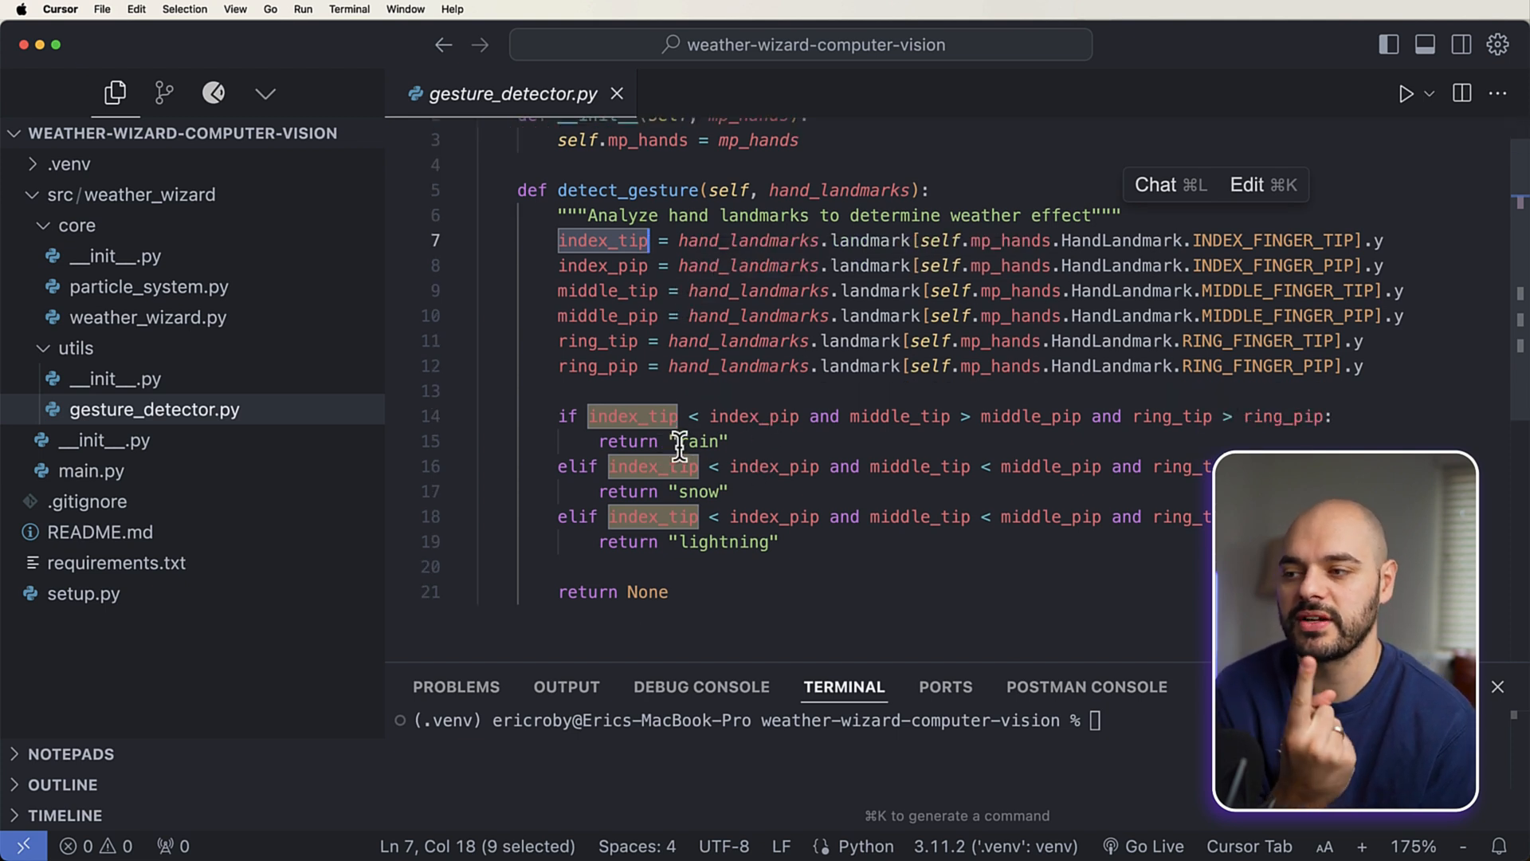
{"action": "mouse_move", "coordinate": [678, 542]}
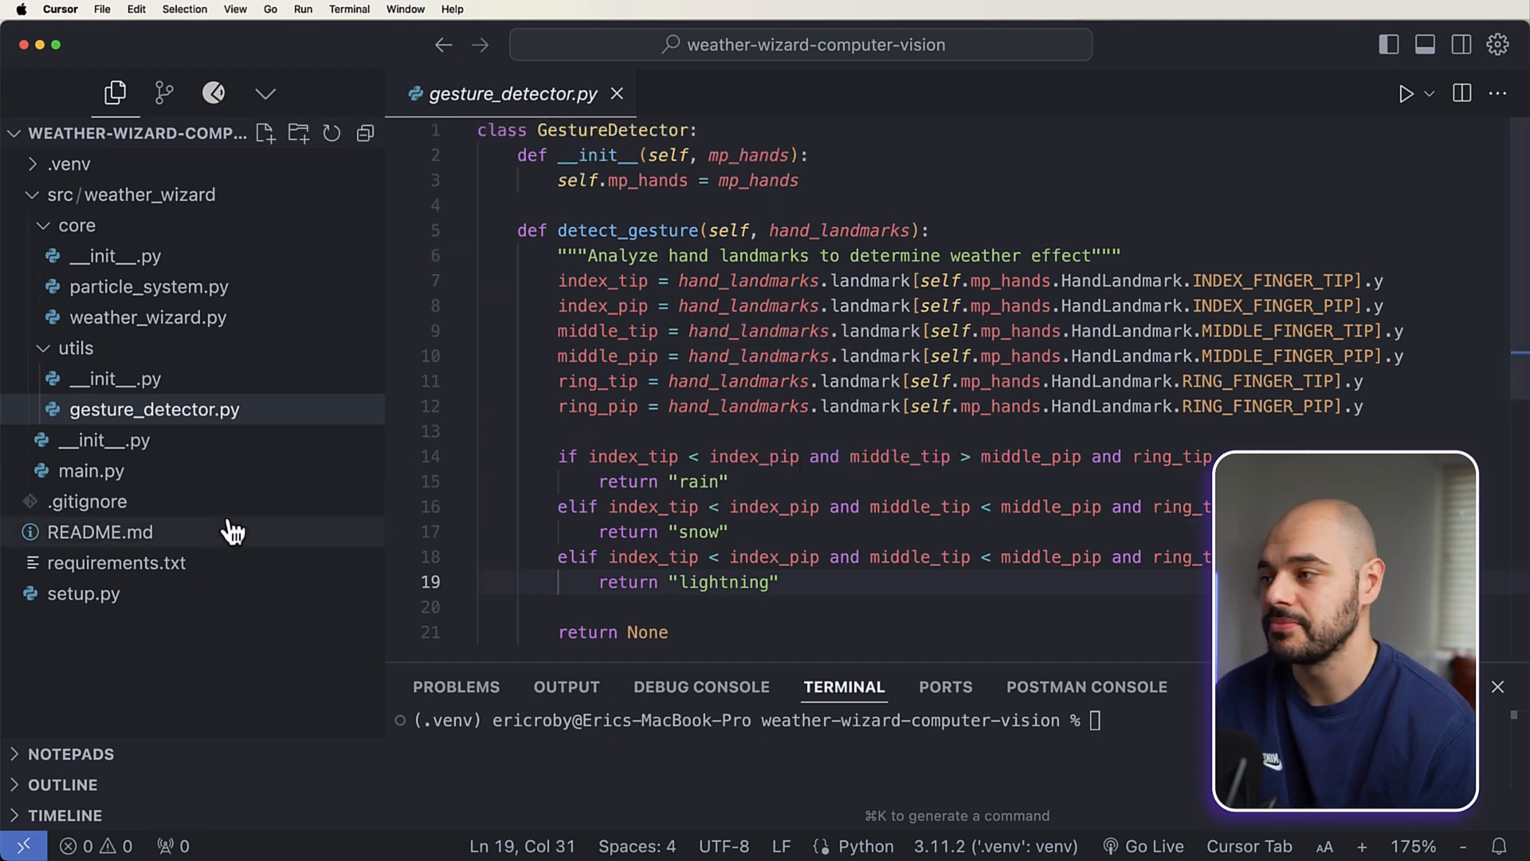
{"action": "left_click", "coordinate": [616, 94]}
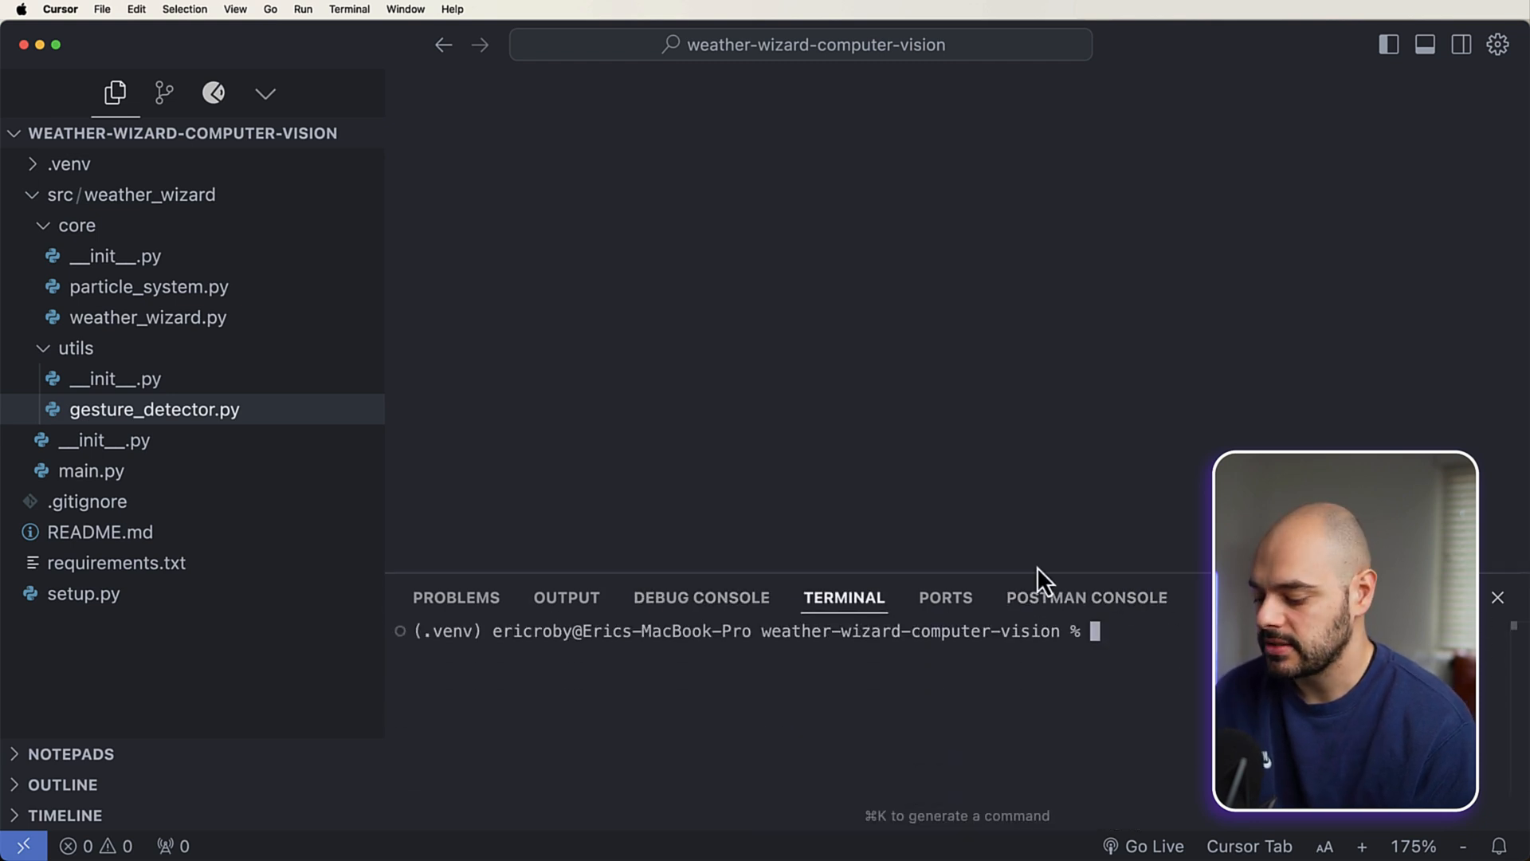
Step: Open setup.py and run pip install -e . to install weather_wizard-0.1.0
{"action": "left_click", "coordinate": [83, 595]}
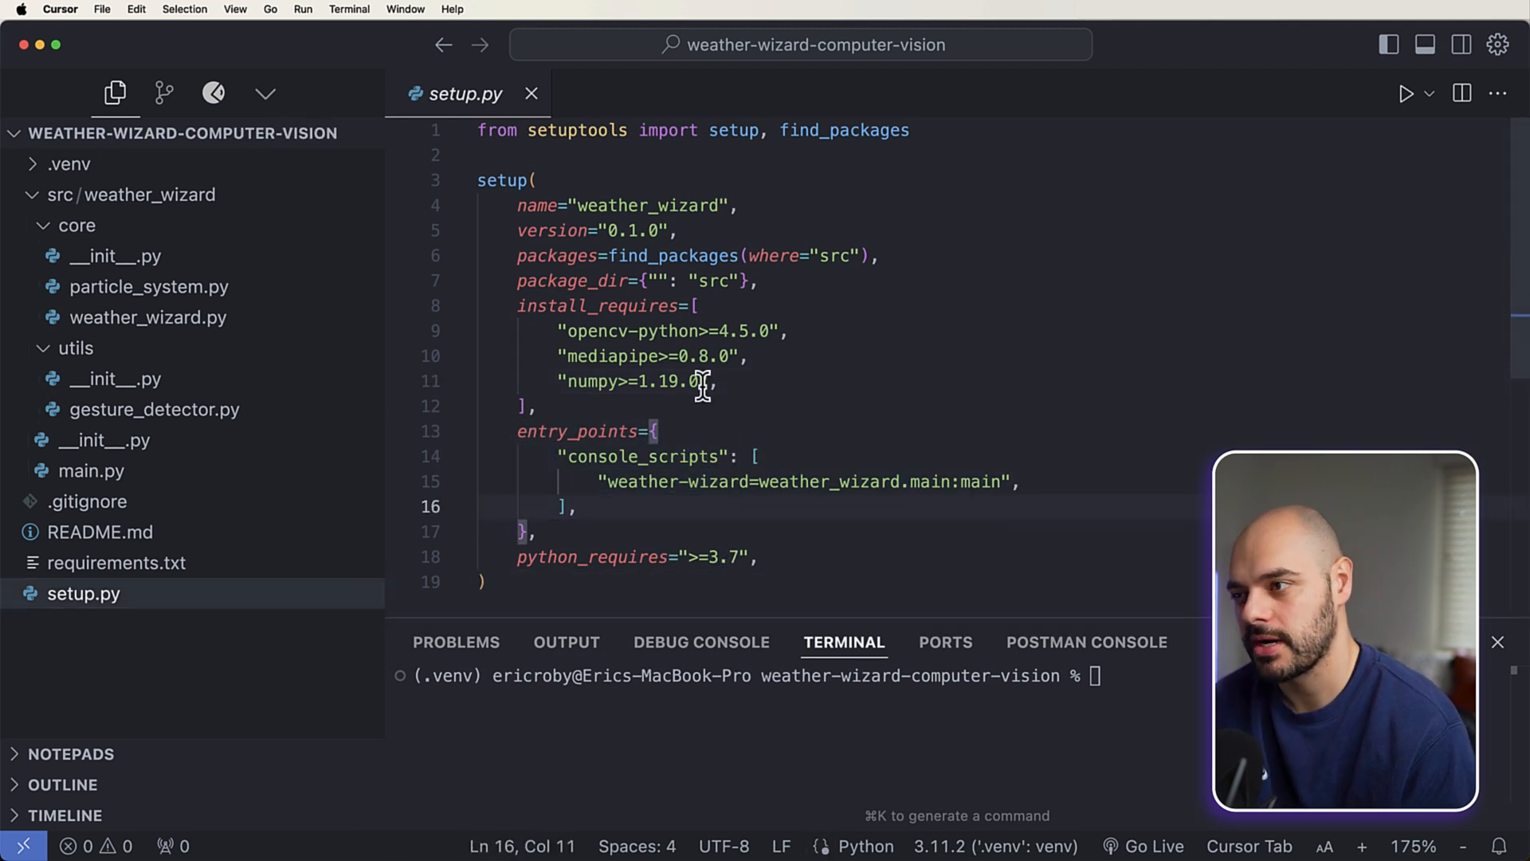
{"action": "type", "text": "pip install -e ."}
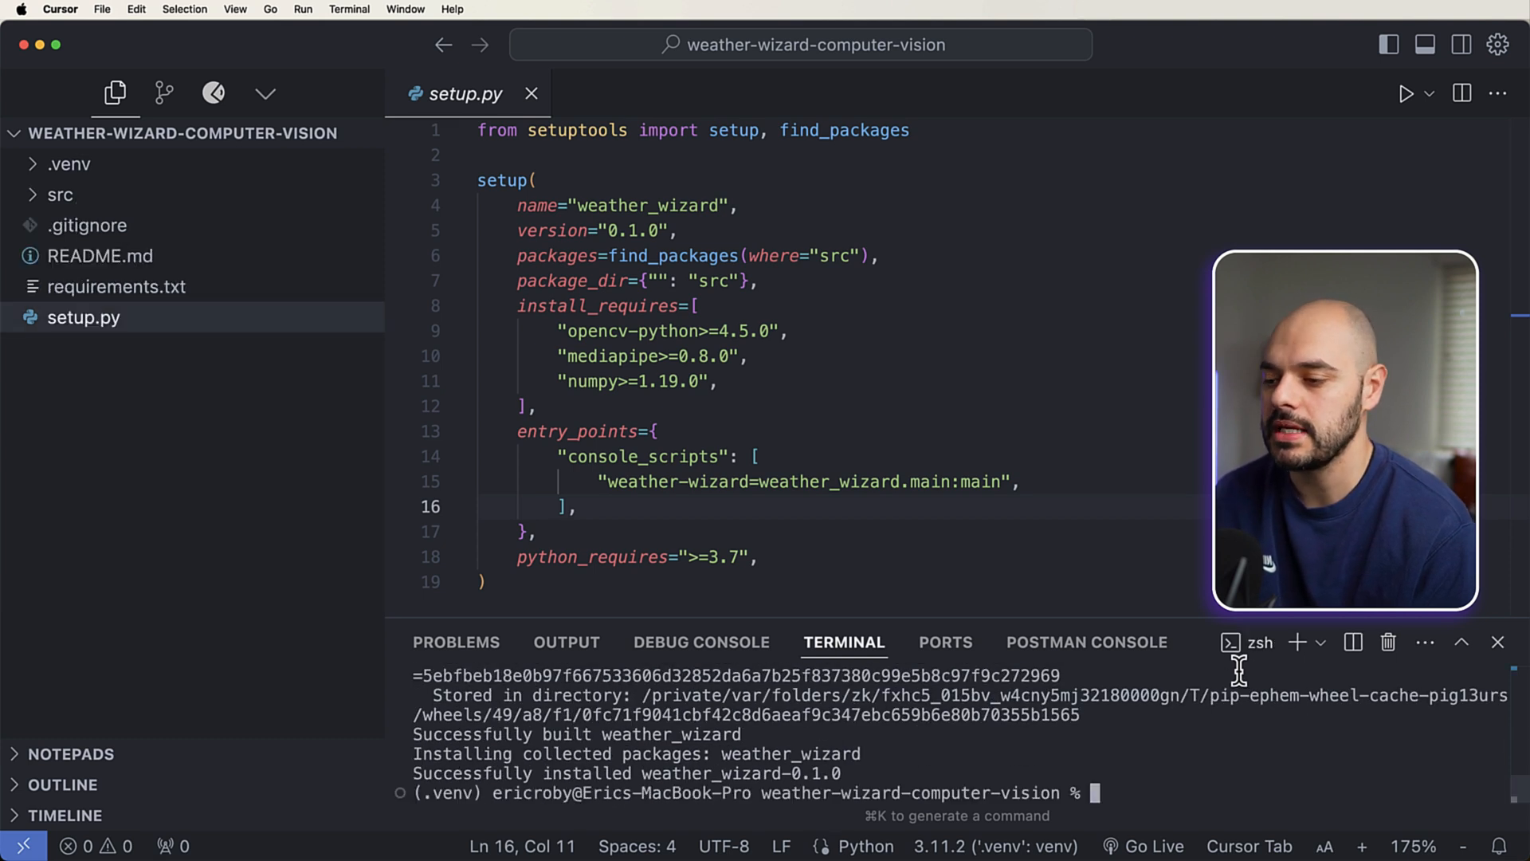
{"action": "mouse_move", "coordinate": [61, 195]}
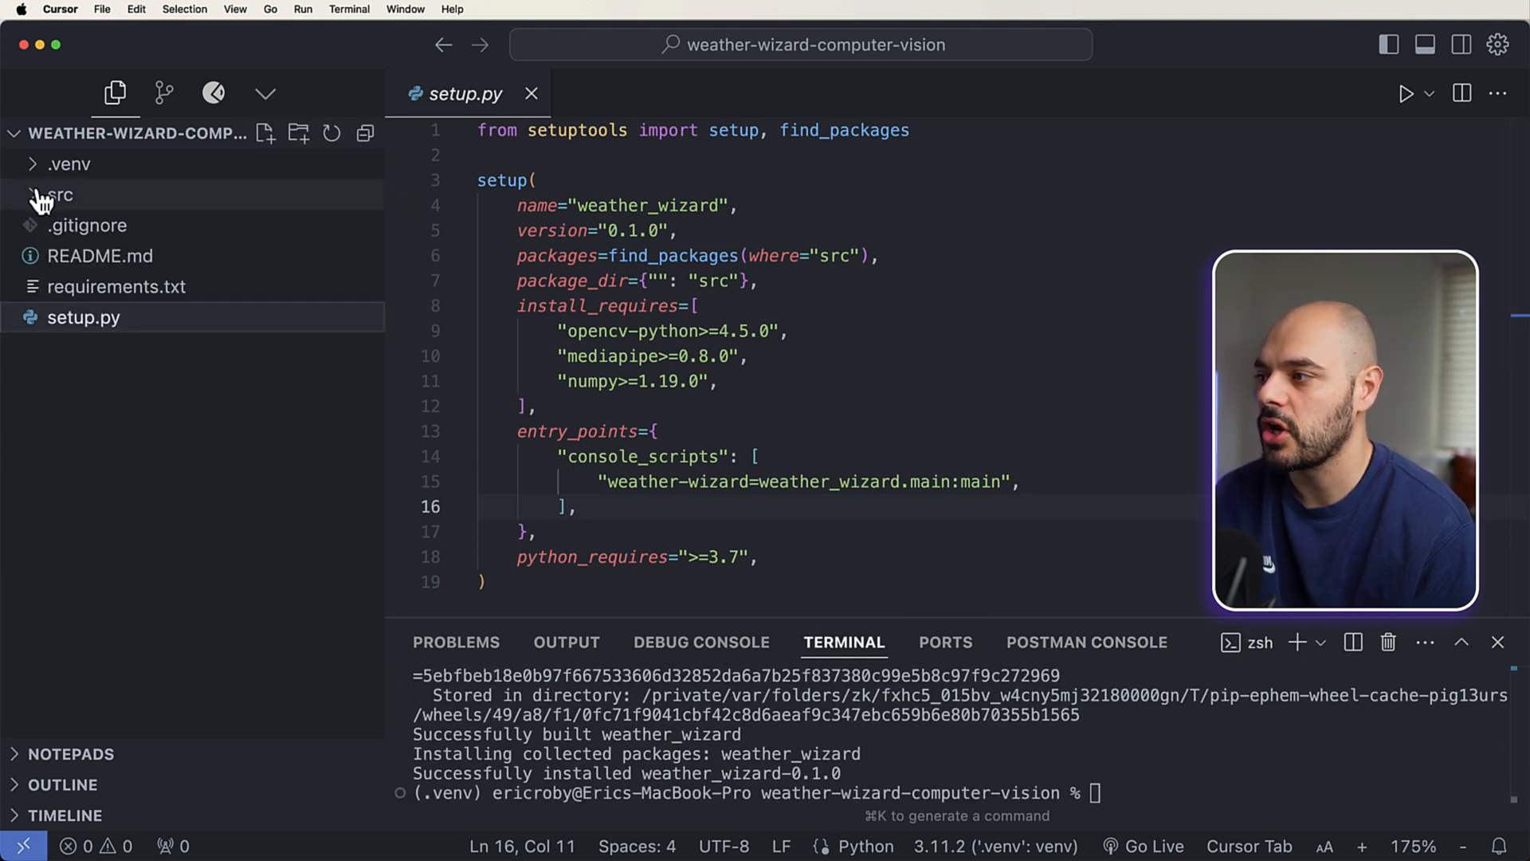
Step: Expand src and the weather_wizard package beside egg-info, collapsing the core folder
{"action": "left_click", "coordinate": [61, 195]}
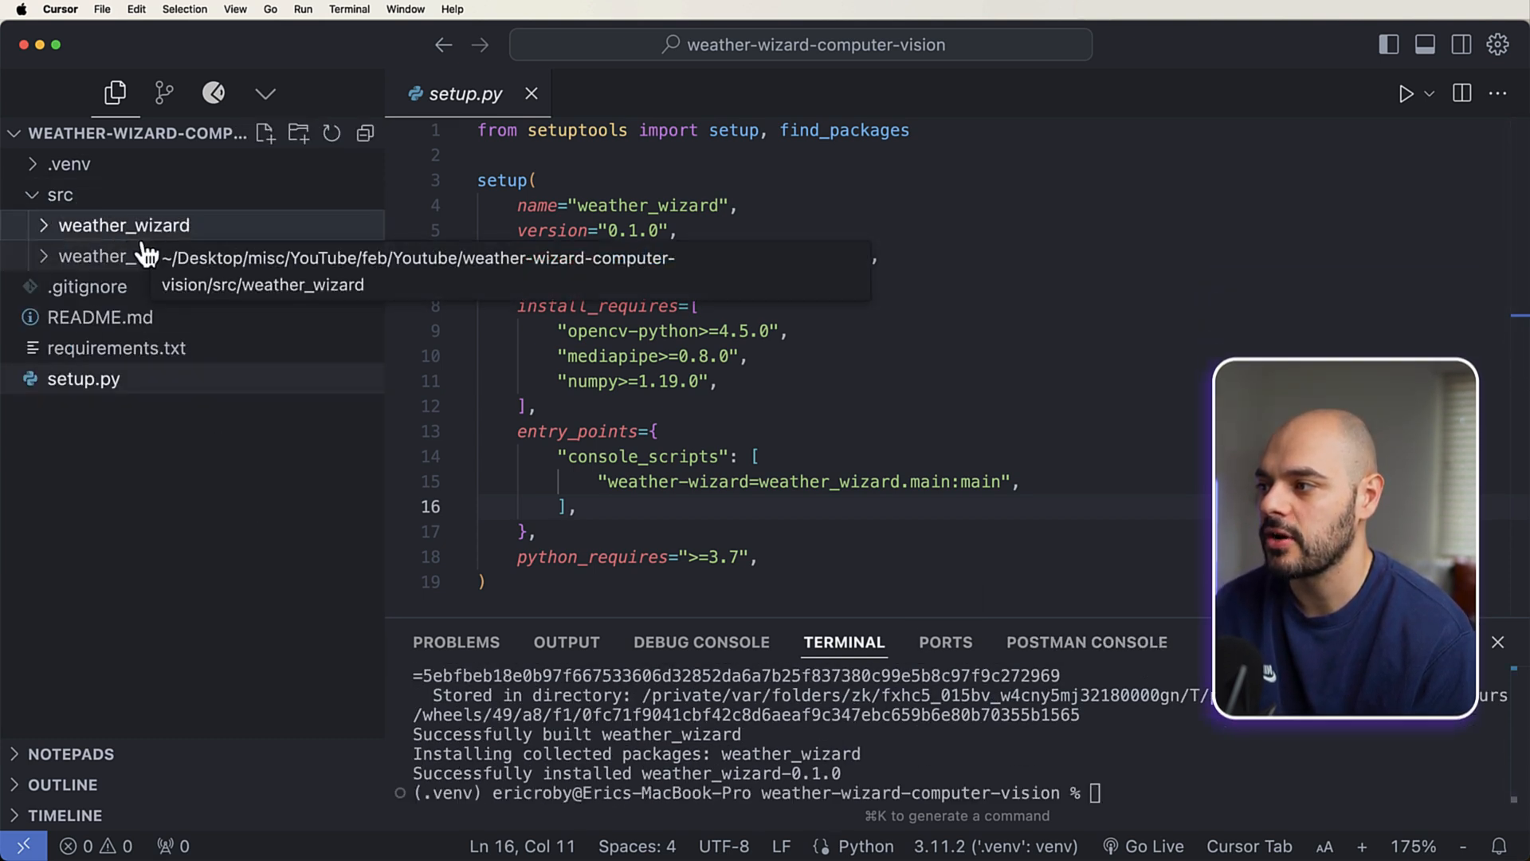
{"action": "mouse_move", "coordinate": [163, 256]}
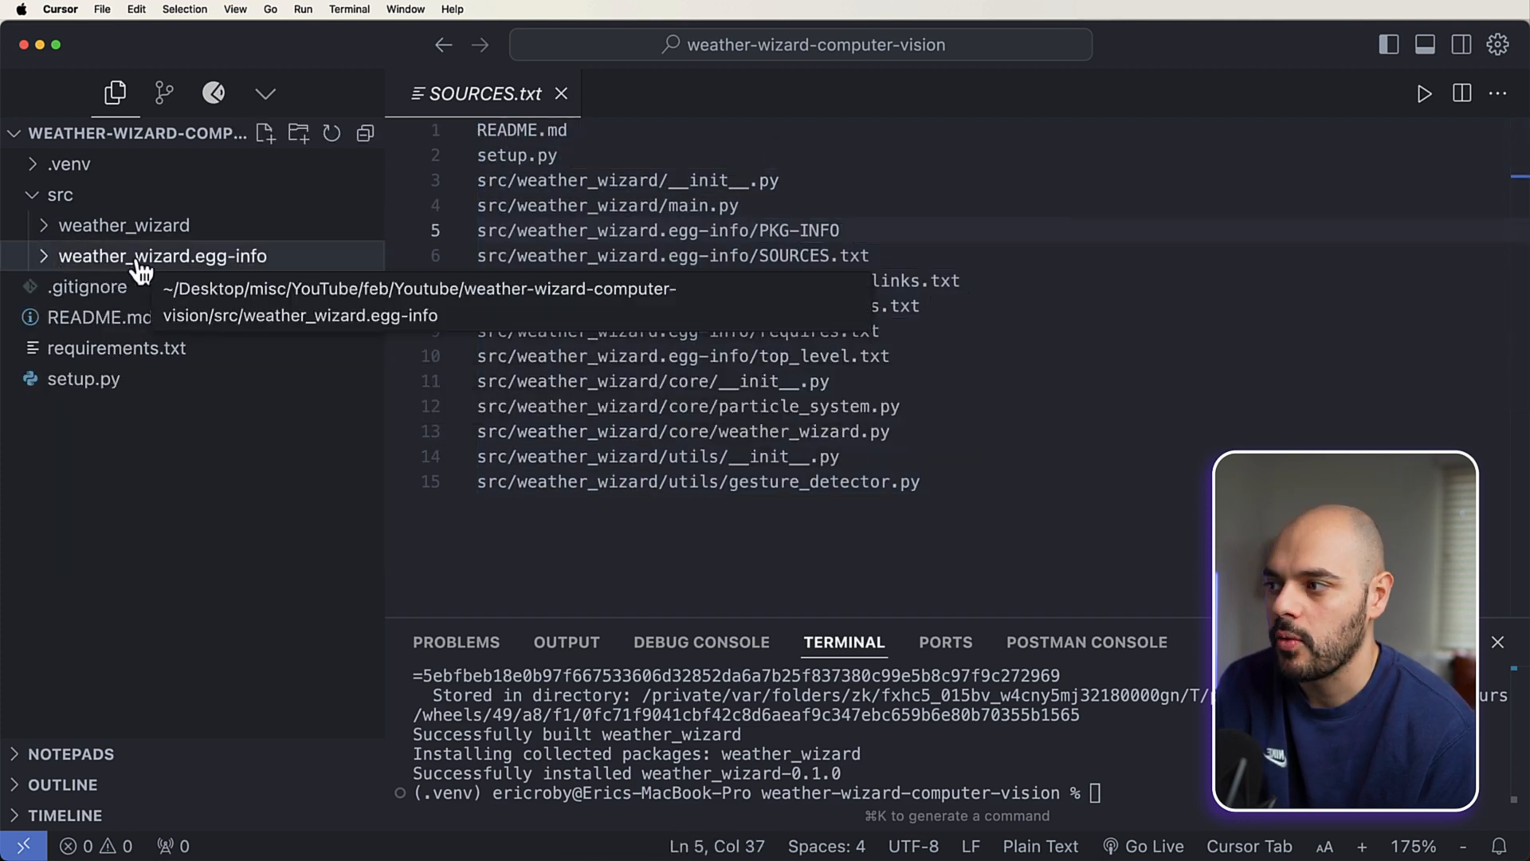
{"action": "mouse_move", "coordinate": [347, 258]}
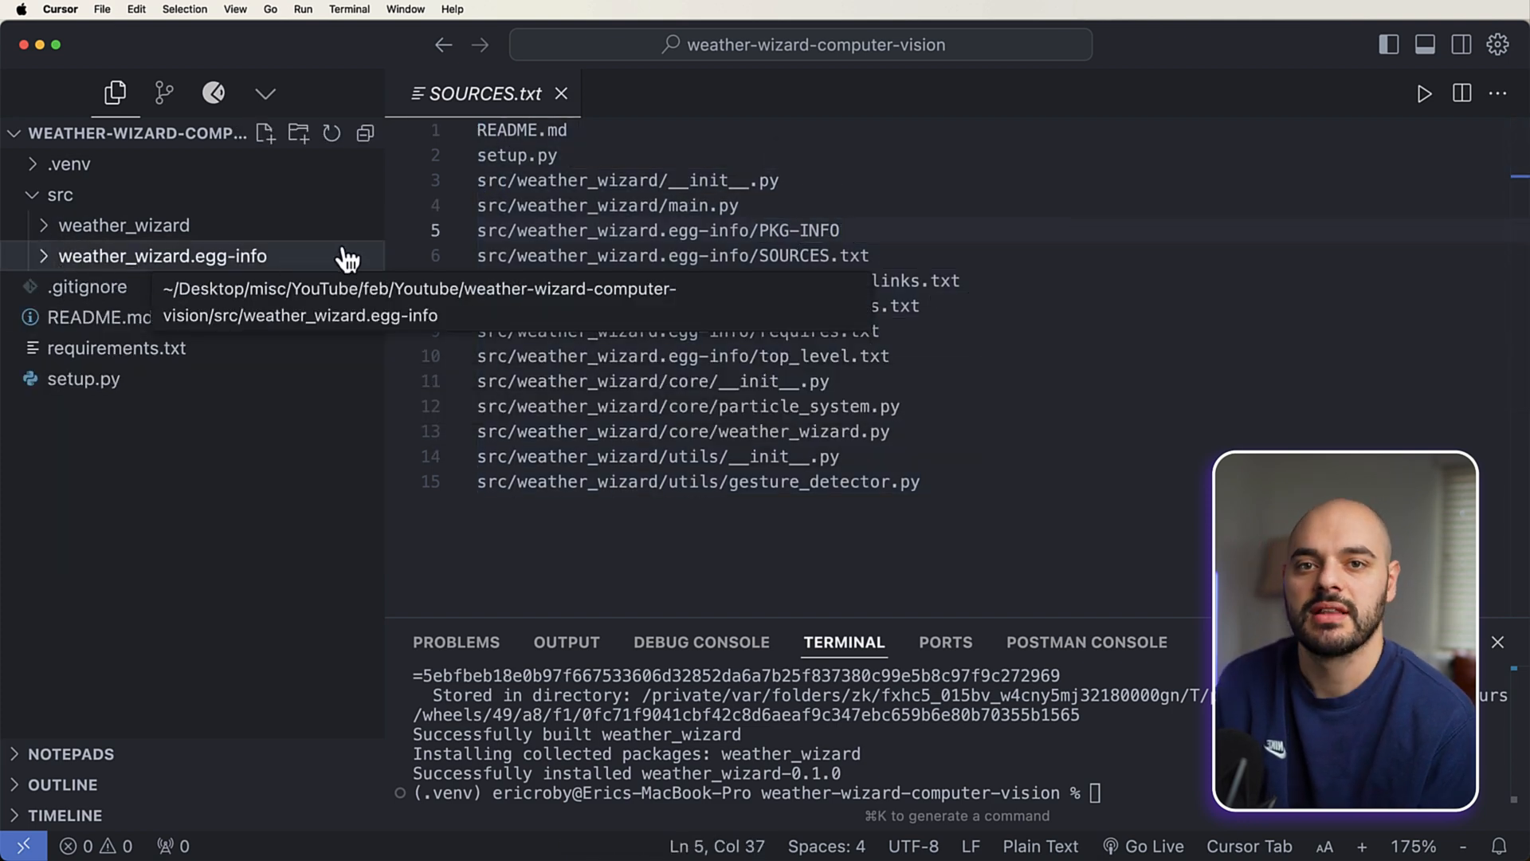
{"action": "left_click", "coordinate": [125, 225]}
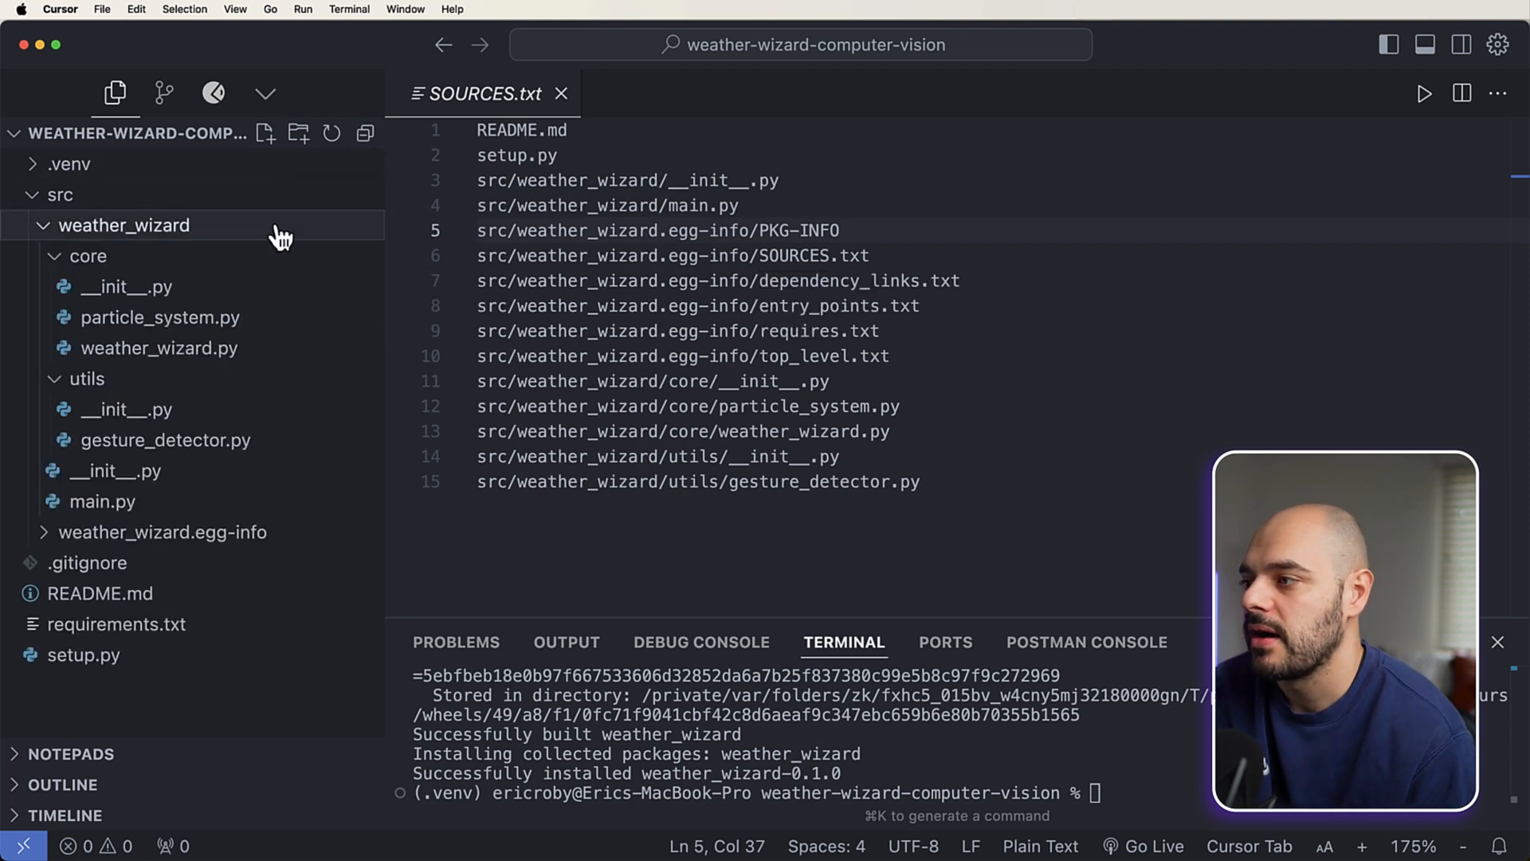
{"action": "left_click", "coordinate": [87, 256]}
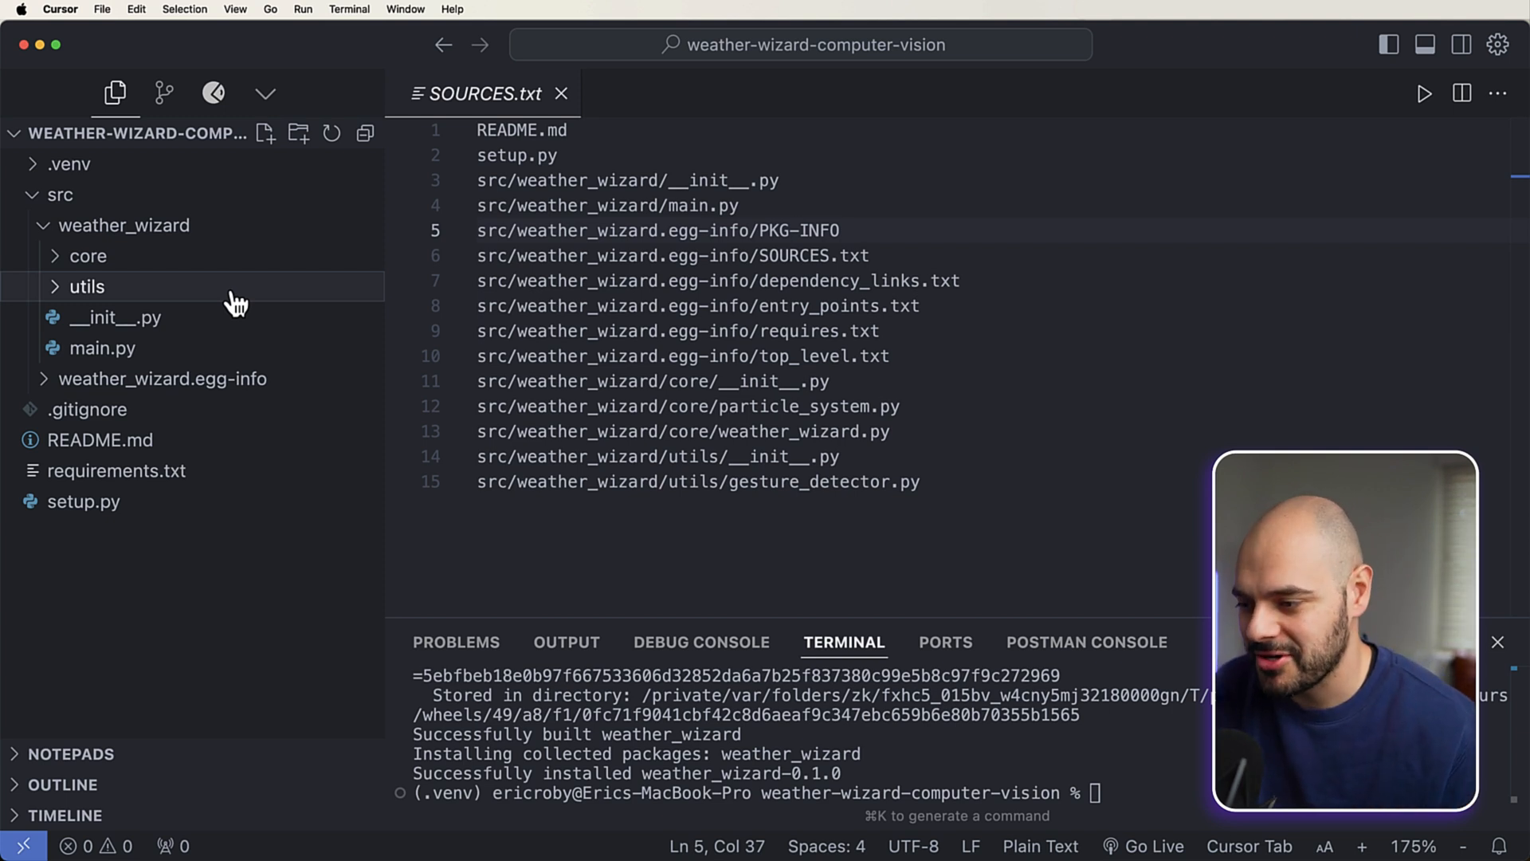
{"action": "mouse_move", "coordinate": [200, 301]}
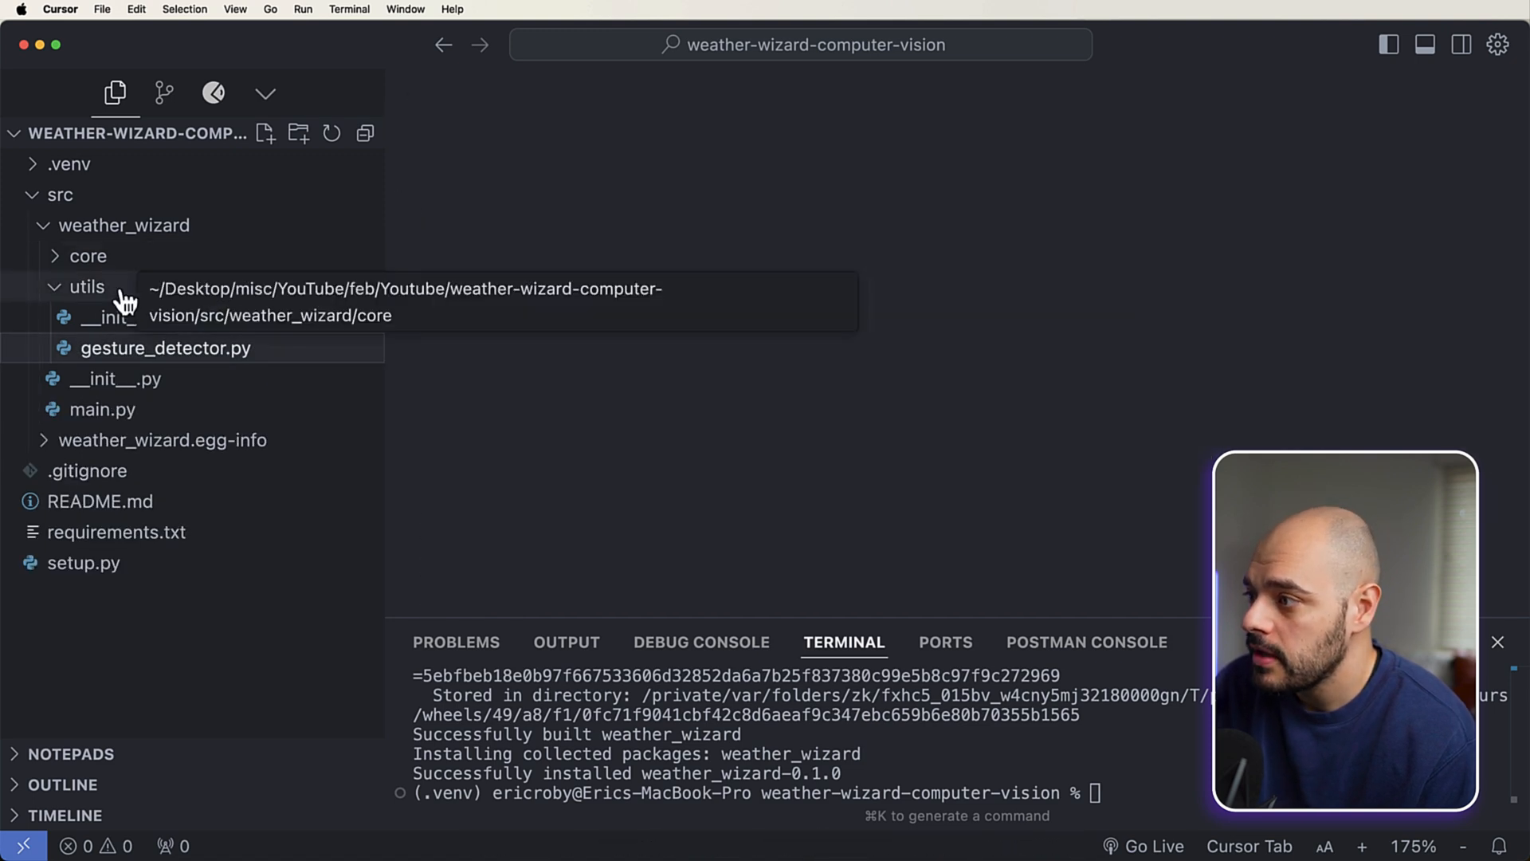
Step: Compare particle_system.py with weather_wizard.py and highlight every use of effect_type
{"action": "left_click", "coordinate": [160, 317]}
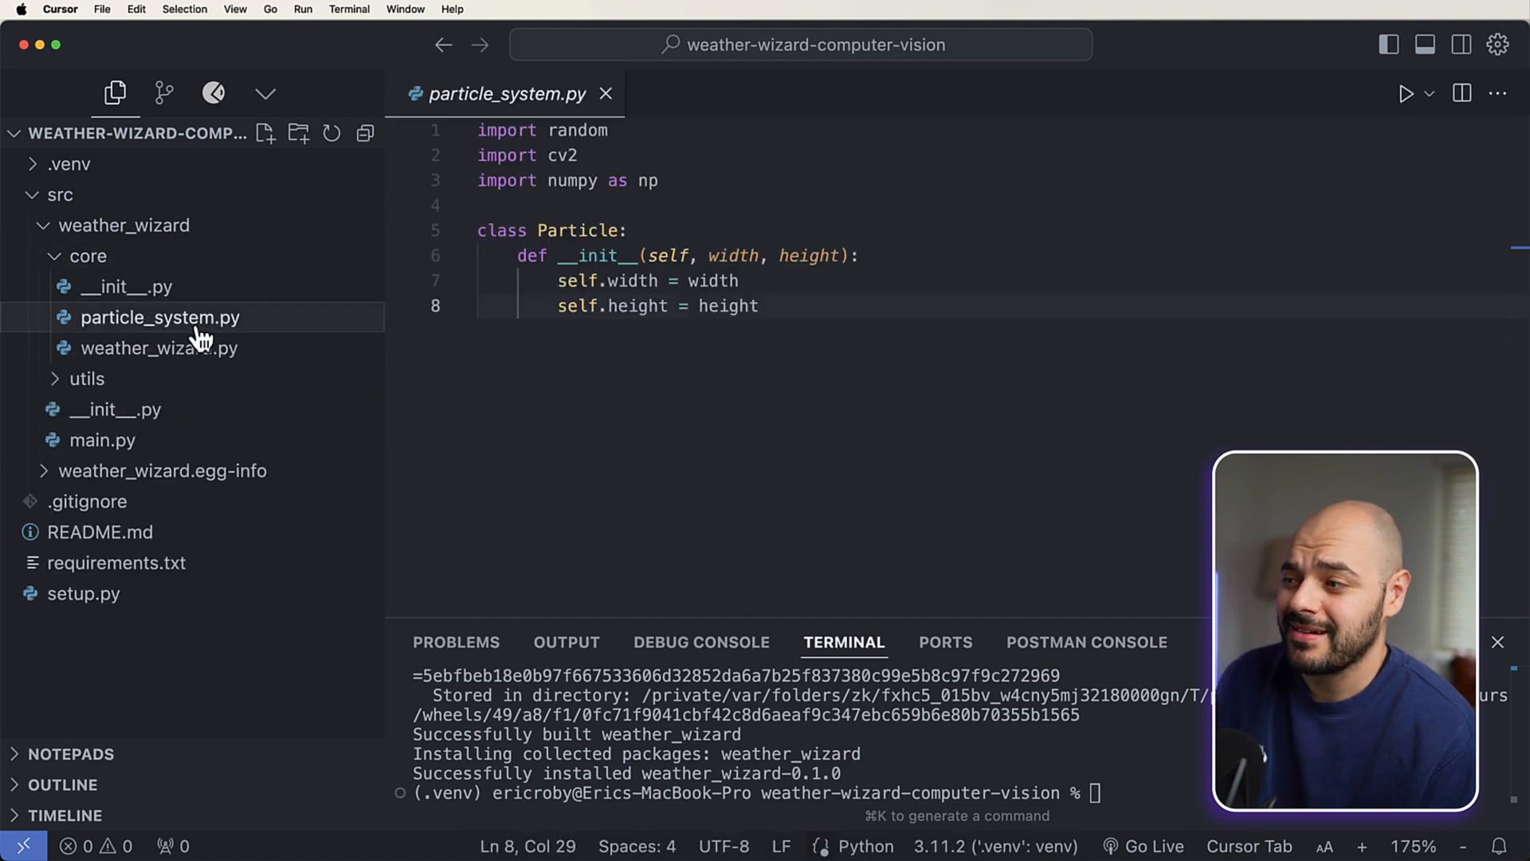
{"action": "left_click", "coordinate": [160, 348]}
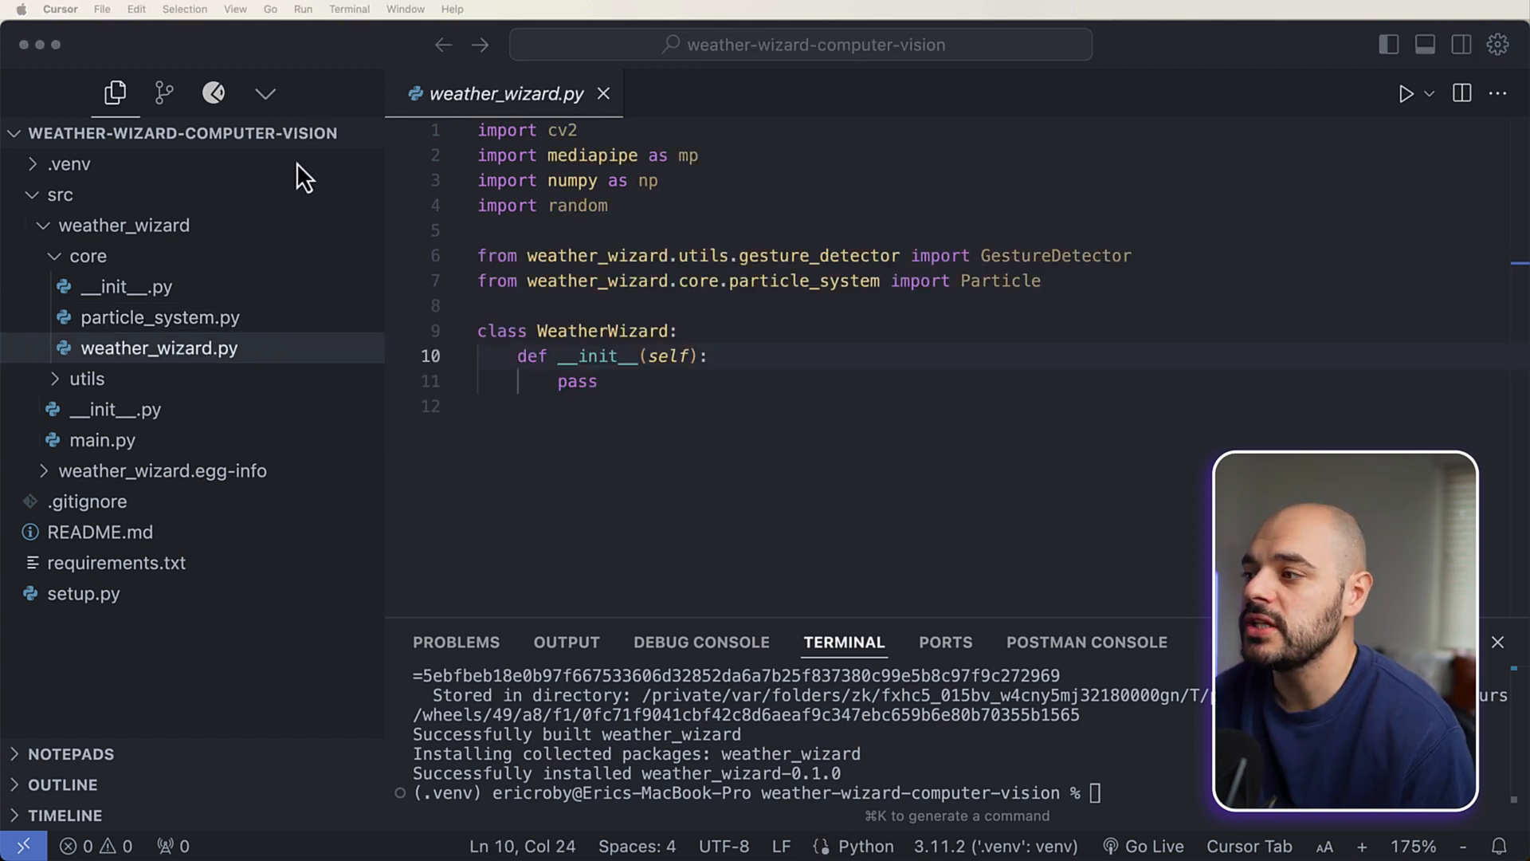
{"action": "left_click", "coordinate": [160, 317]}
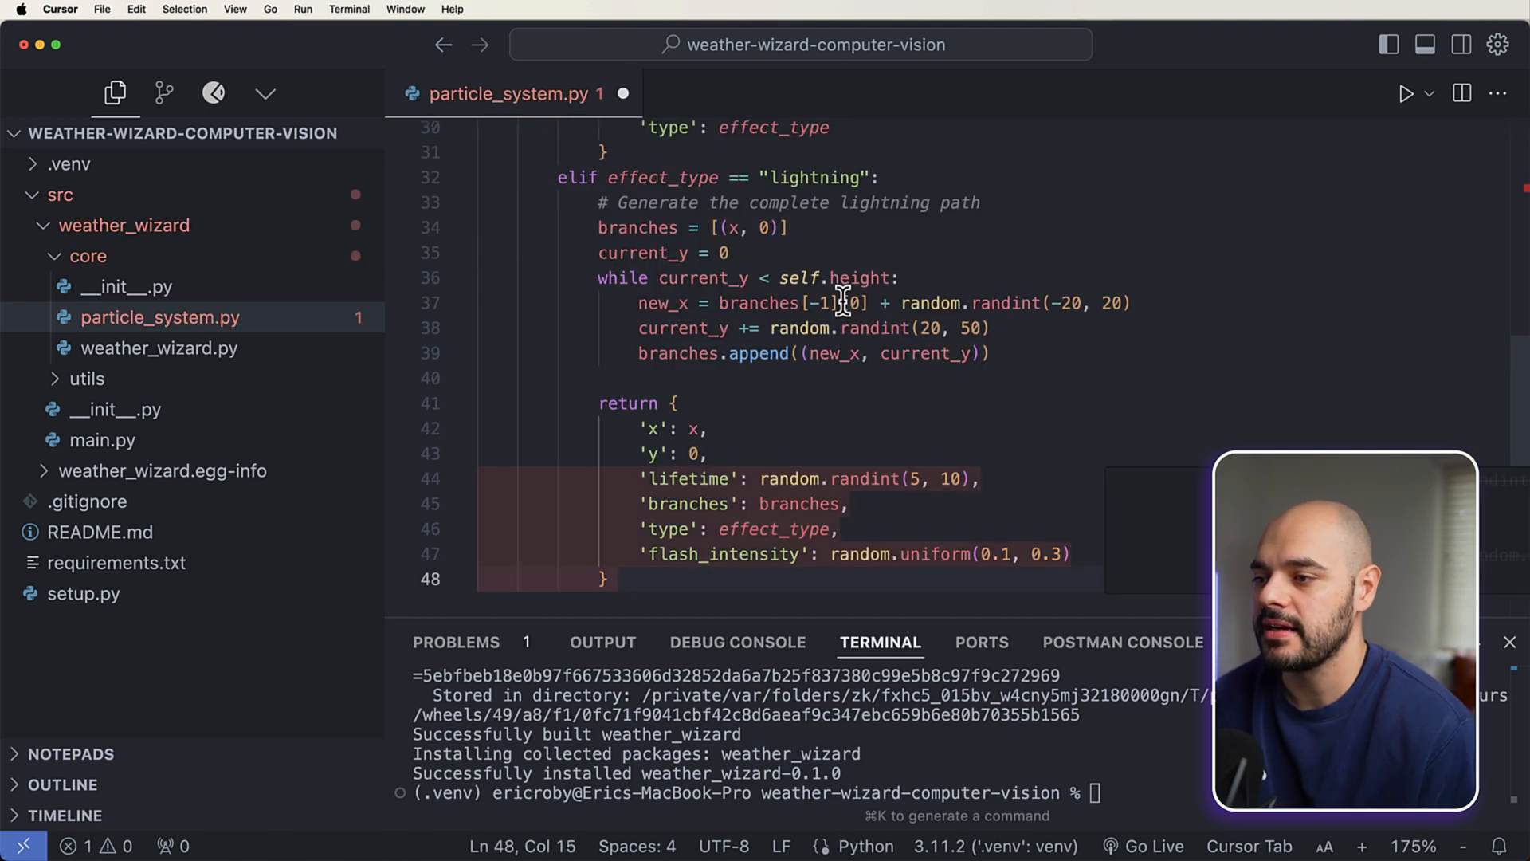
{"action": "scroll", "scroll_direction": "up", "scroll_amount": 3}
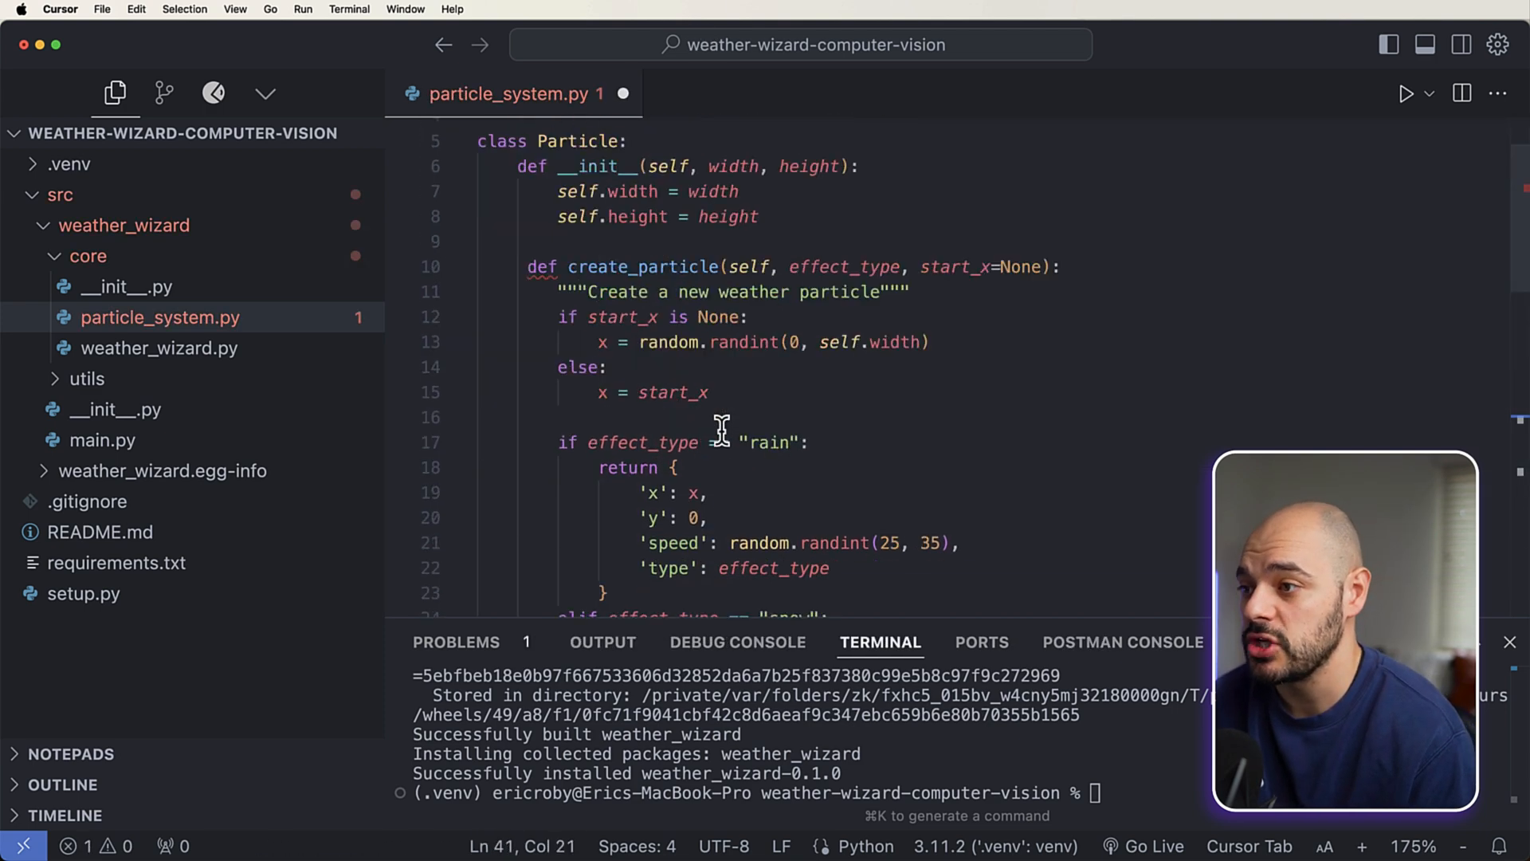
{"action": "left_click", "coordinate": [570, 267]}
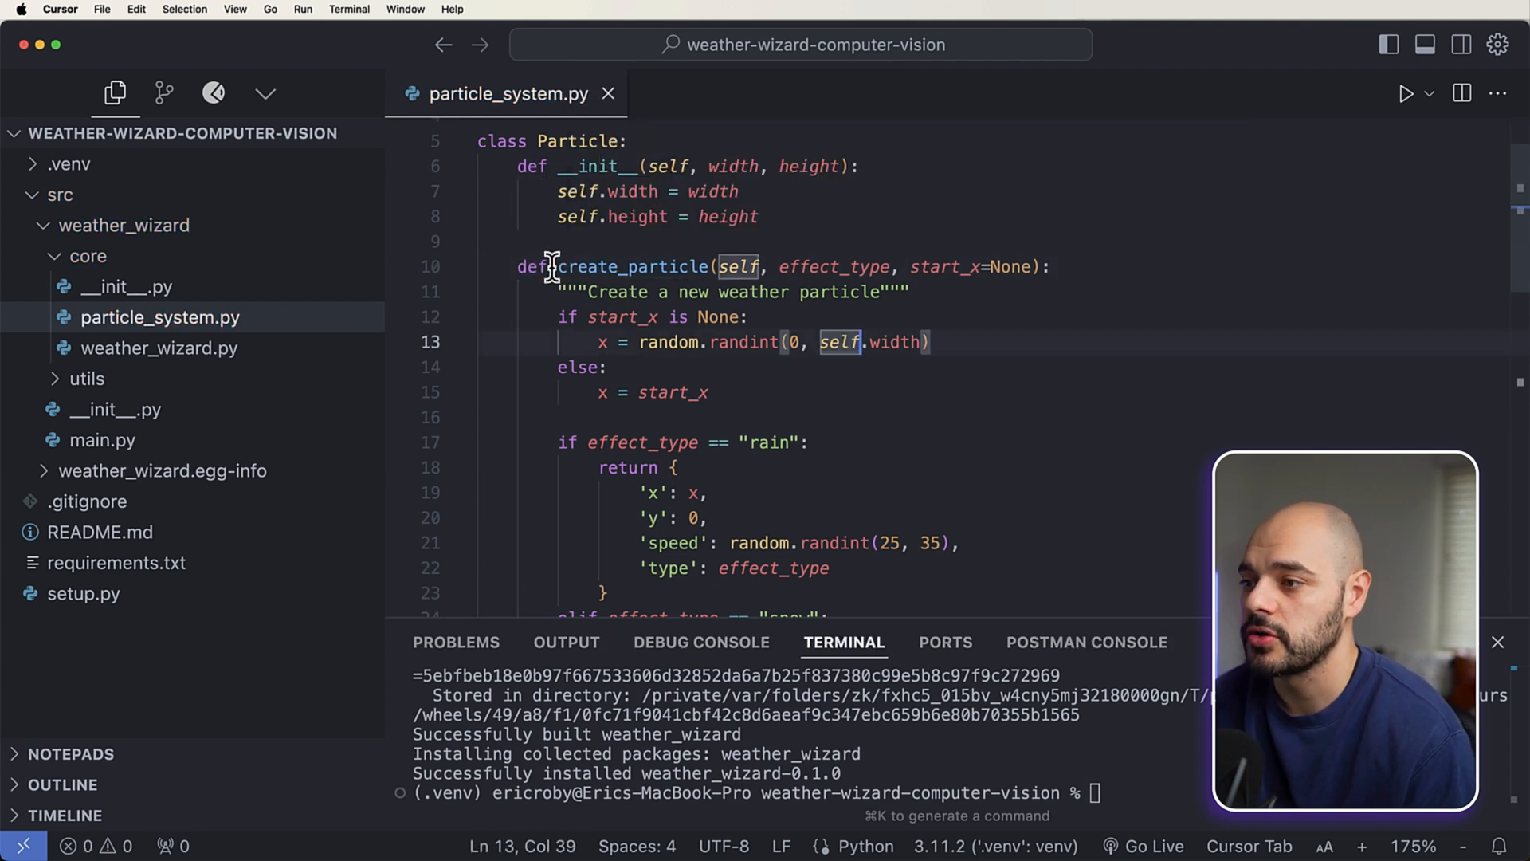
{"action": "left_click", "coordinate": [605, 367]}
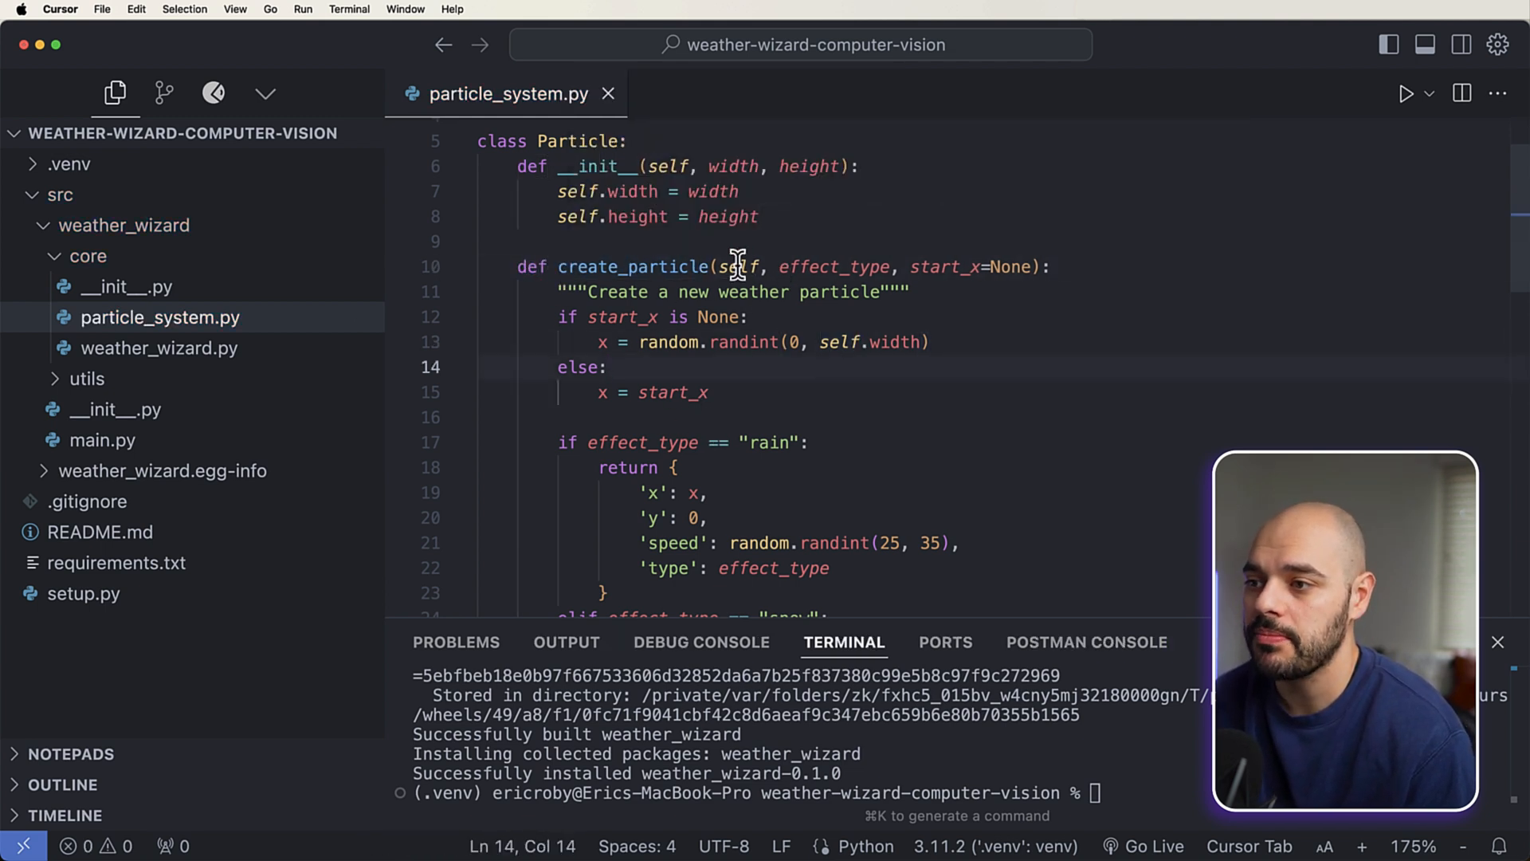
{"action": "double_click", "coordinate": [739, 266]}
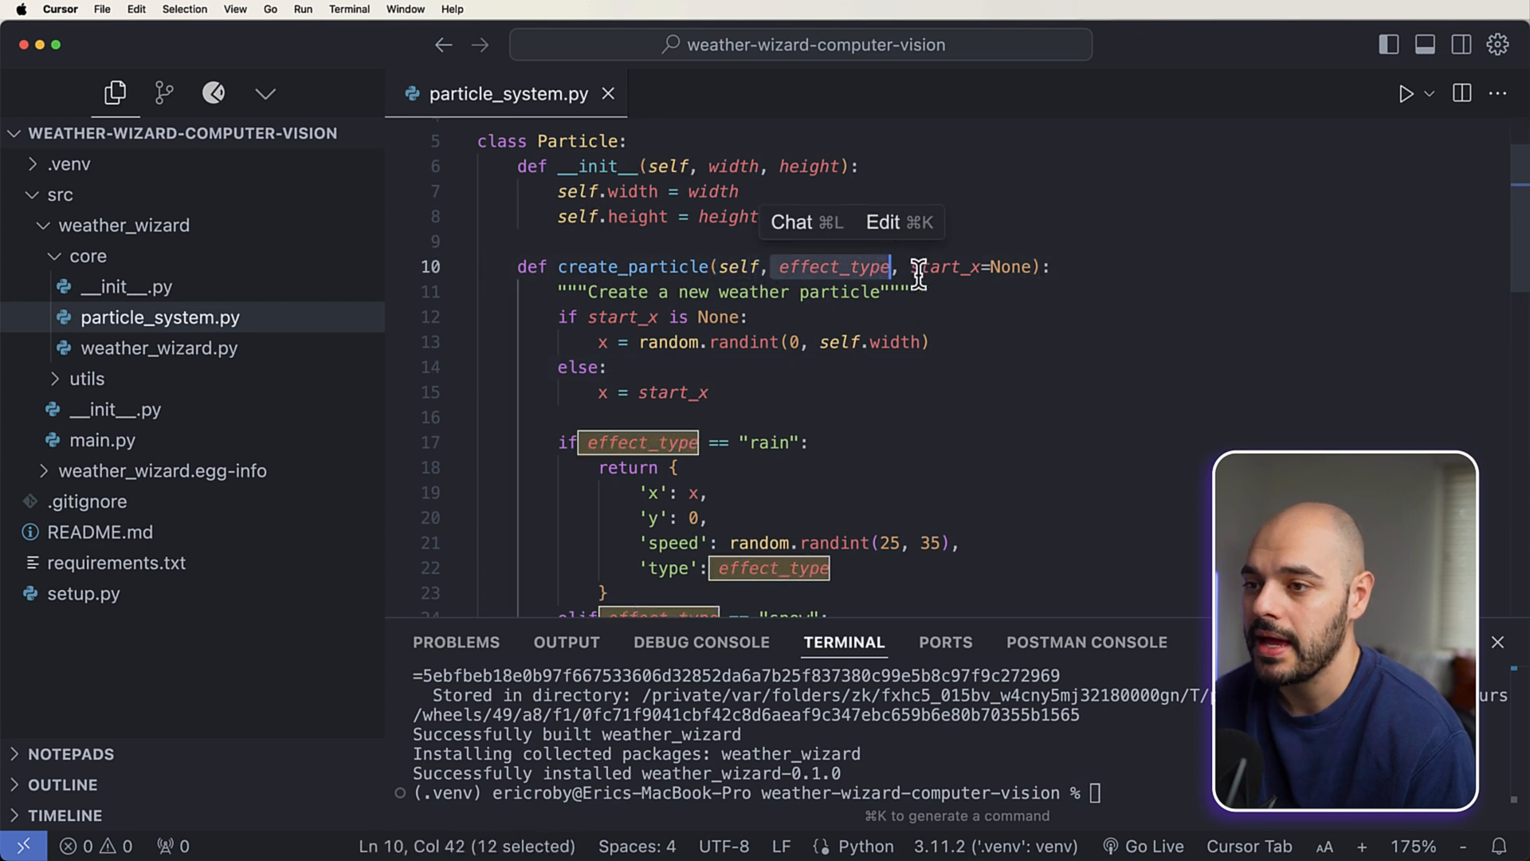
Step: Add the create_particle method with rain, snow and lightning branches and save
{"action": "scroll", "scroll_direction": "up", "scroll_amount": 3}
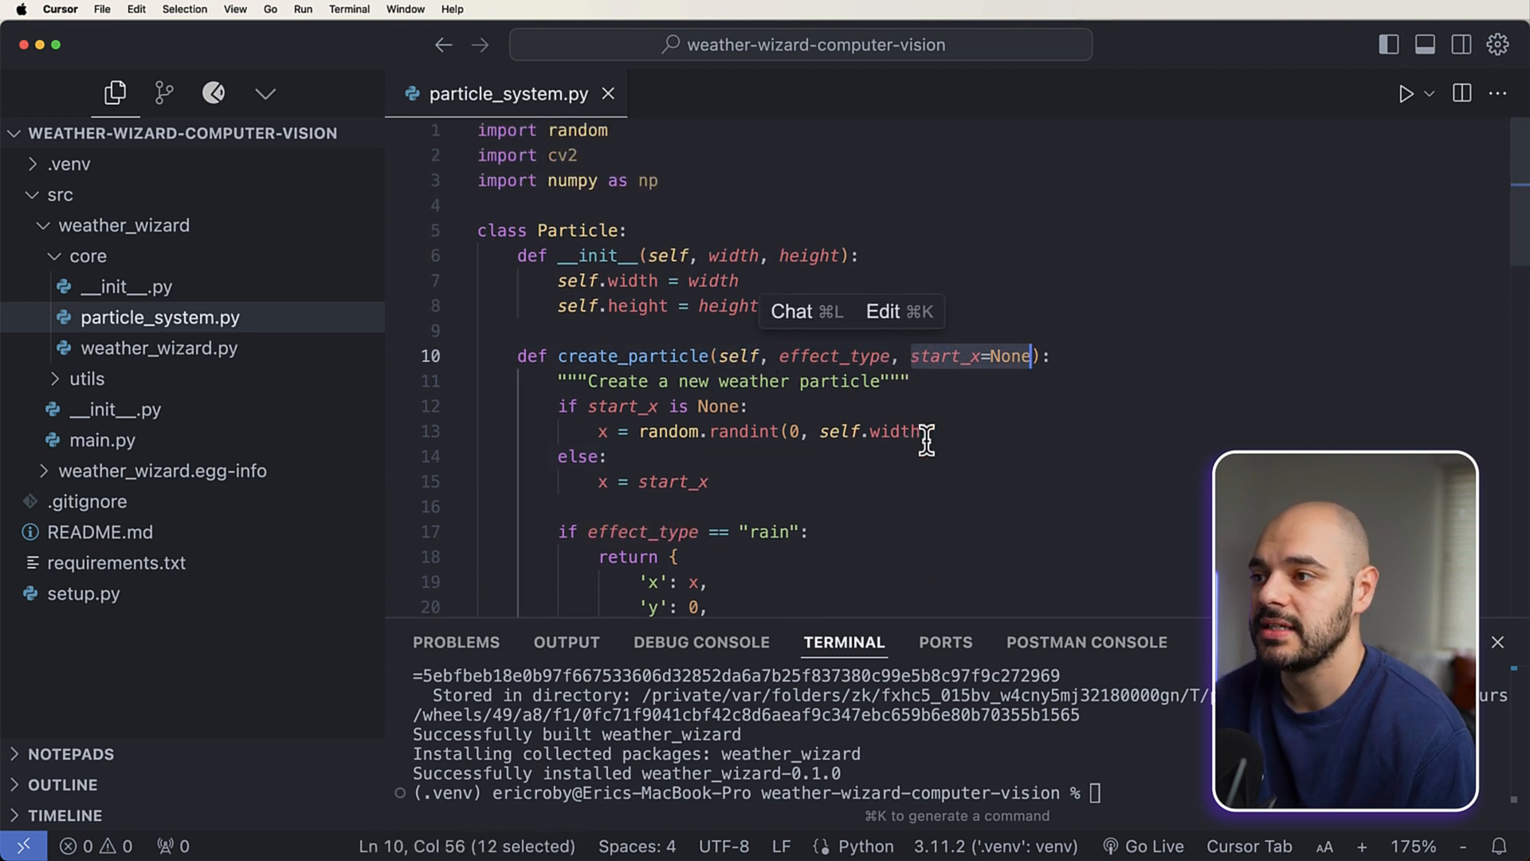
{"action": "left_click", "coordinate": [1000, 407]}
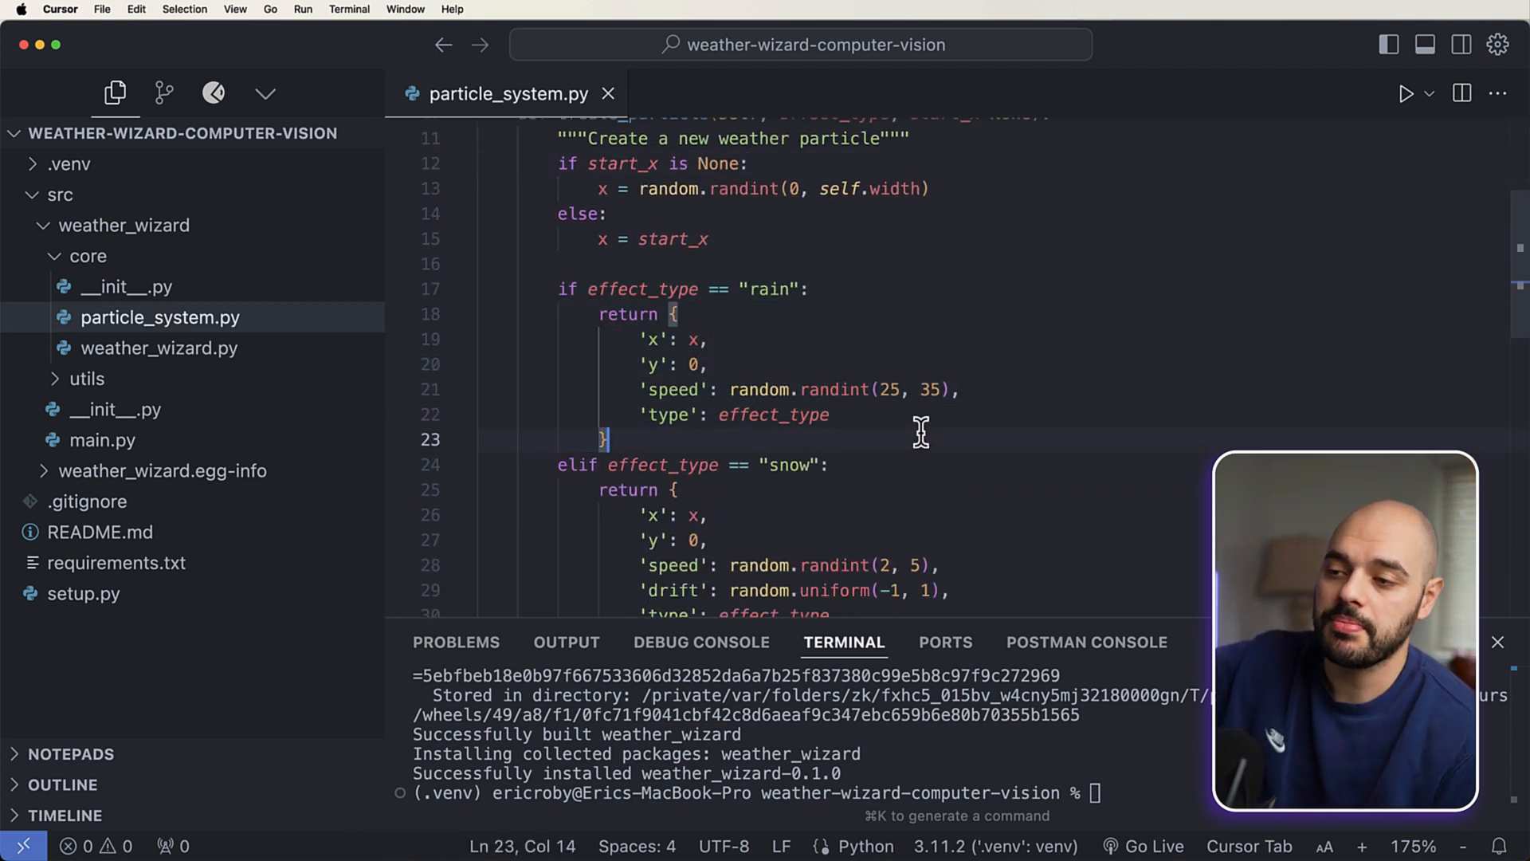
{"action": "mouse_move", "coordinate": [827, 385]}
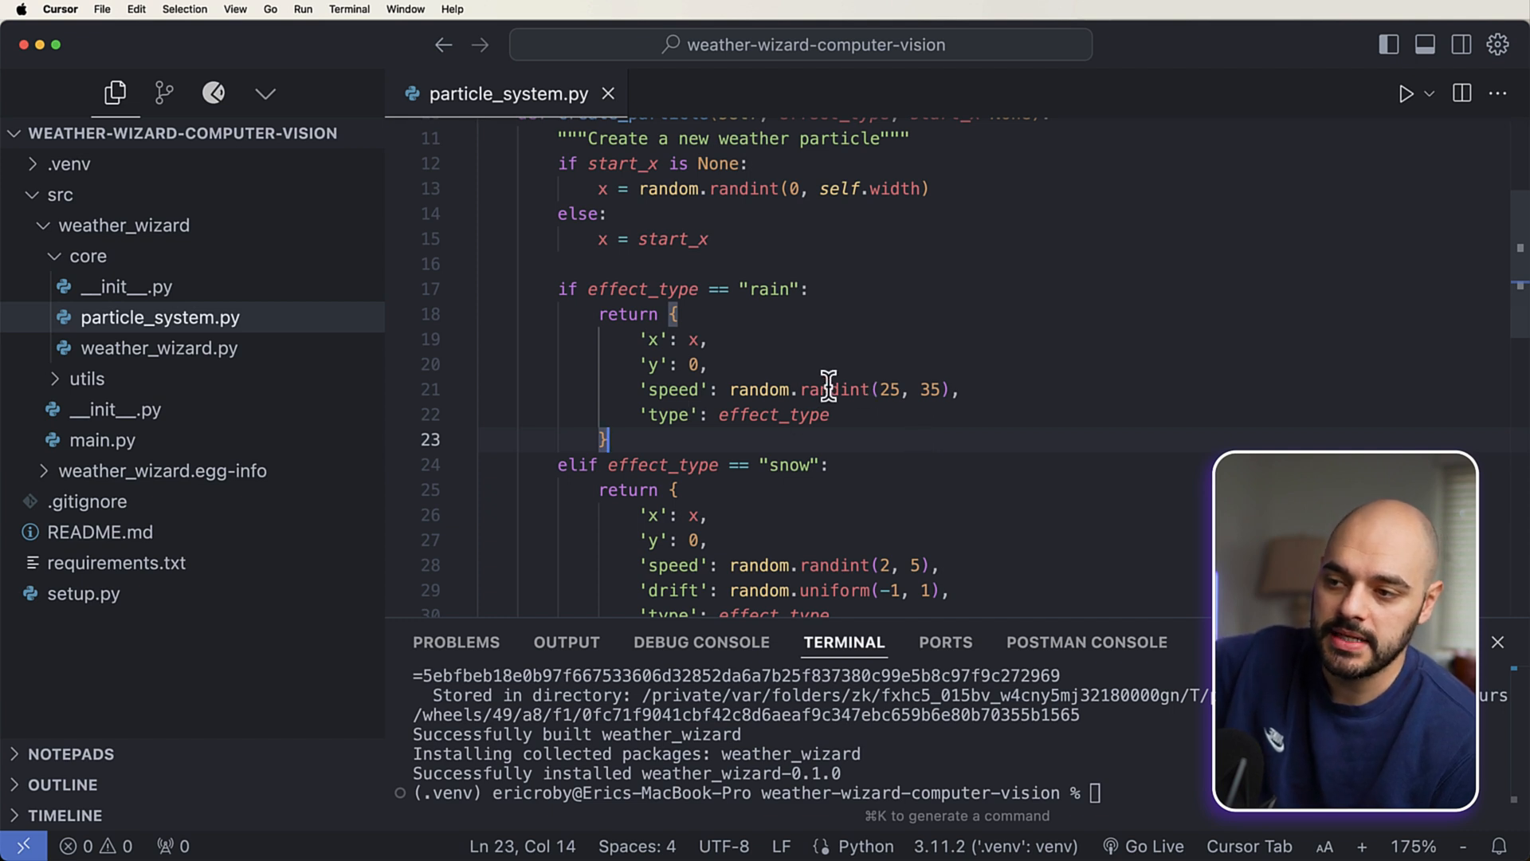
{"action": "left_click", "coordinate": [960, 390]}
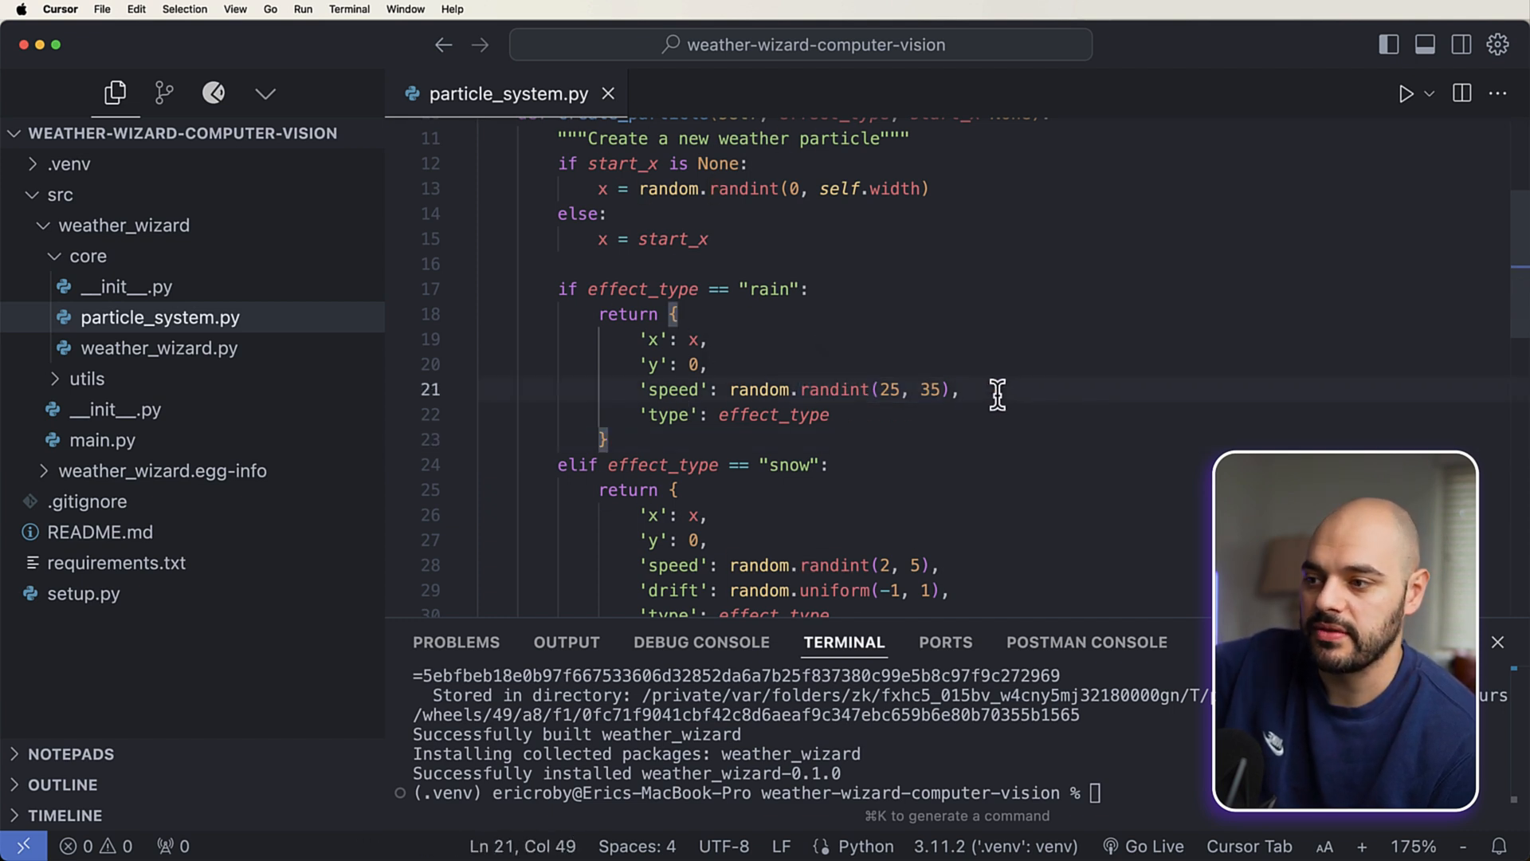
{"action": "mouse_move", "coordinate": [678, 366]}
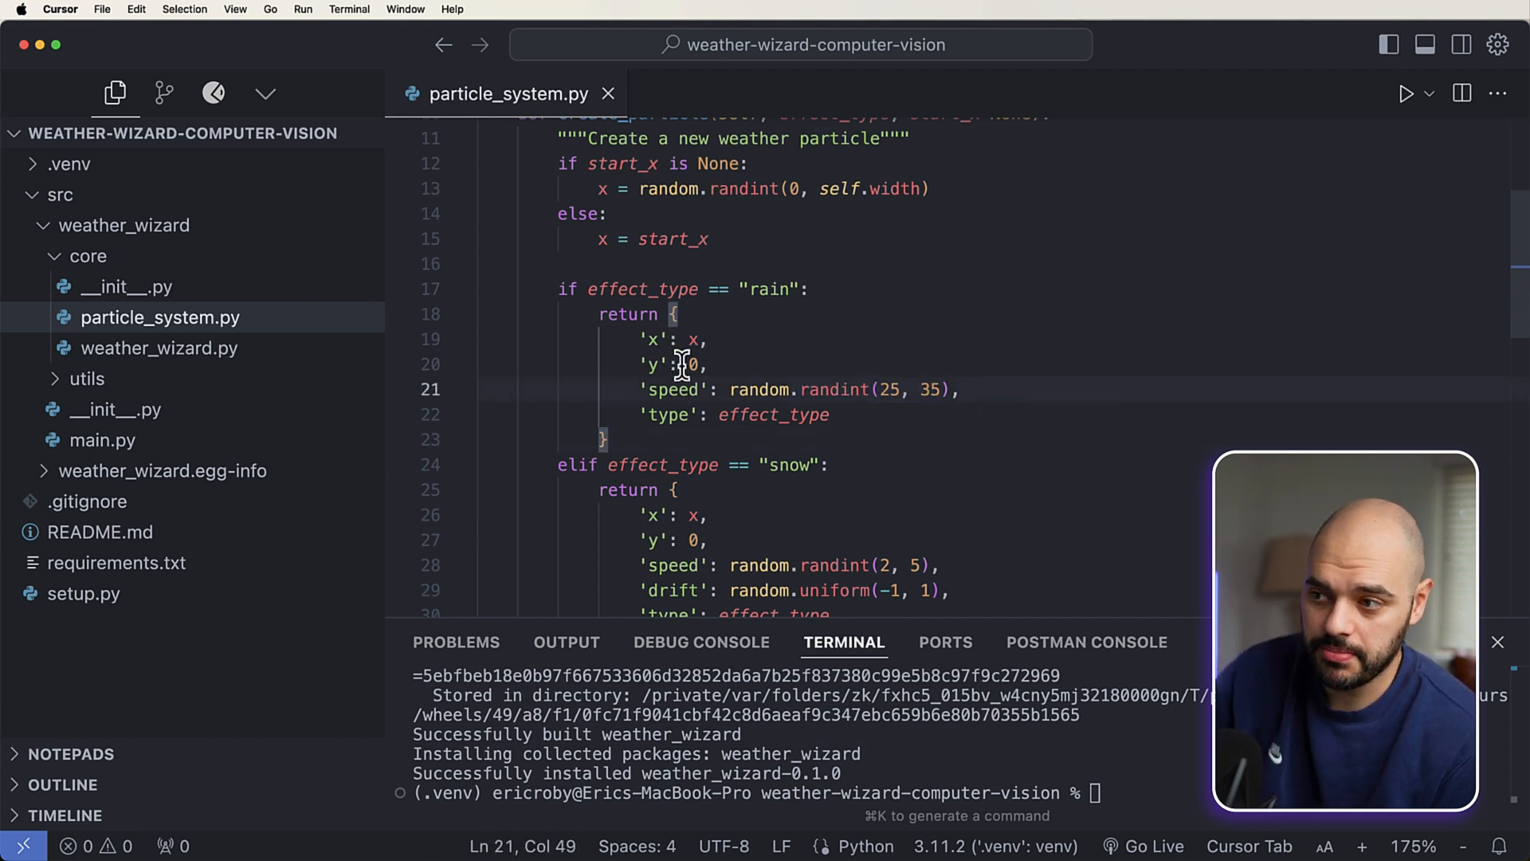
{"action": "scroll", "scroll_direction": "down", "scroll_amount": 3}
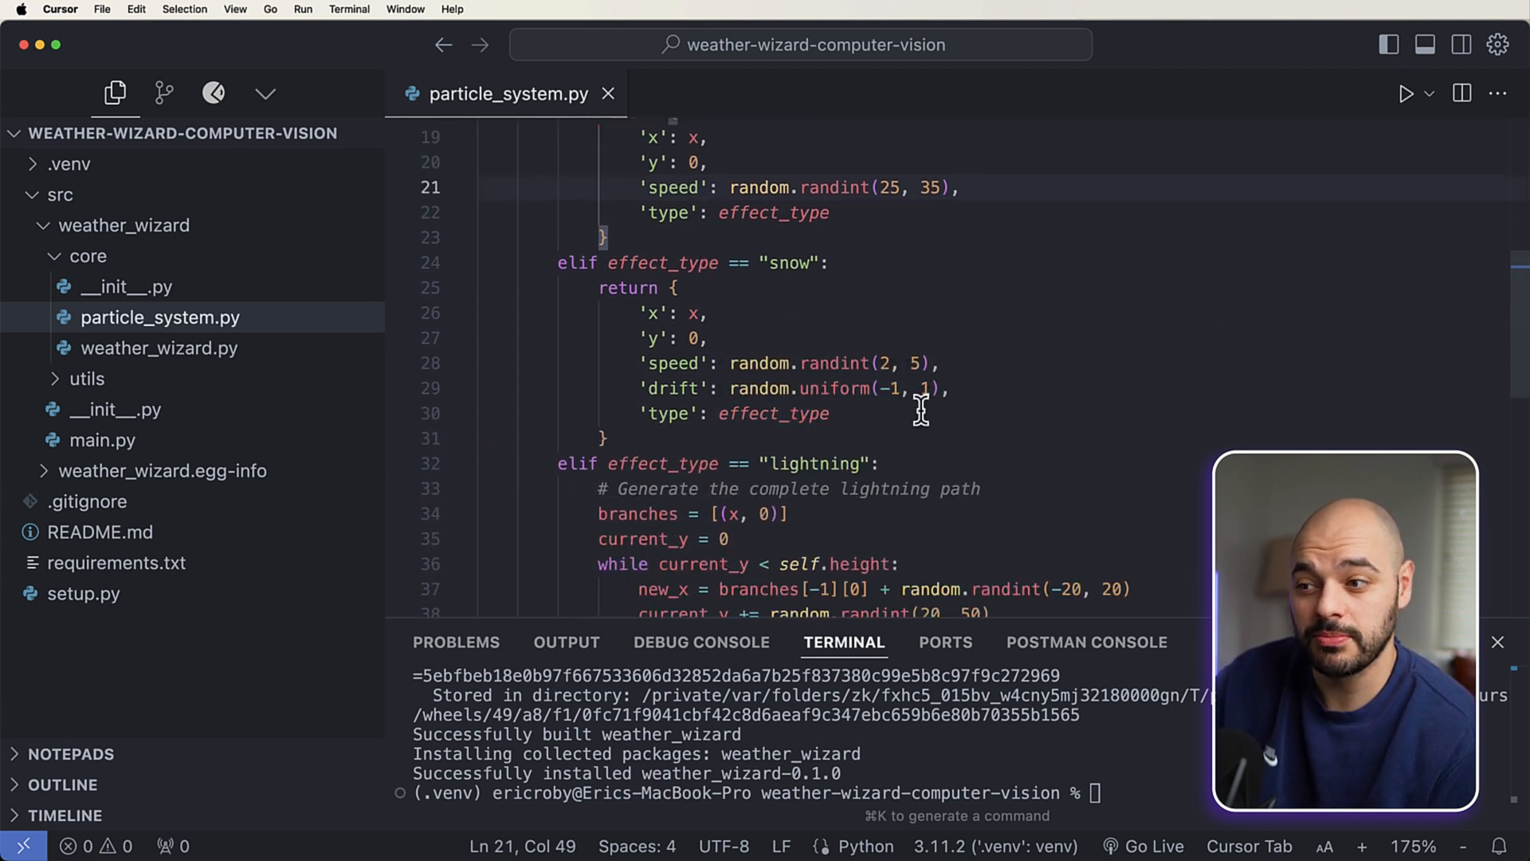
{"action": "scroll", "scroll_direction": "down", "scroll_amount": 3}
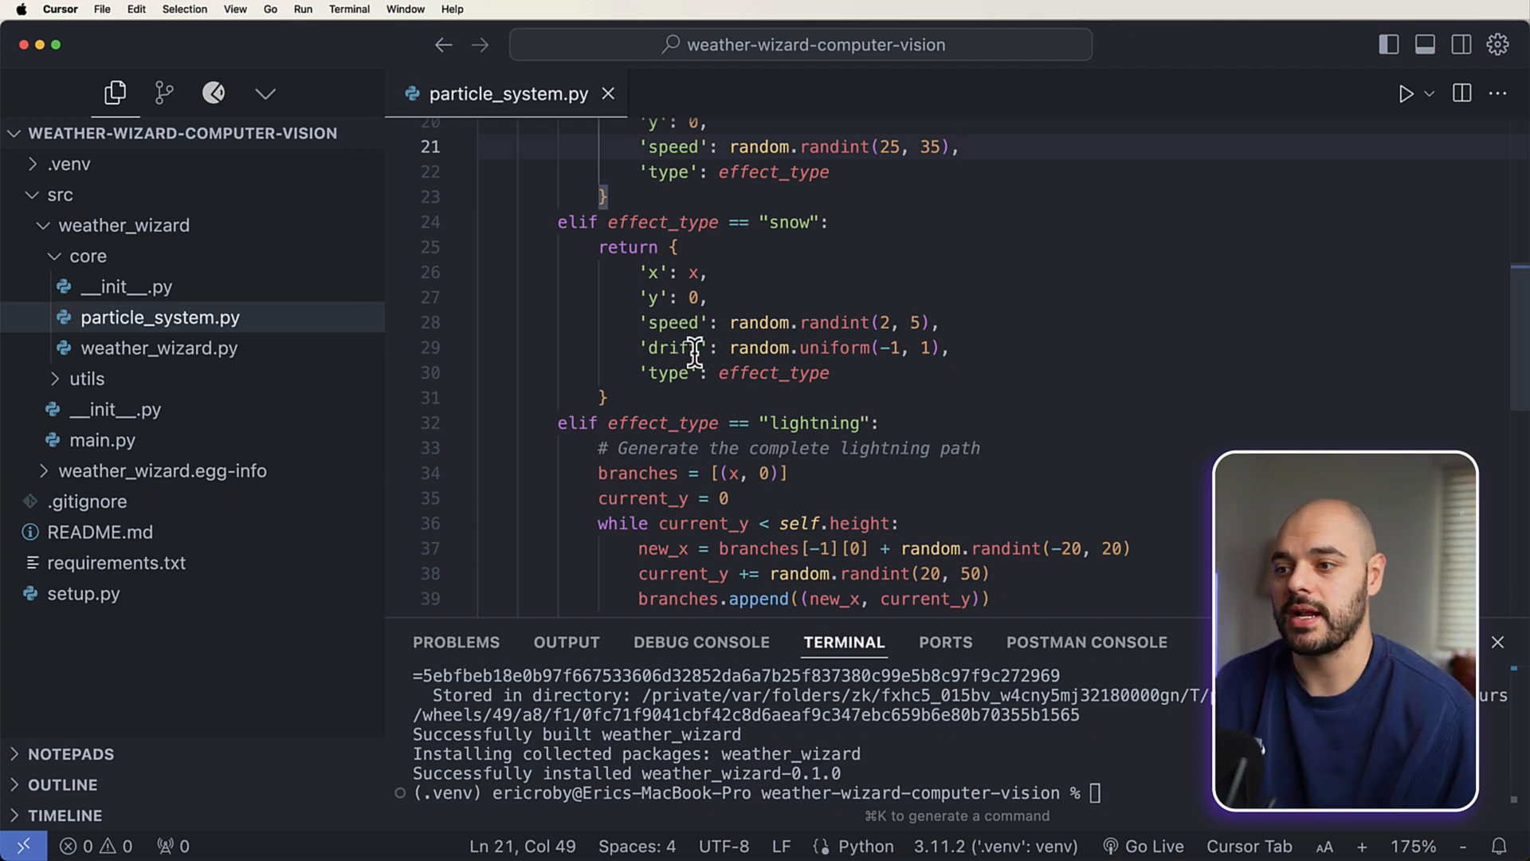
{"action": "scroll", "scroll_direction": "down", "scroll_amount": 3}
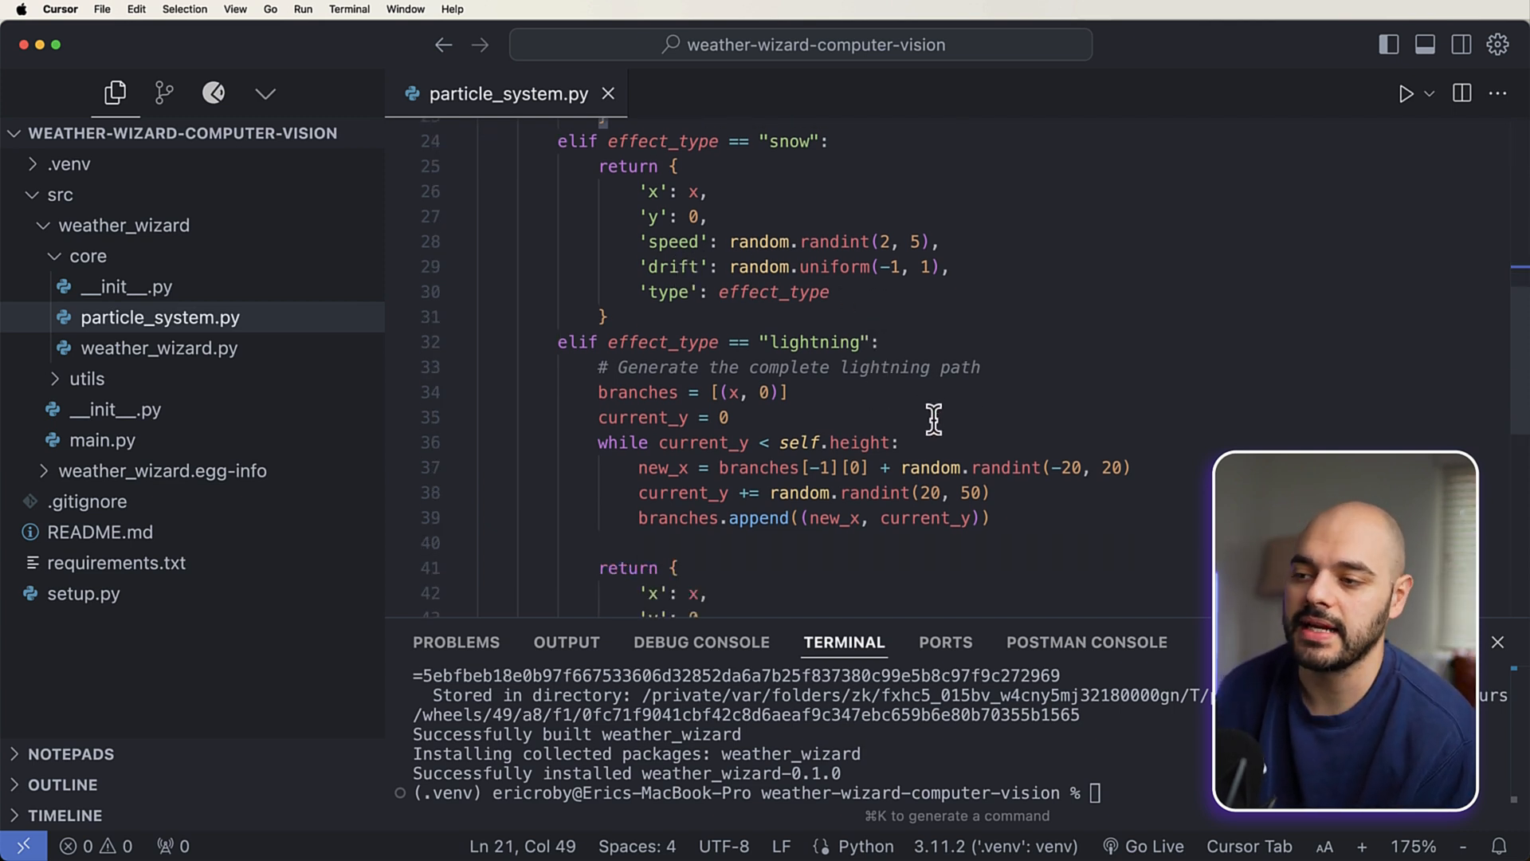
{"action": "scroll", "scroll_direction": "down", "scroll_amount": 3}
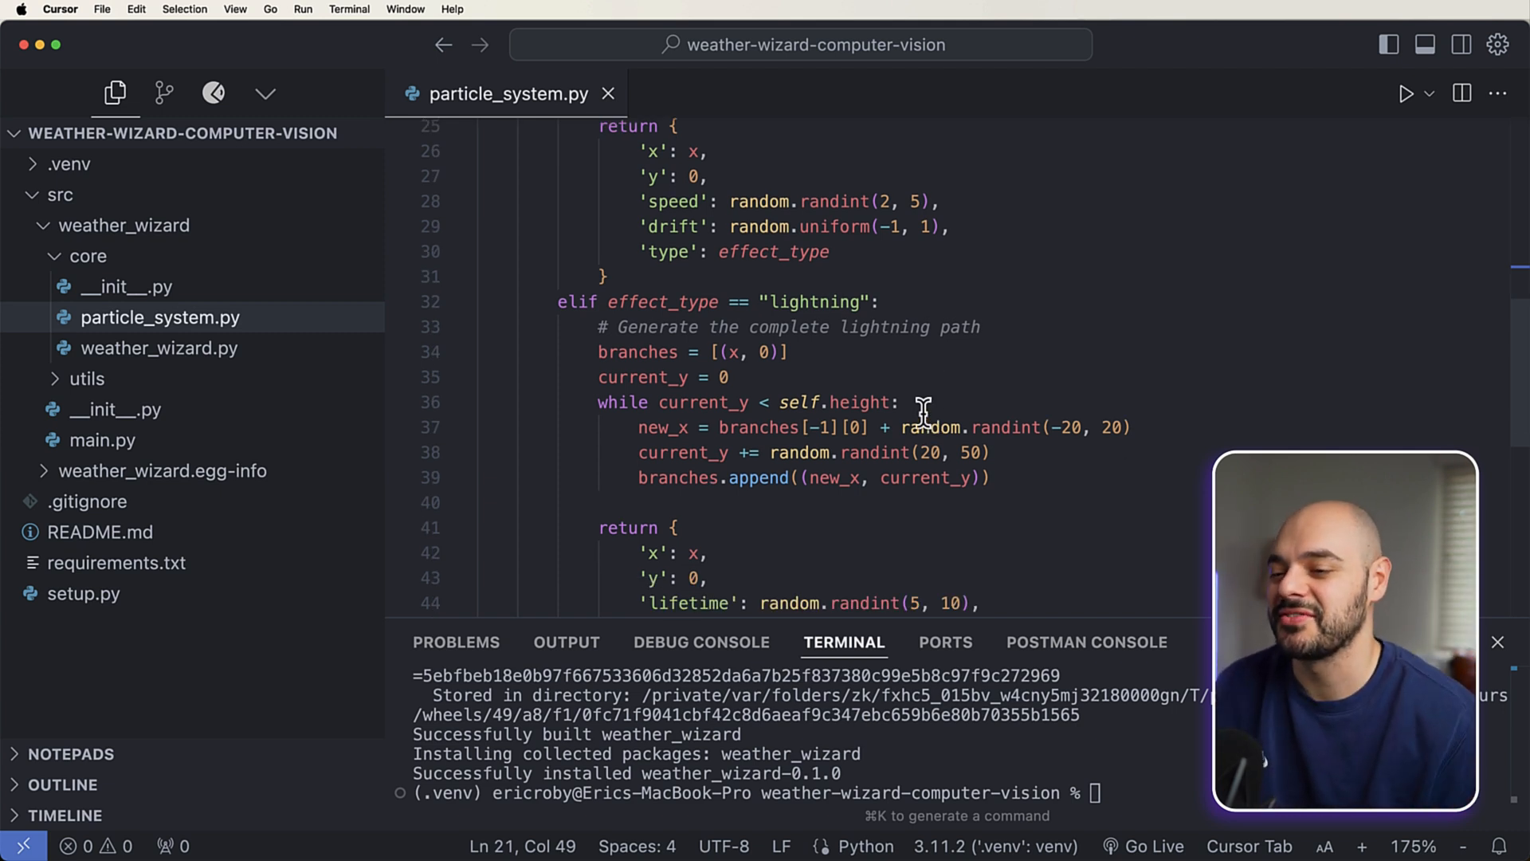
{"action": "scroll", "scroll_direction": "down", "scroll_amount": 3}
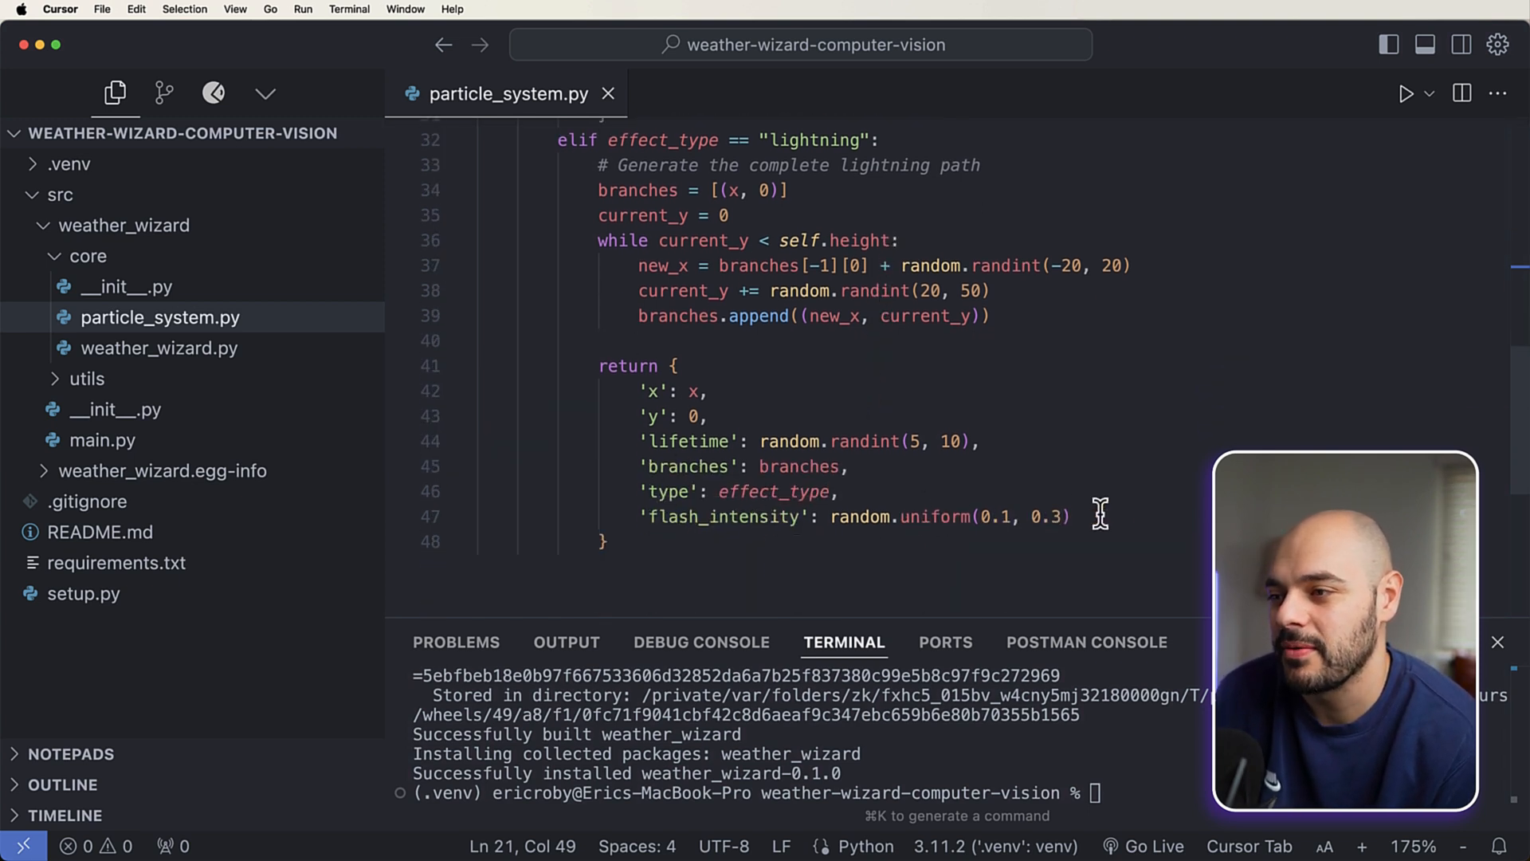
{"action": "left_click", "coordinate": [703, 391]}
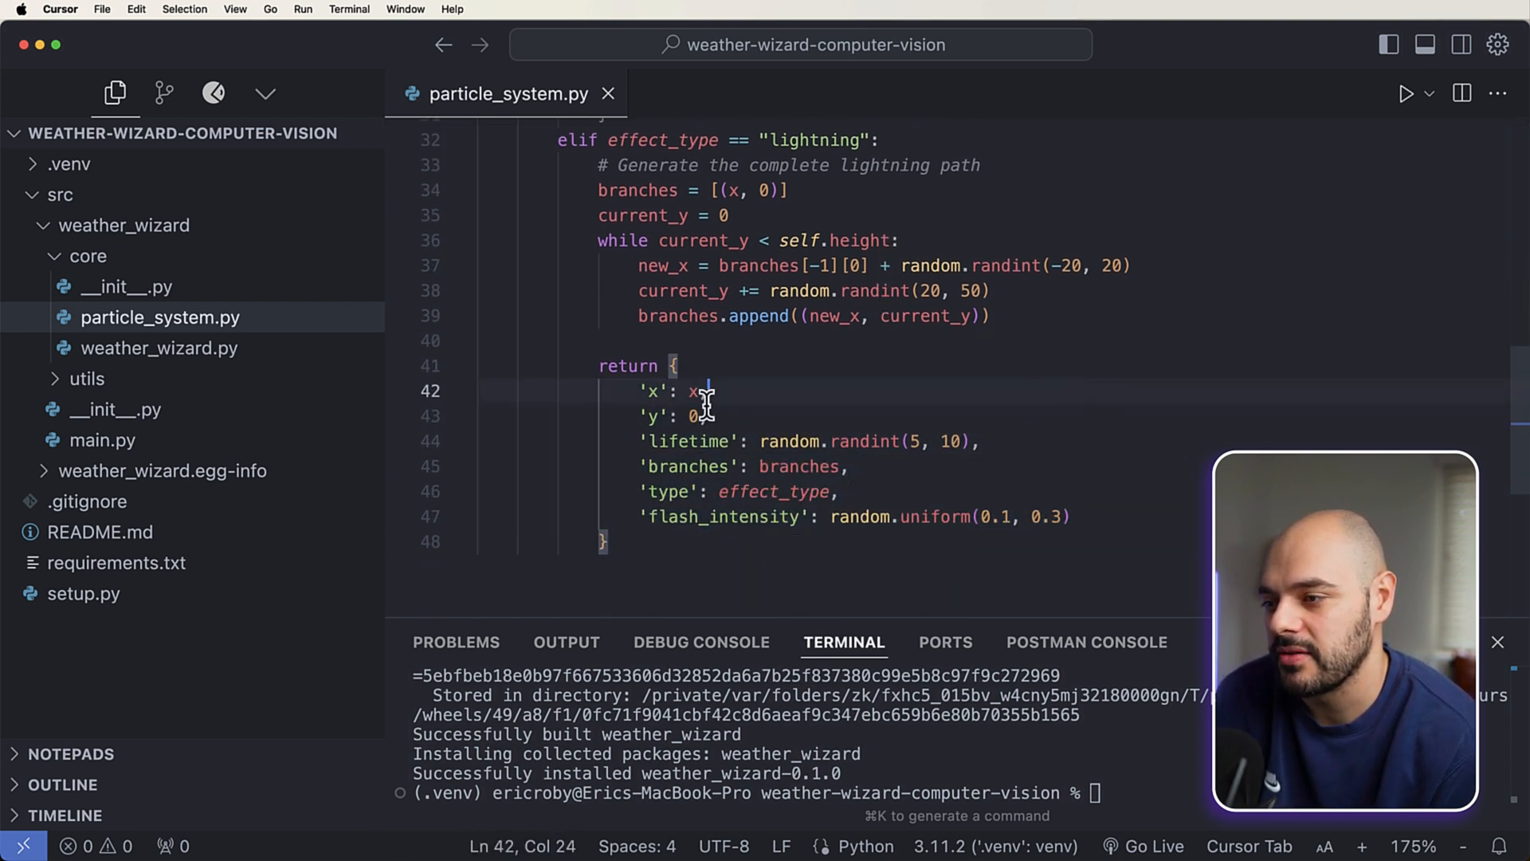
Step: Scroll back from the lightning branch up to the Particle class
{"action": "scroll", "scroll_direction": "down", "scroll_amount": 3}
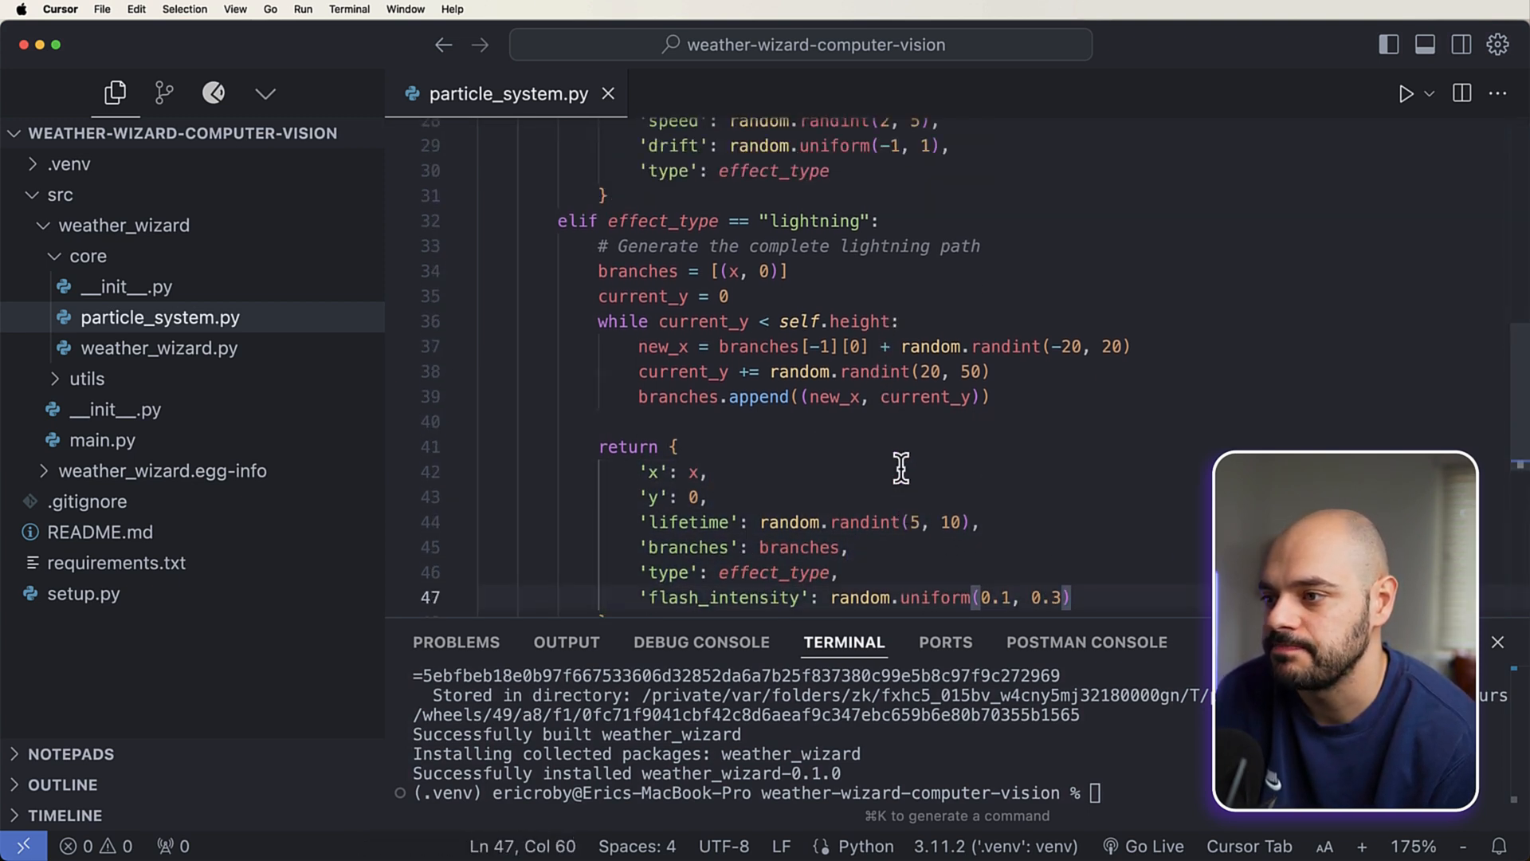
{"action": "scroll", "scroll_direction": "up", "scroll_amount": 3}
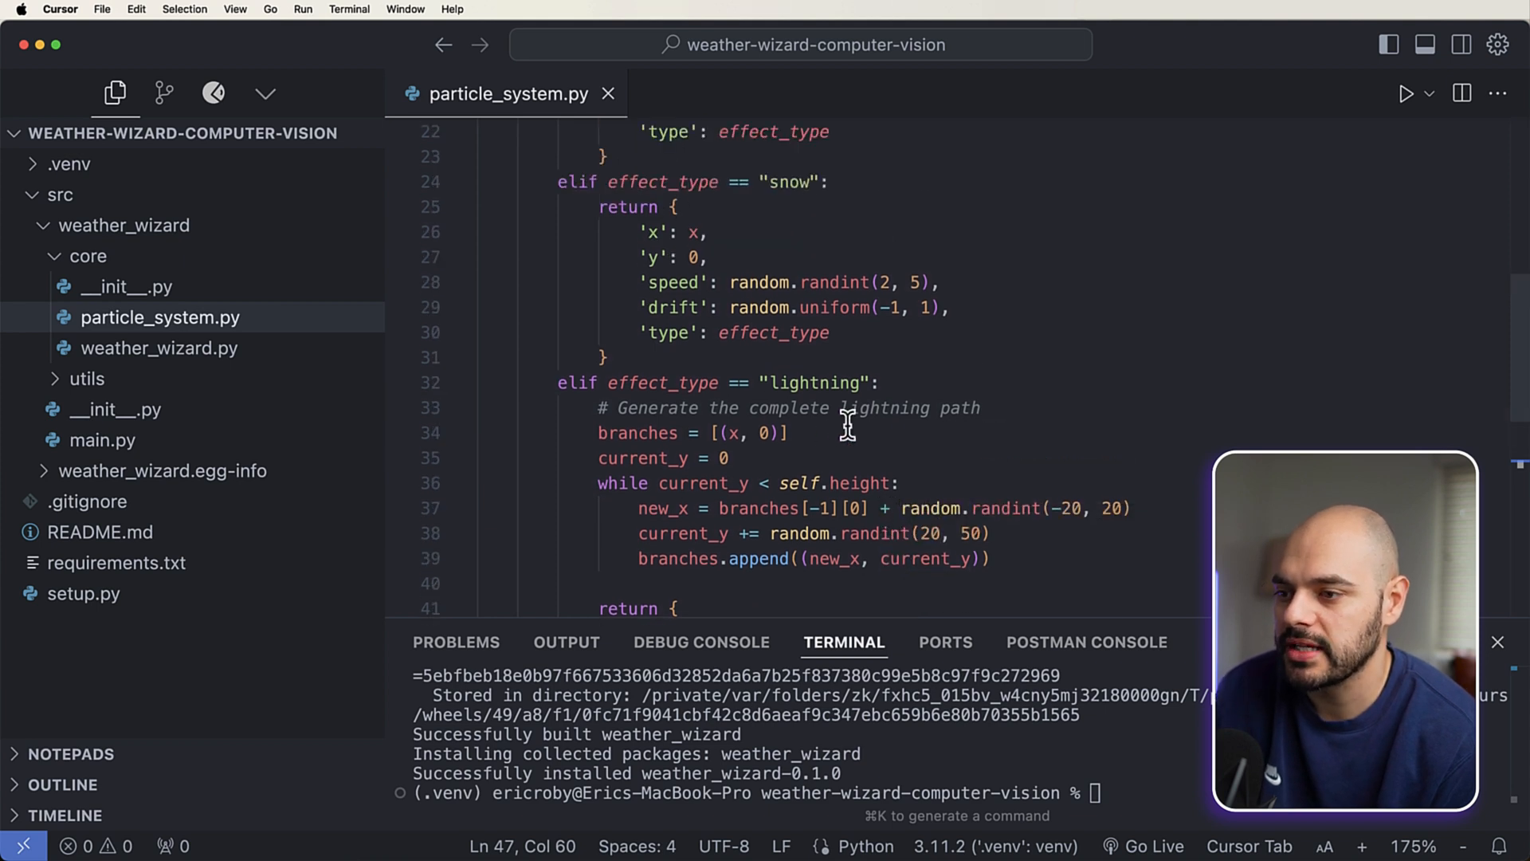
{"action": "scroll", "scroll_direction": "up", "scroll_amount": 3}
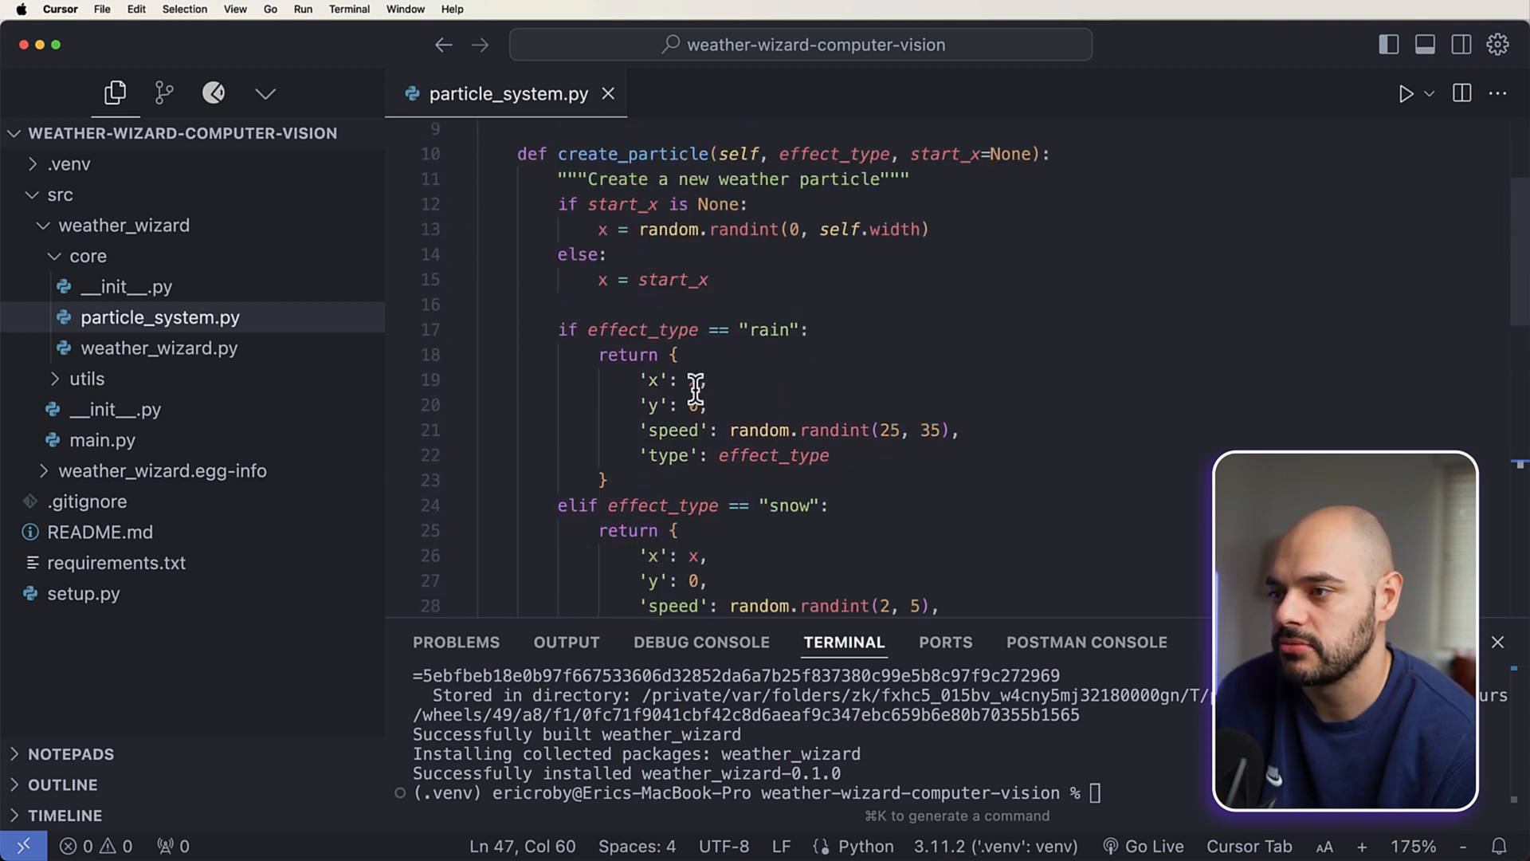
{"action": "scroll", "scroll_direction": "up", "scroll_amount": 3}
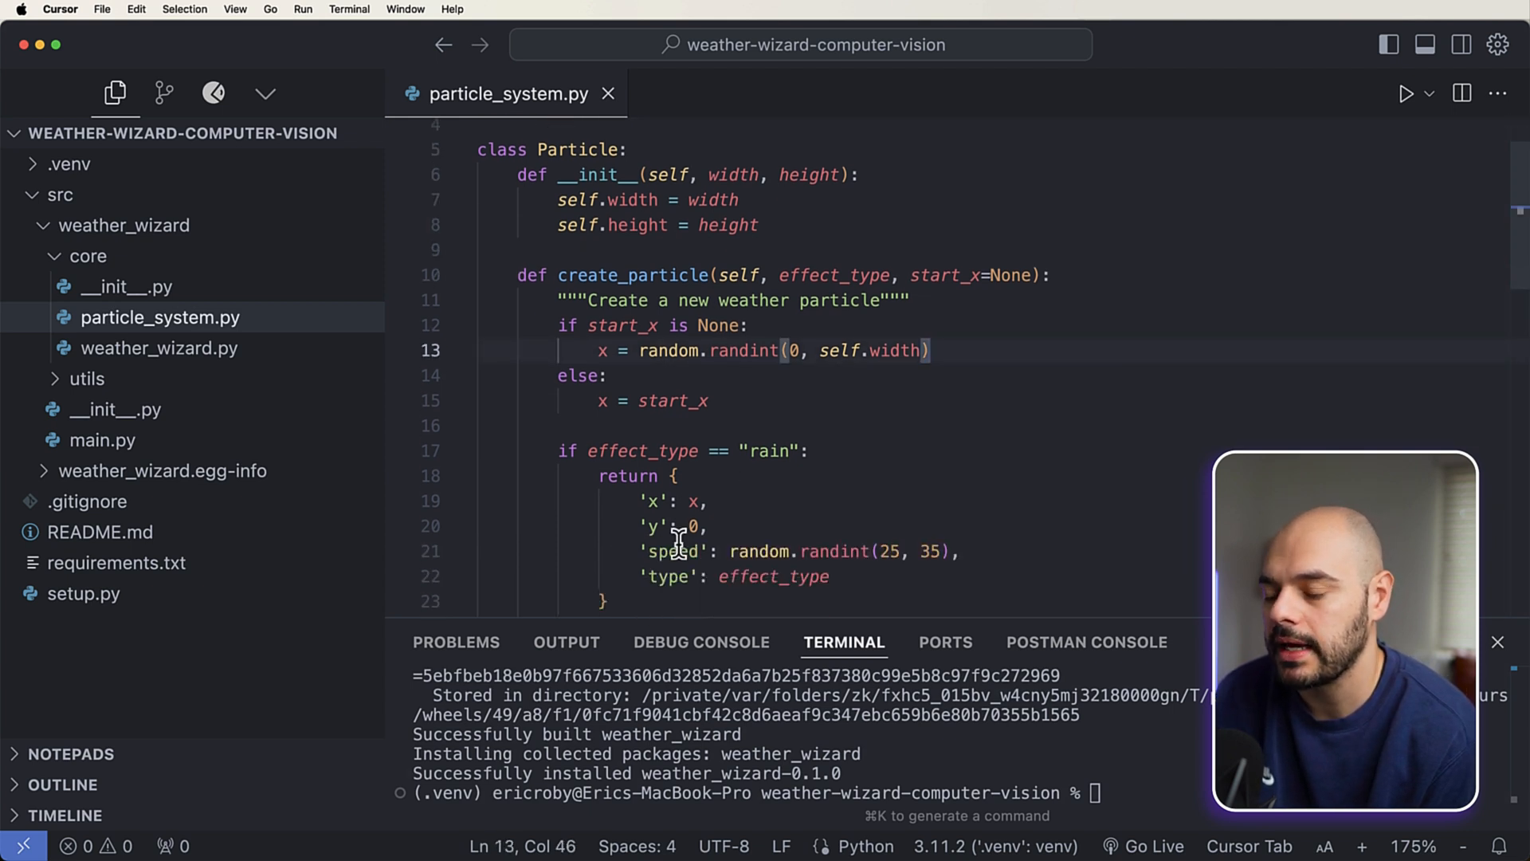
{"action": "mouse_move", "coordinate": [955, 452]}
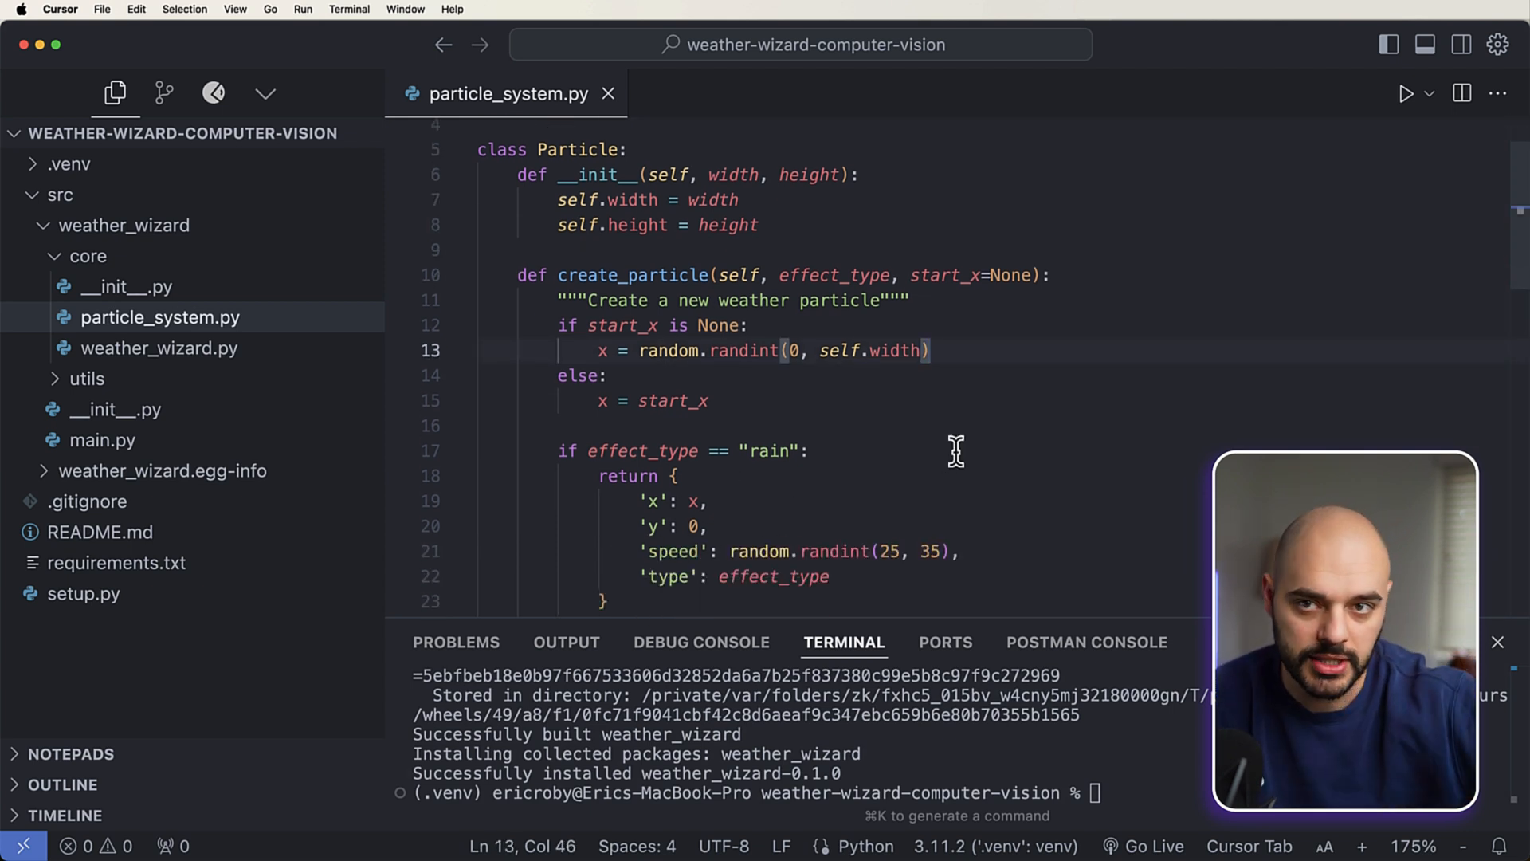
{"action": "scroll", "scroll_direction": "up", "scroll_amount": 3}
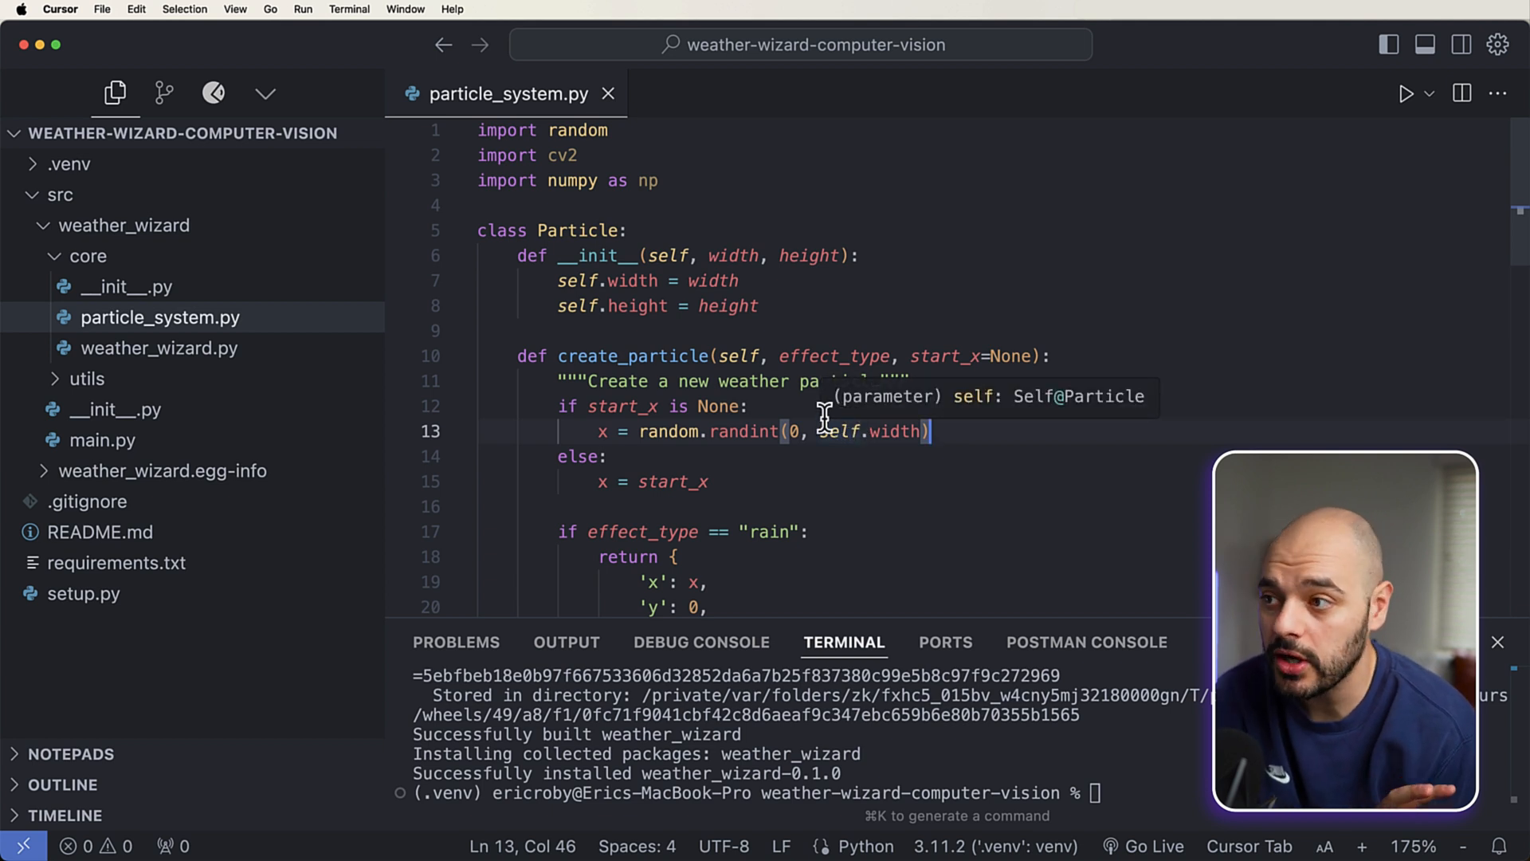
{"action": "left_click", "coordinate": [159, 347]}
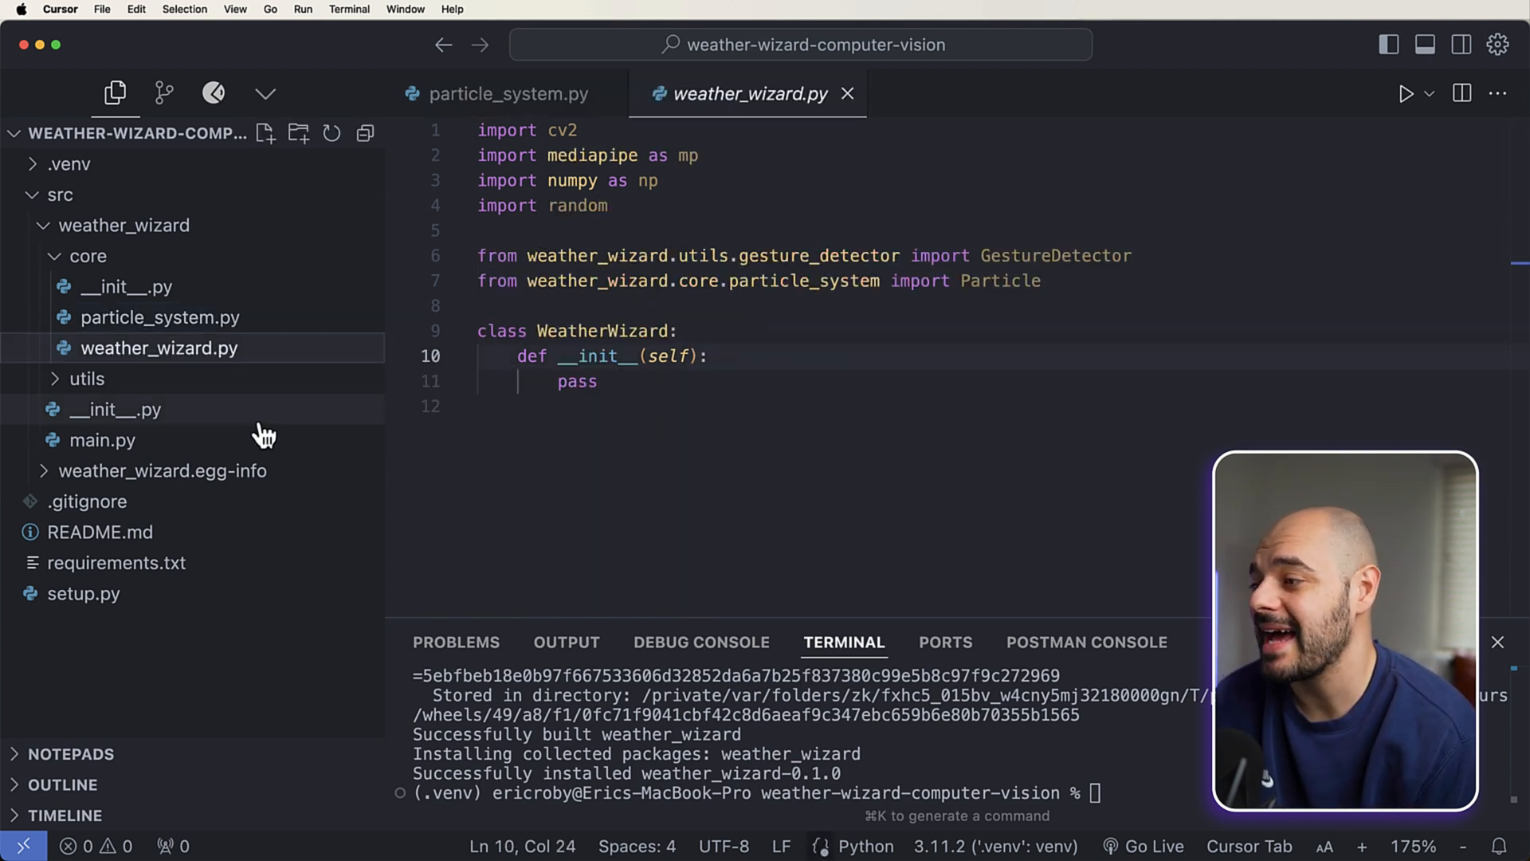
{"action": "mouse_move", "coordinate": [220, 471]}
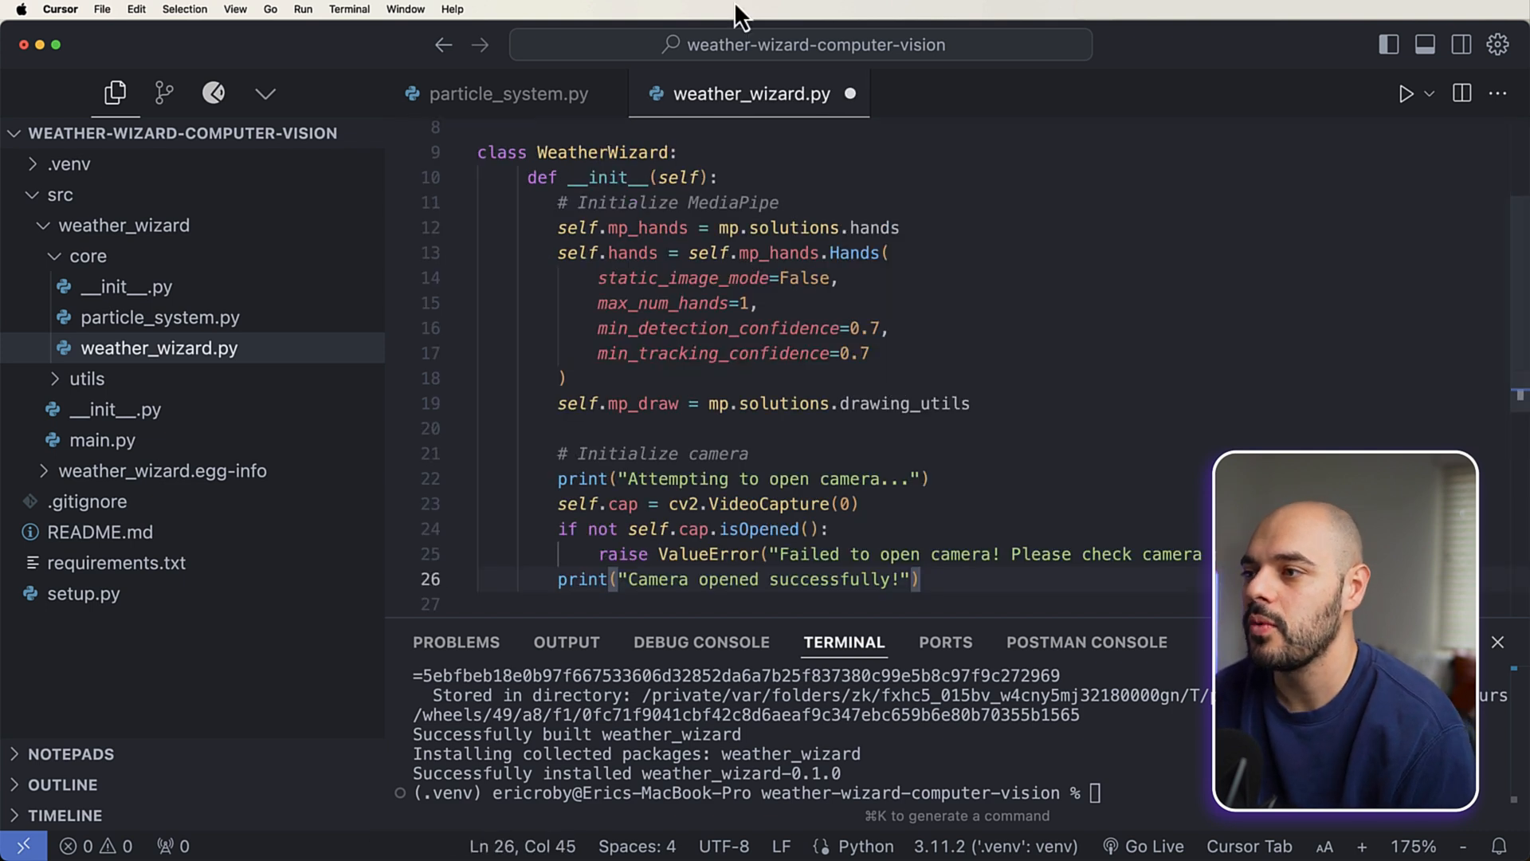
{"action": "left_click", "coordinate": [516, 178]}
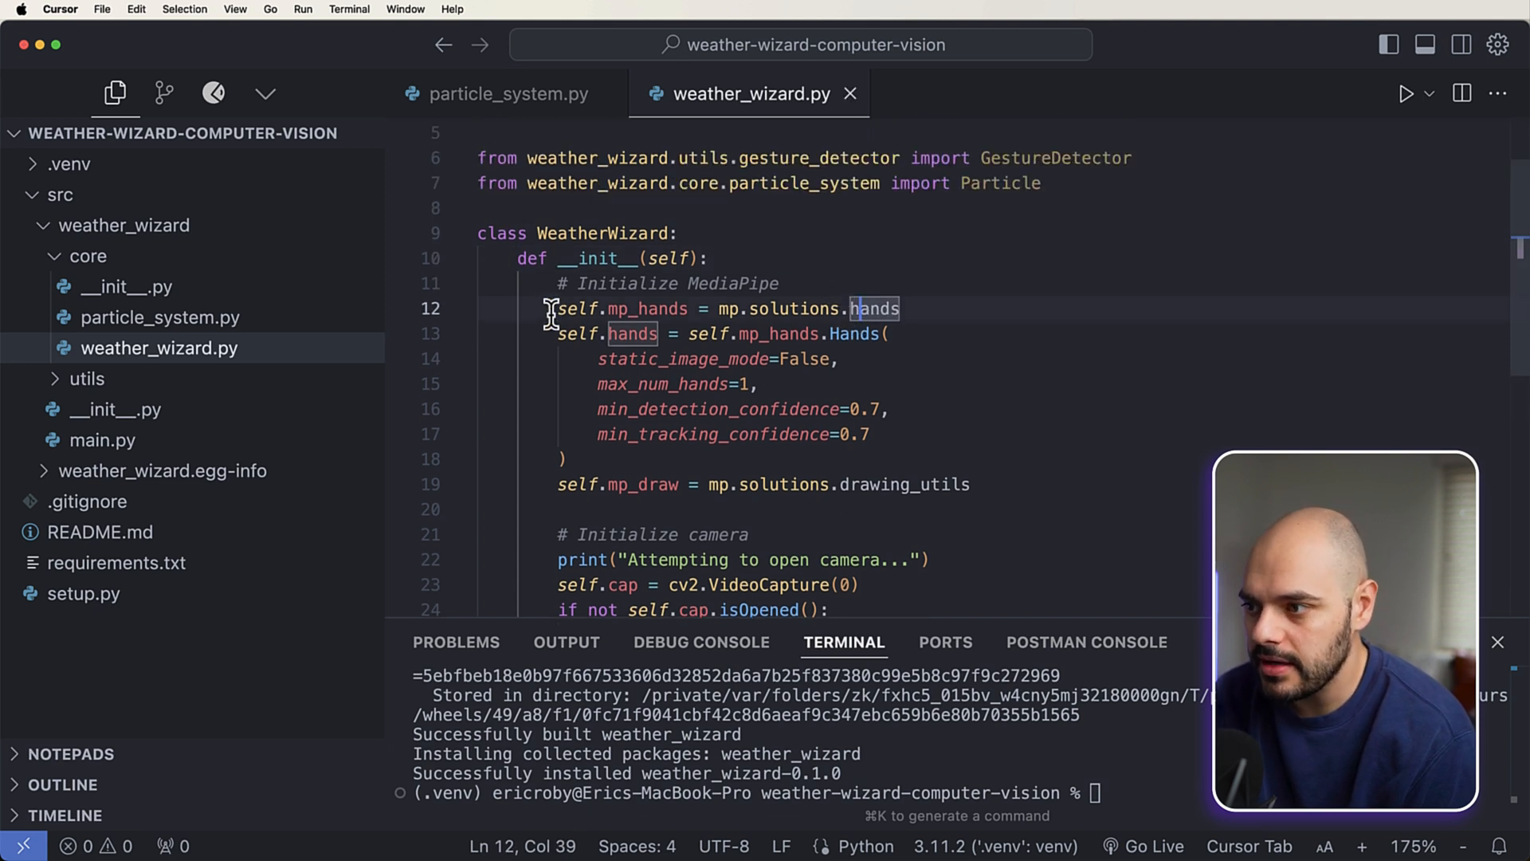
{"action": "double_click", "coordinate": [647, 406]}
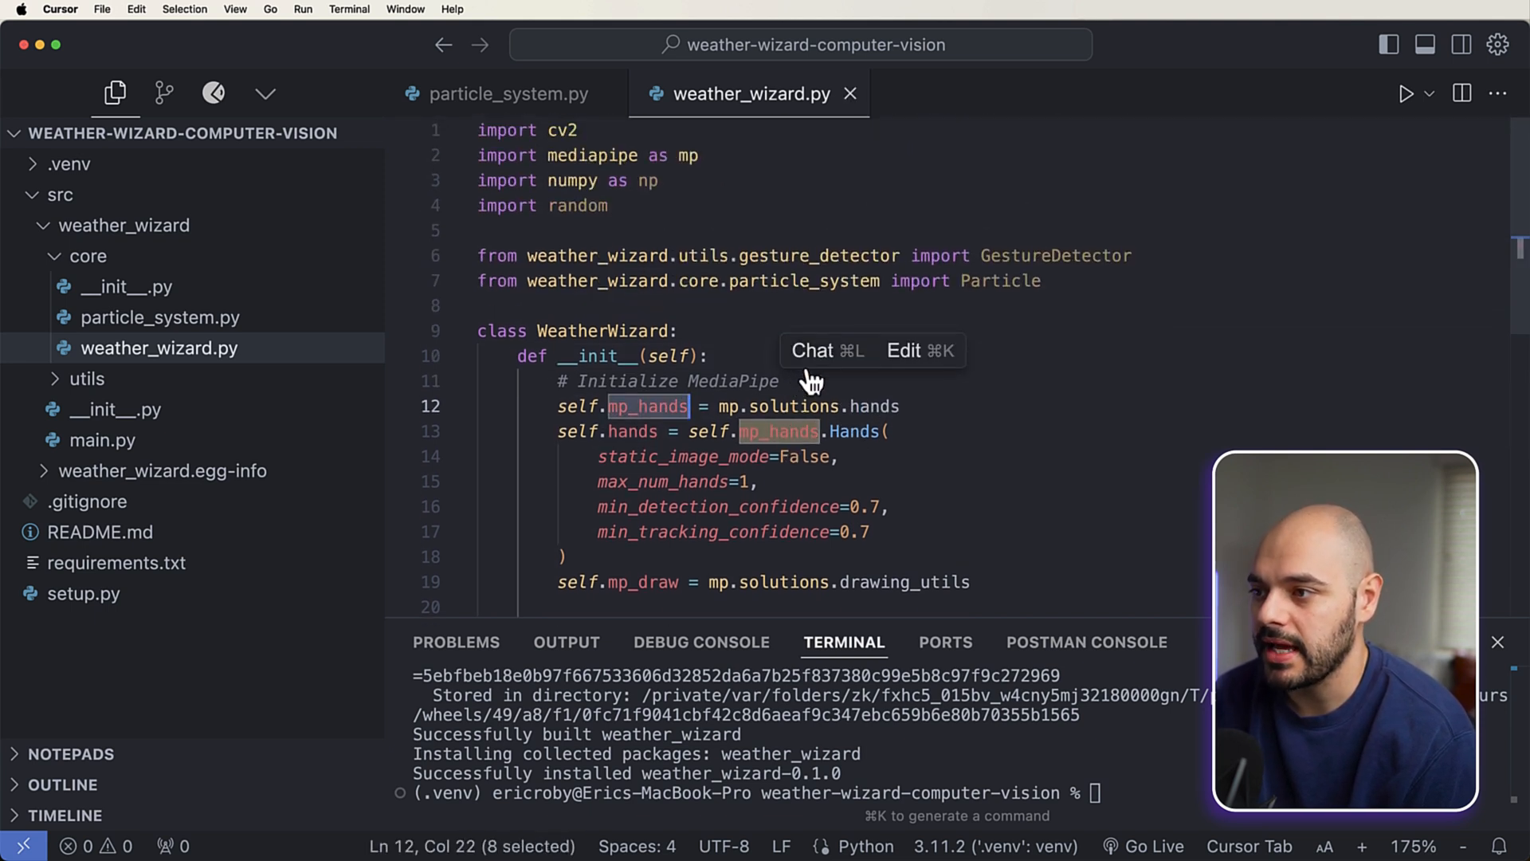
{"action": "mouse_move", "coordinate": [698, 381]}
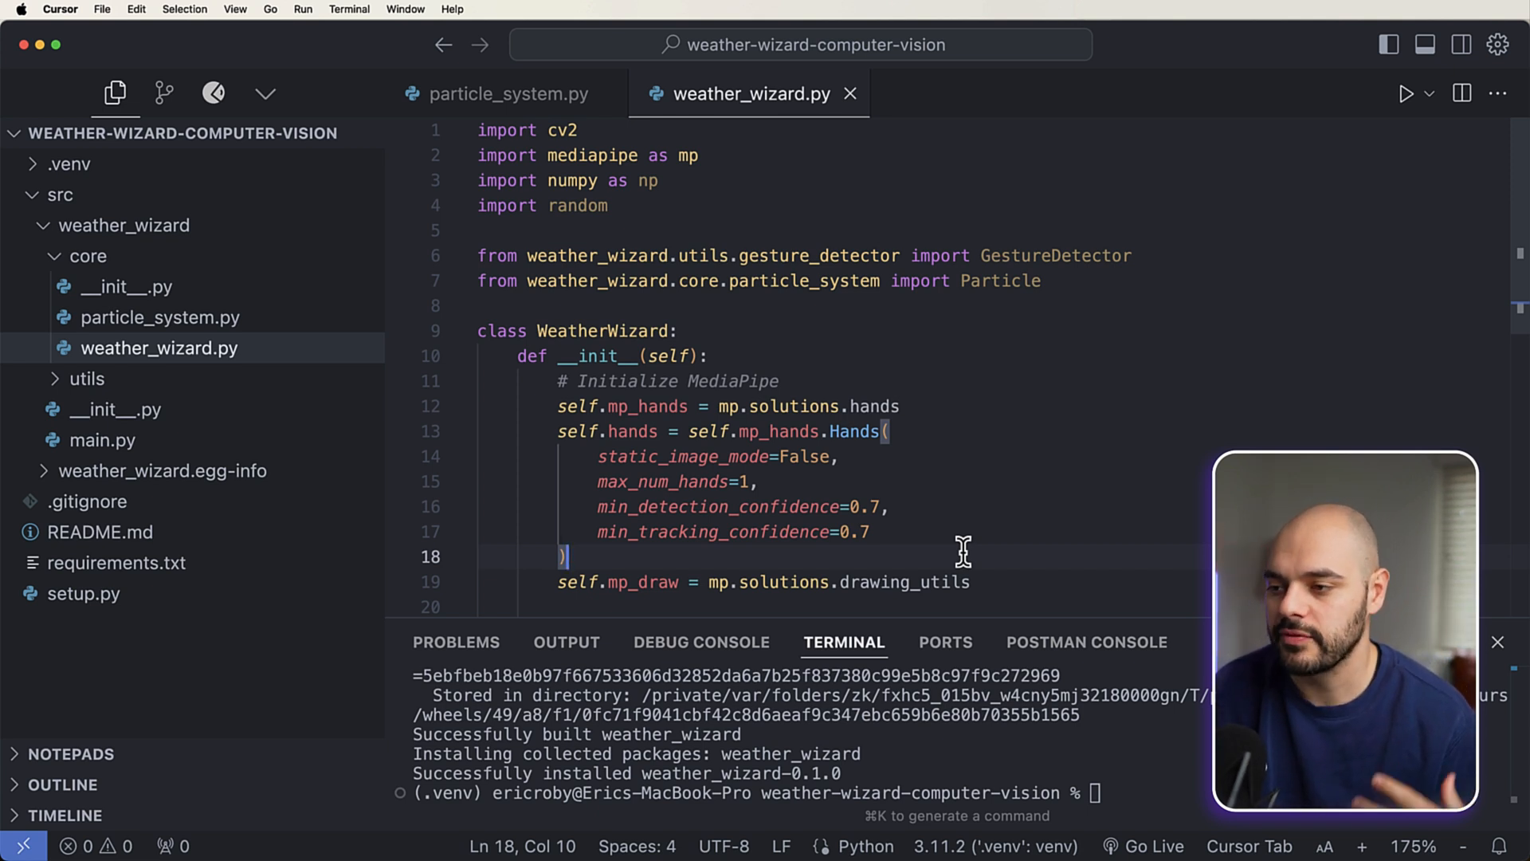
{"action": "mouse_move", "coordinate": [817, 544]}
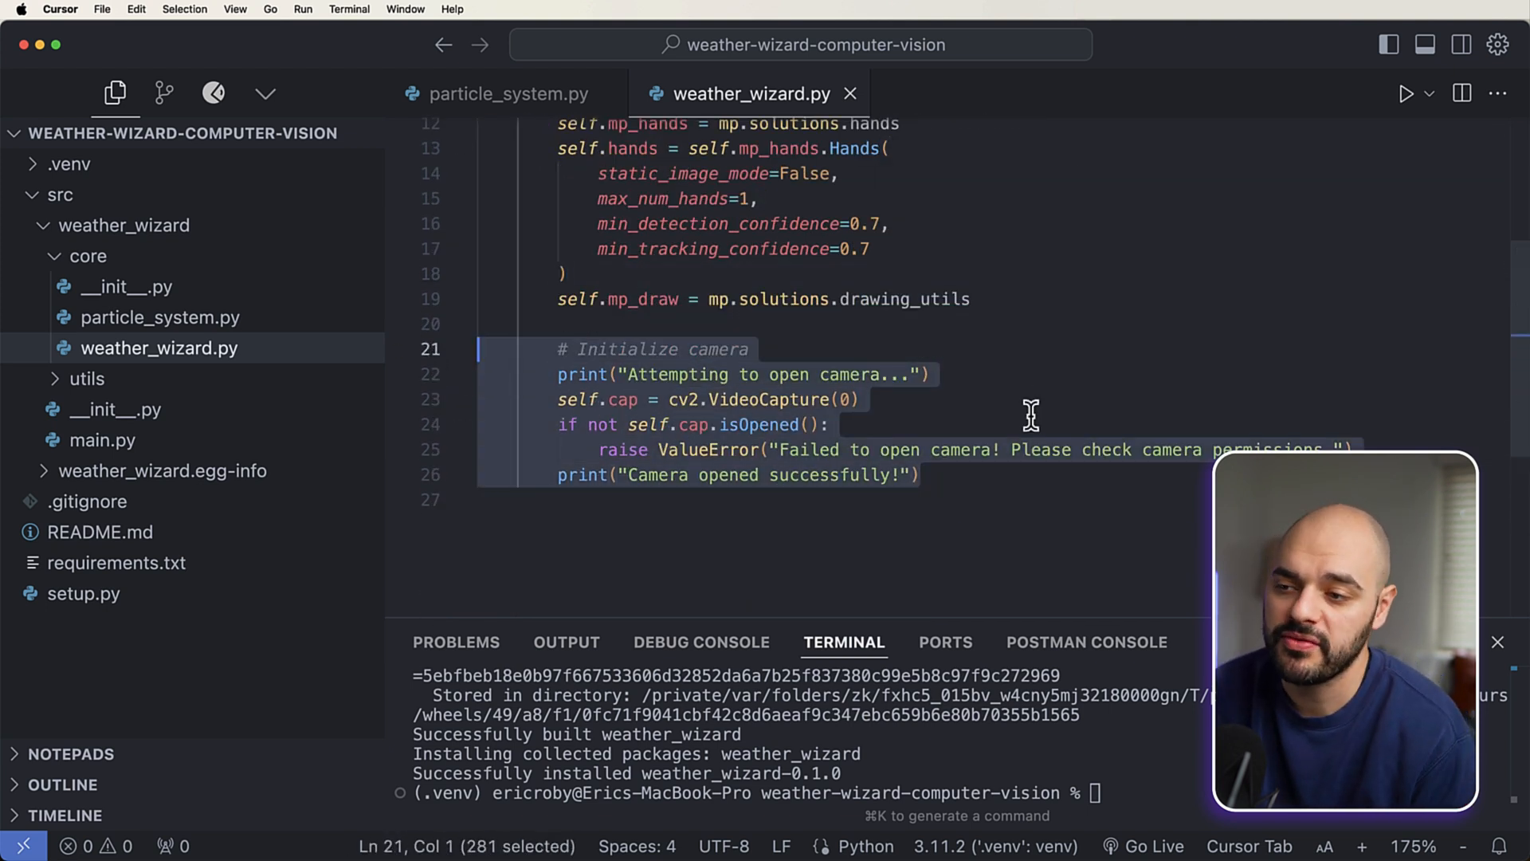
{"action": "left_click", "coordinate": [1068, 478]}
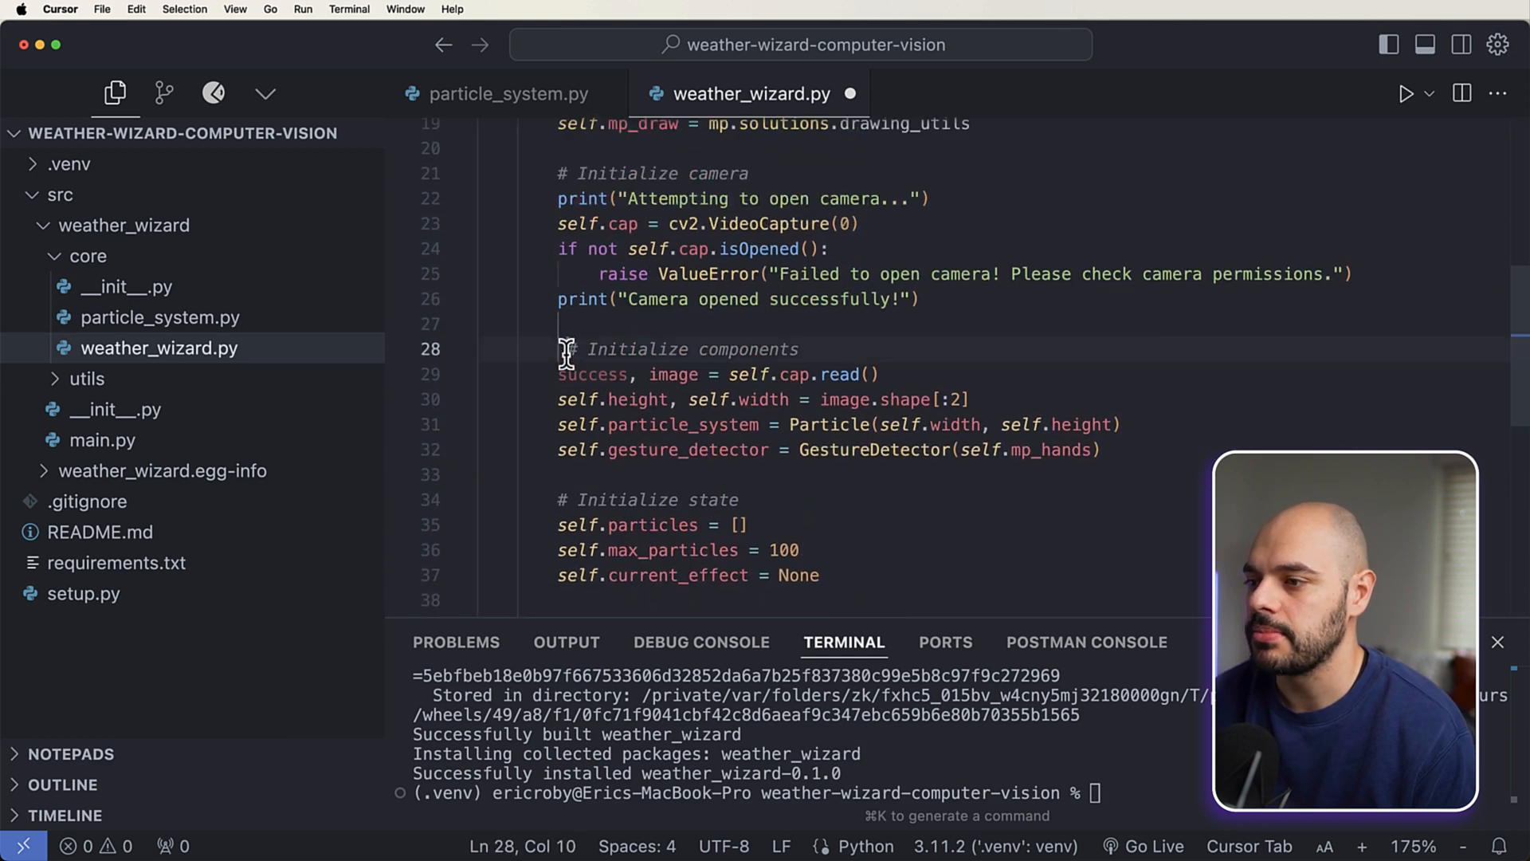
{"action": "double_click", "coordinate": [592, 374]}
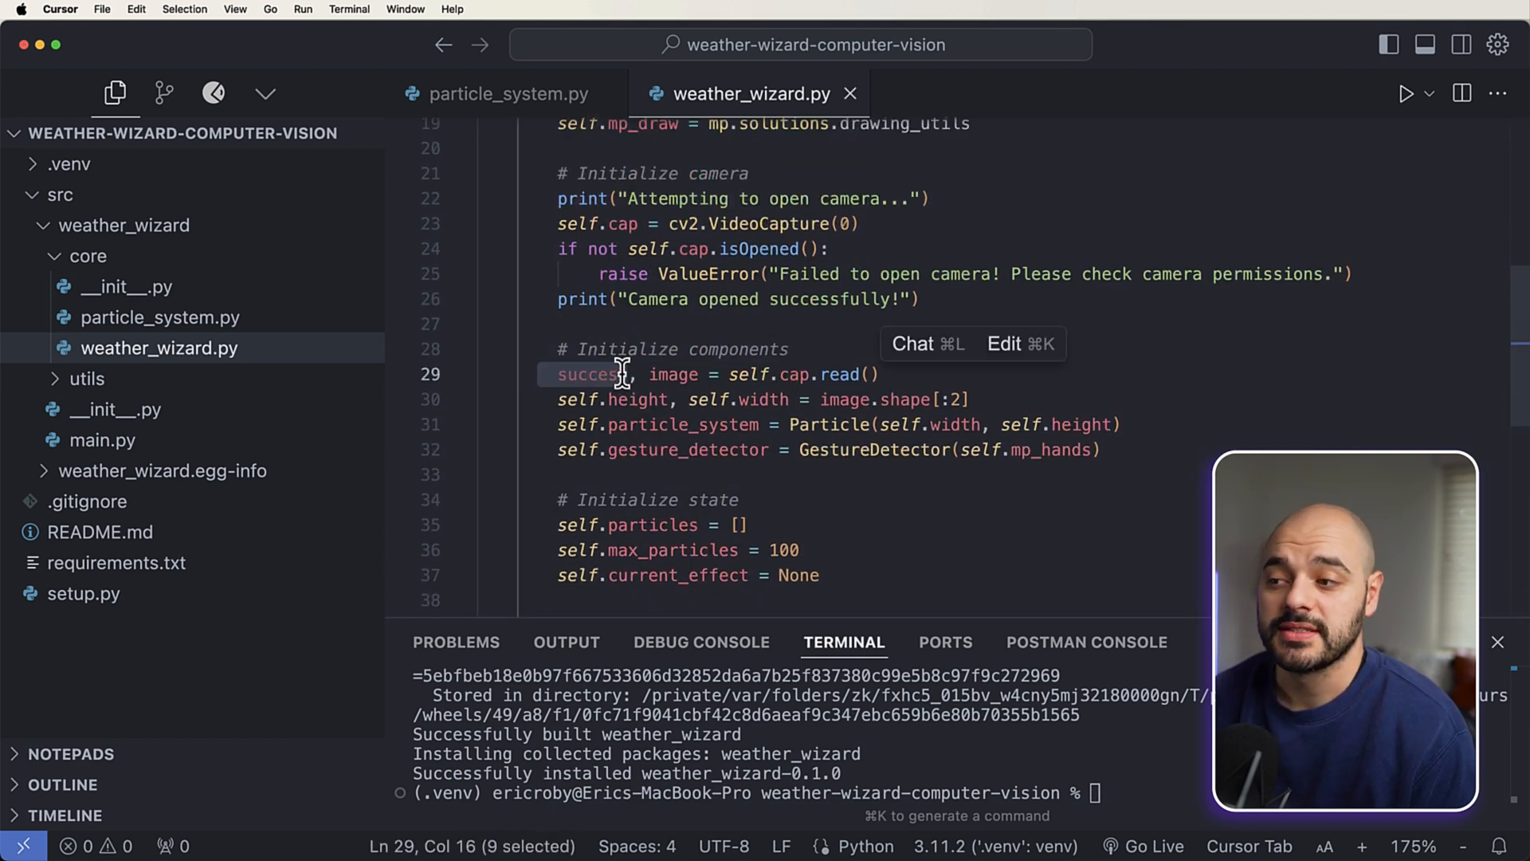
{"action": "mouse_move", "coordinate": [604, 374]}
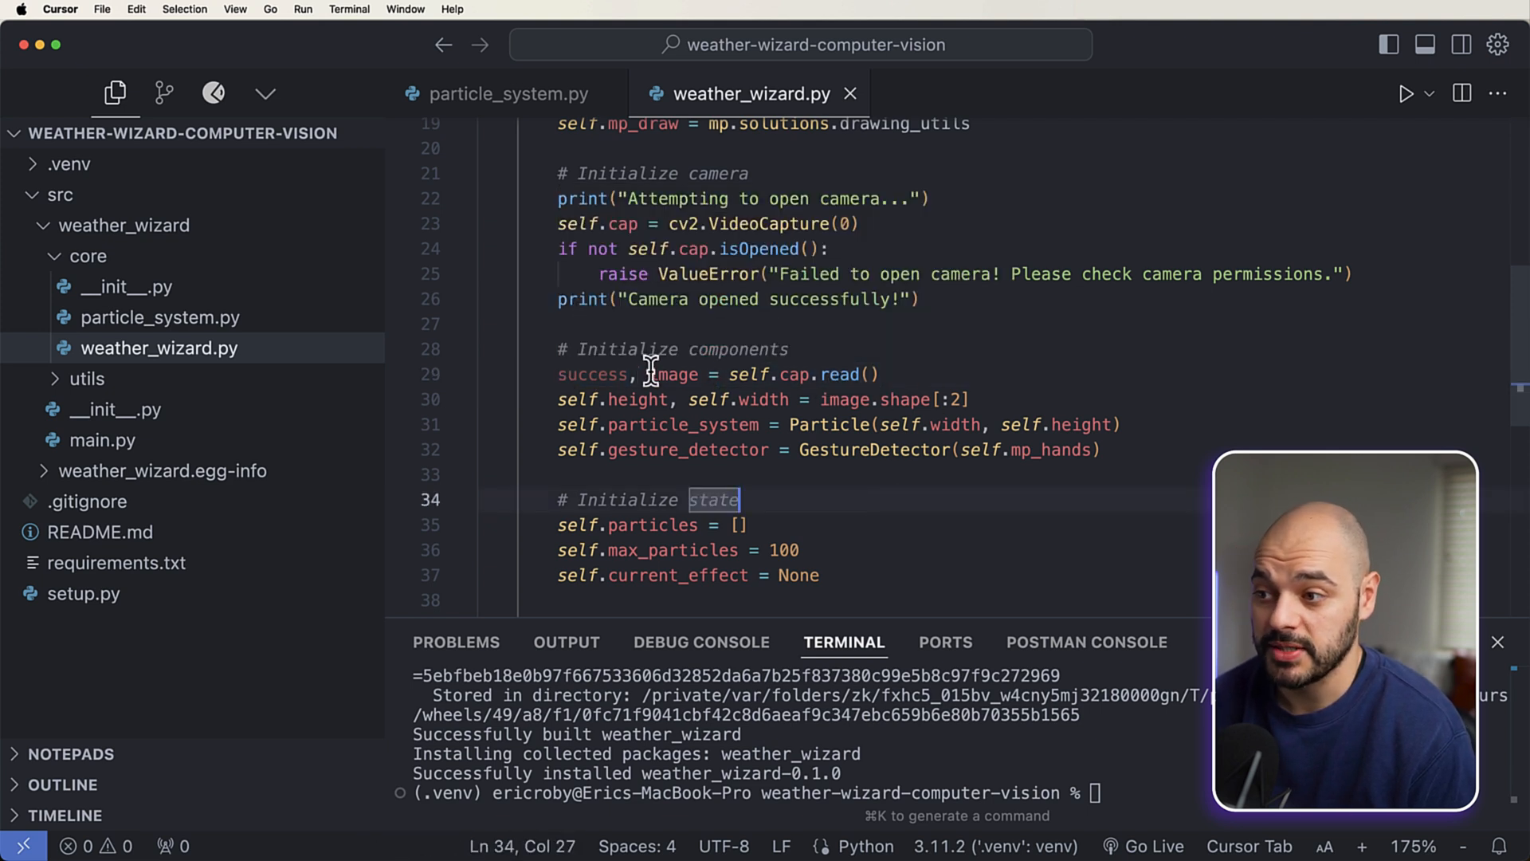
{"action": "double_click", "coordinate": [674, 374]}
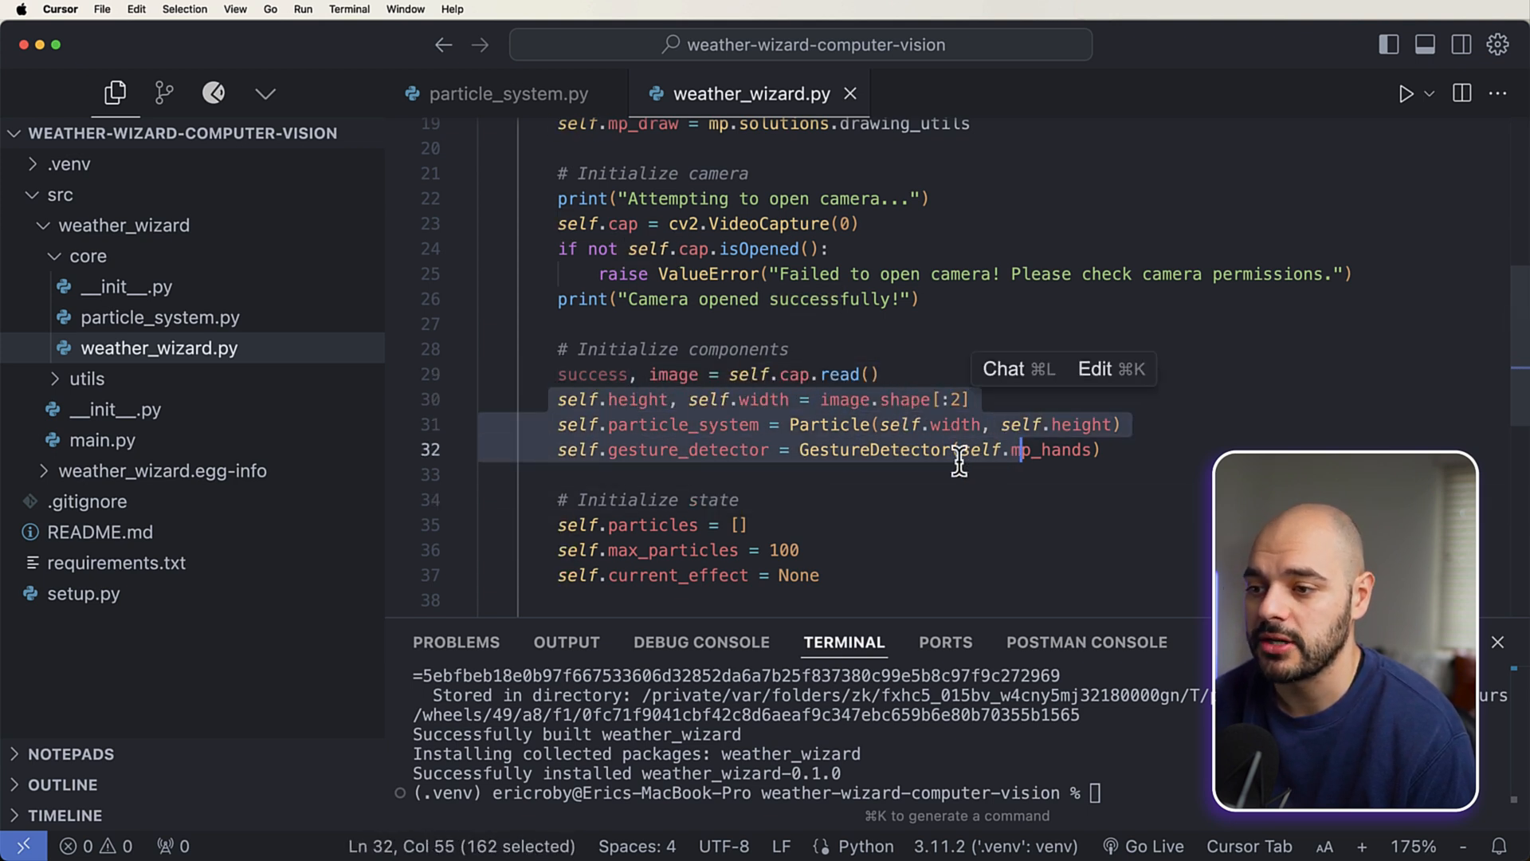
{"action": "left_click", "coordinate": [827, 425]}
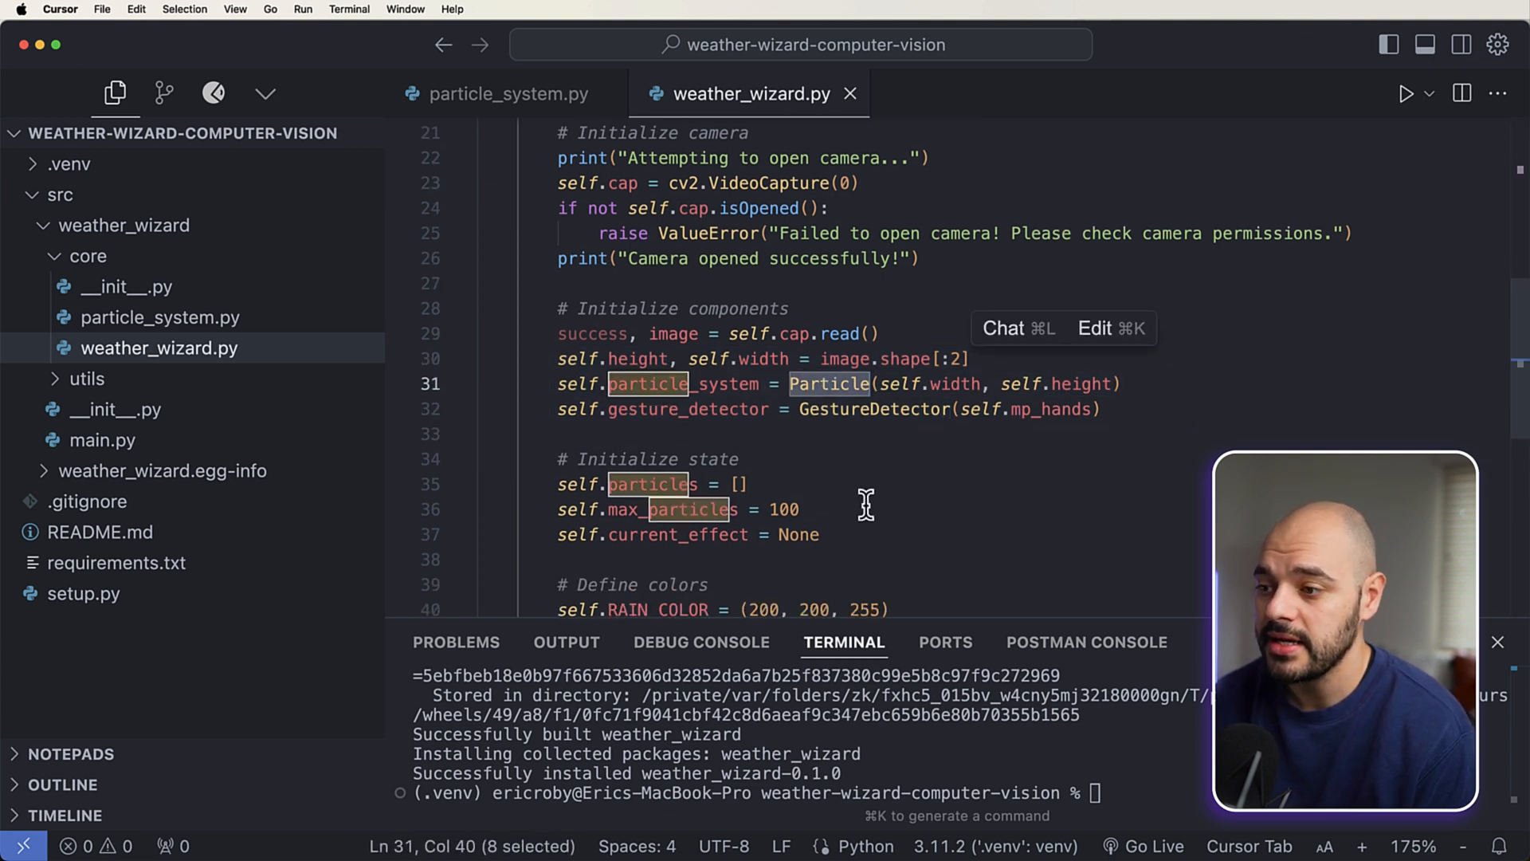
{"action": "scroll", "scroll_direction": "down", "scroll_amount": 3}
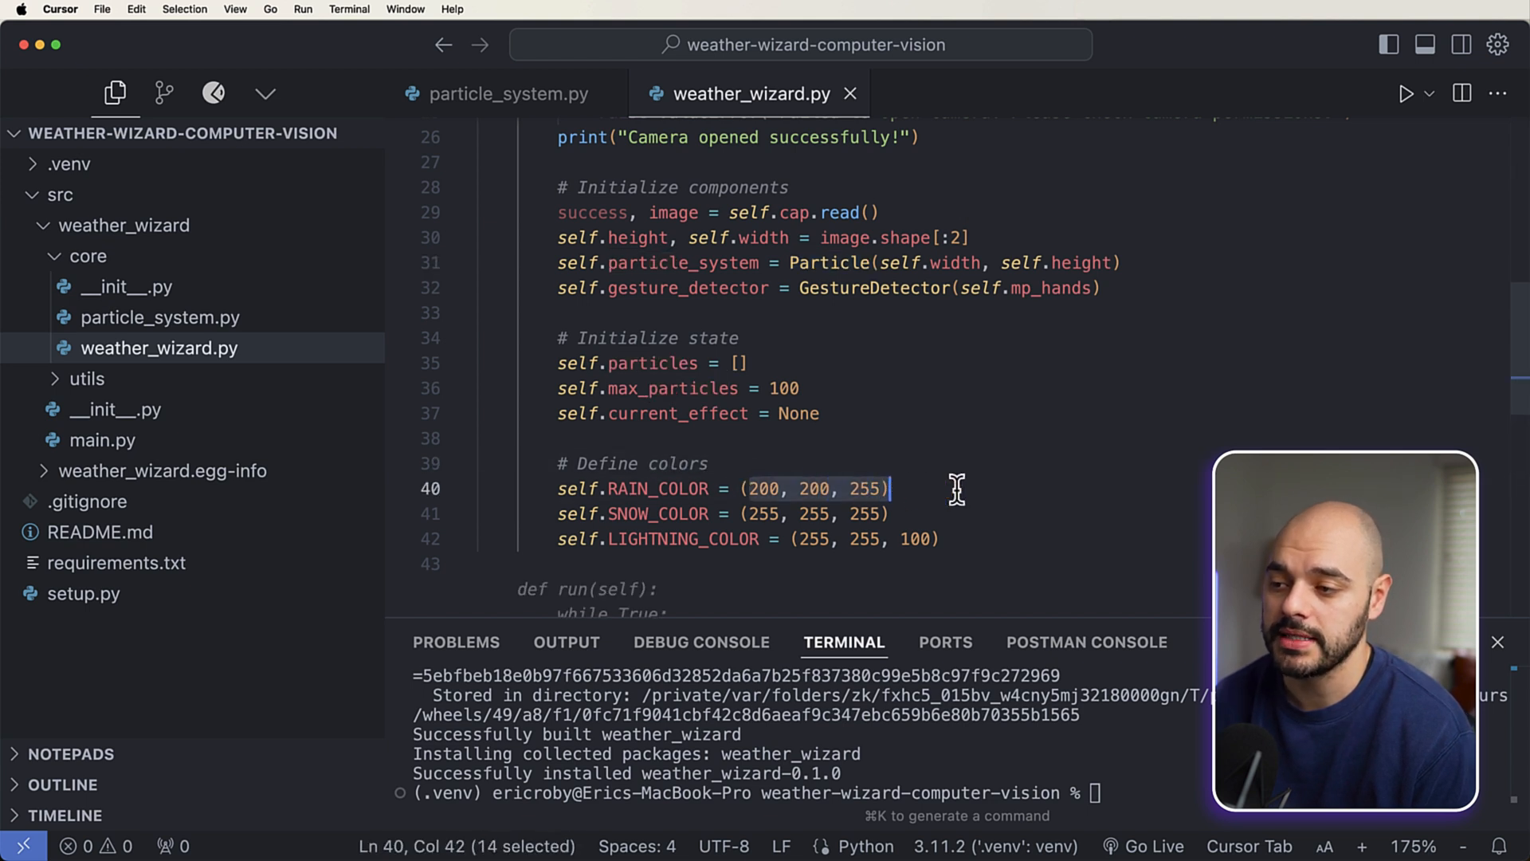
{"action": "left_click", "coordinate": [764, 488]}
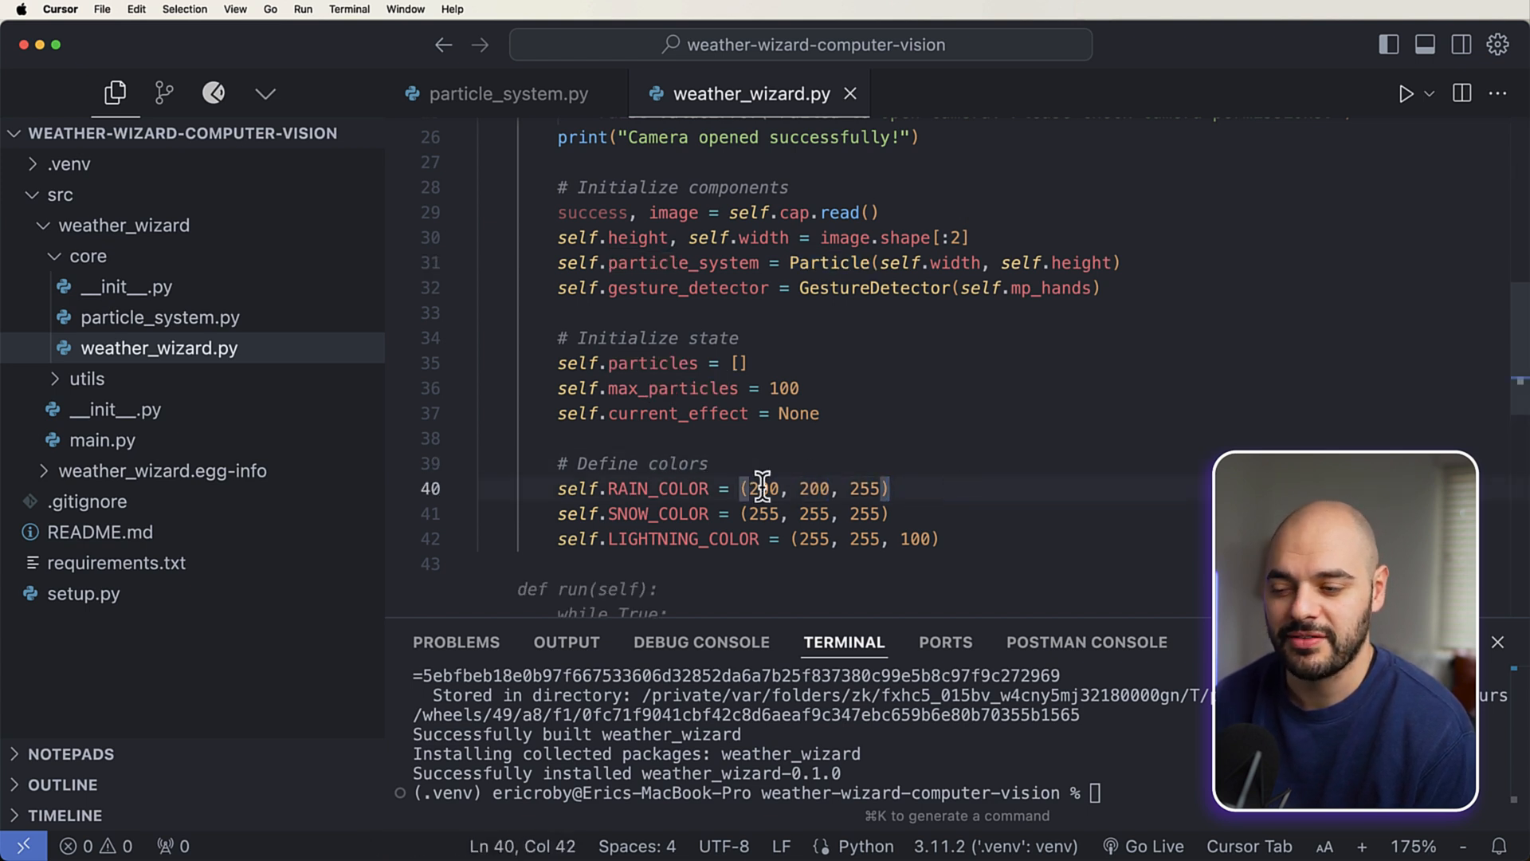
{"action": "mouse_move", "coordinate": [844, 493]}
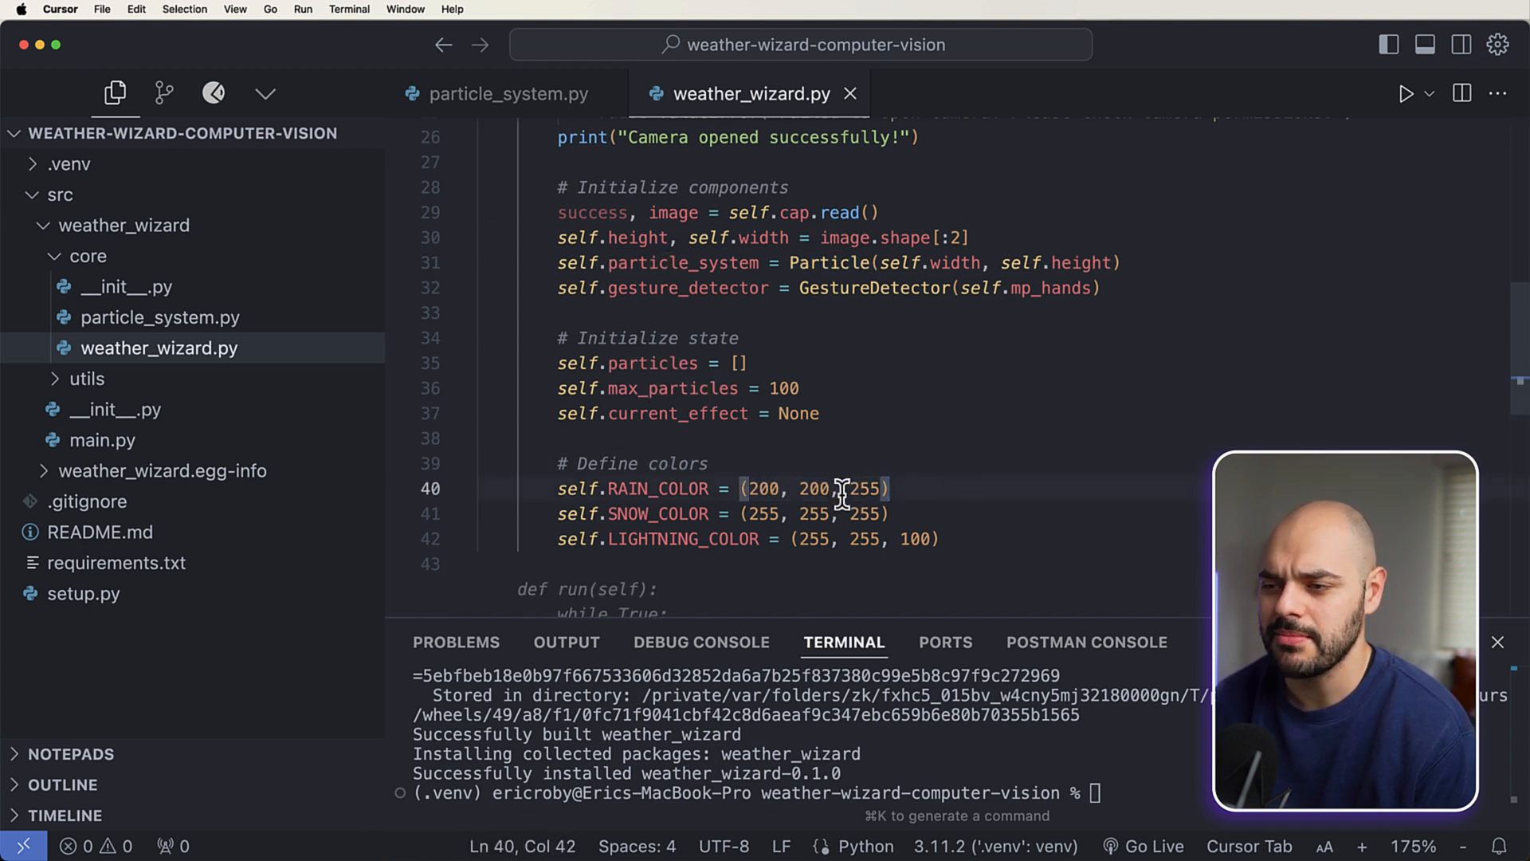
{"action": "mouse_move", "coordinate": [857, 538]}
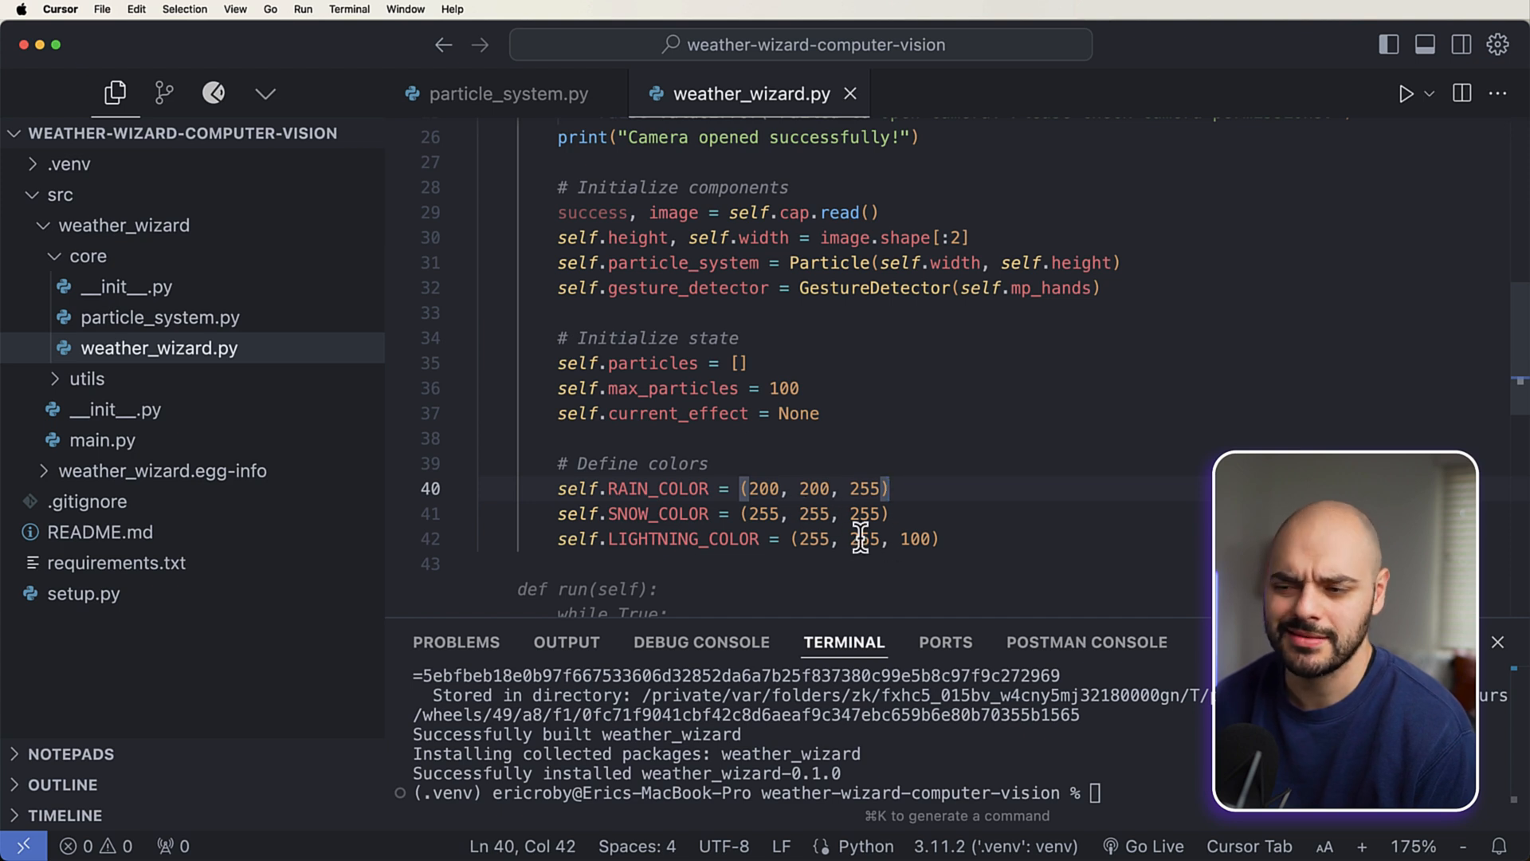
{"action": "scroll", "scroll_direction": "down", "scroll_amount": 3}
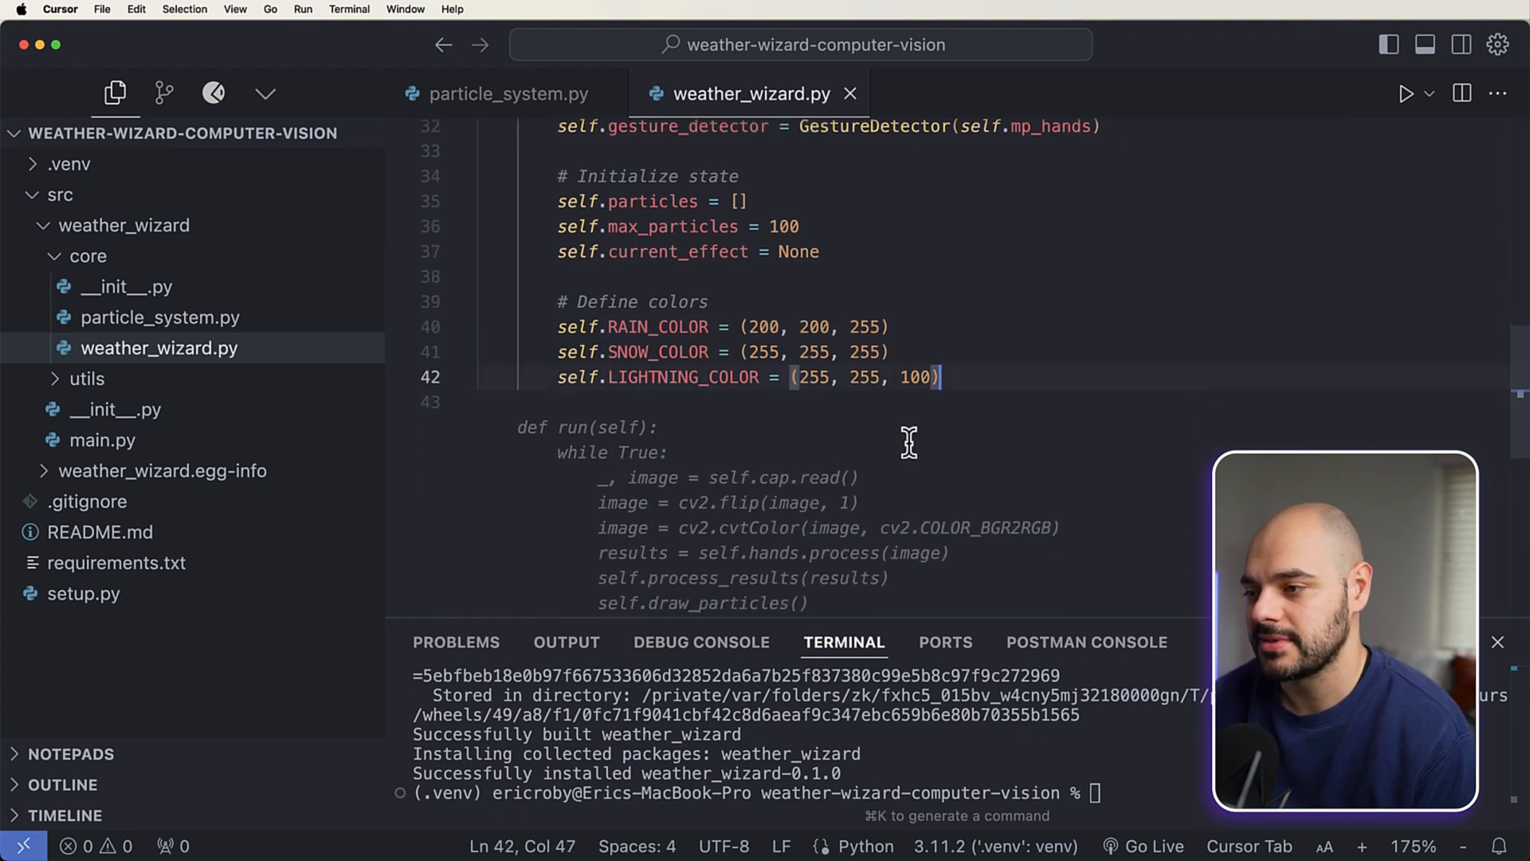
{"action": "mouse_move", "coordinate": [883, 381]}
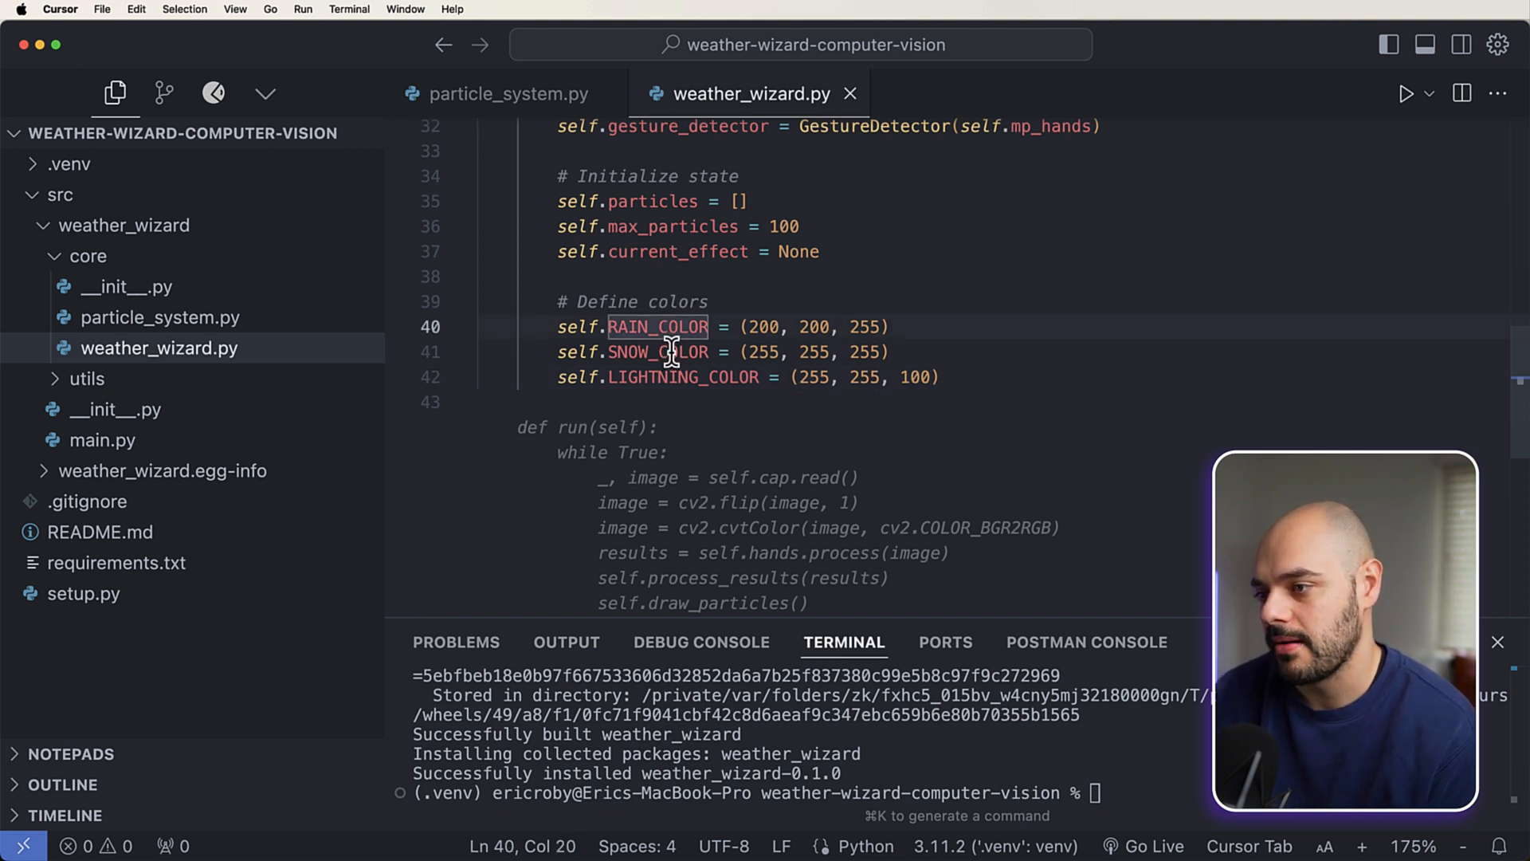
{"action": "left_click", "coordinate": [1021, 379]}
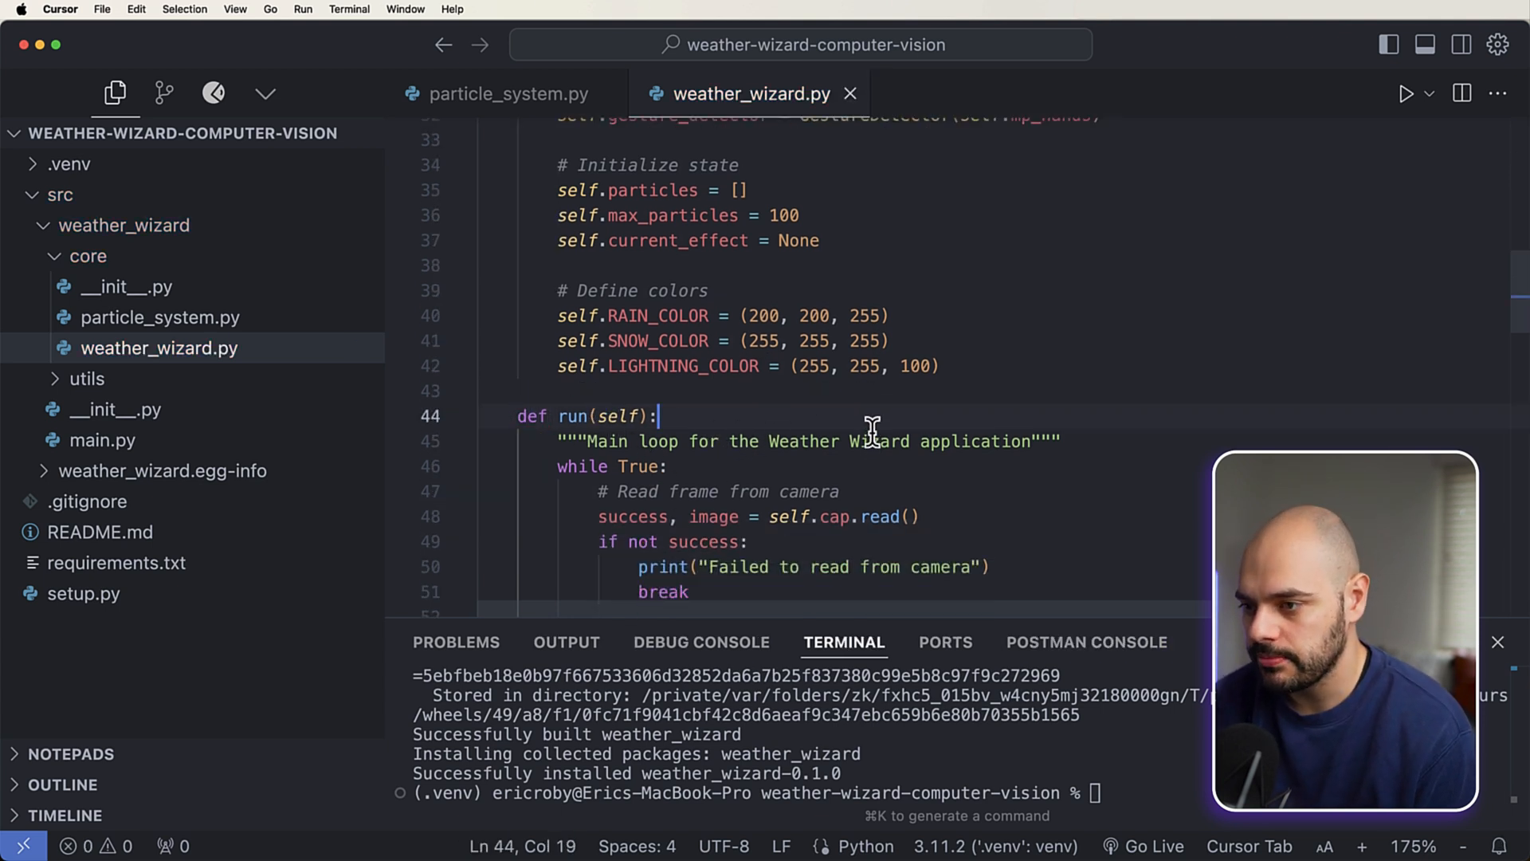
Step: Scroll weather_wizard.py through hand-landmark drawing, gesture particles, quit handling and cleanup
{"action": "scroll", "scroll_direction": "down", "scroll_amount": 3}
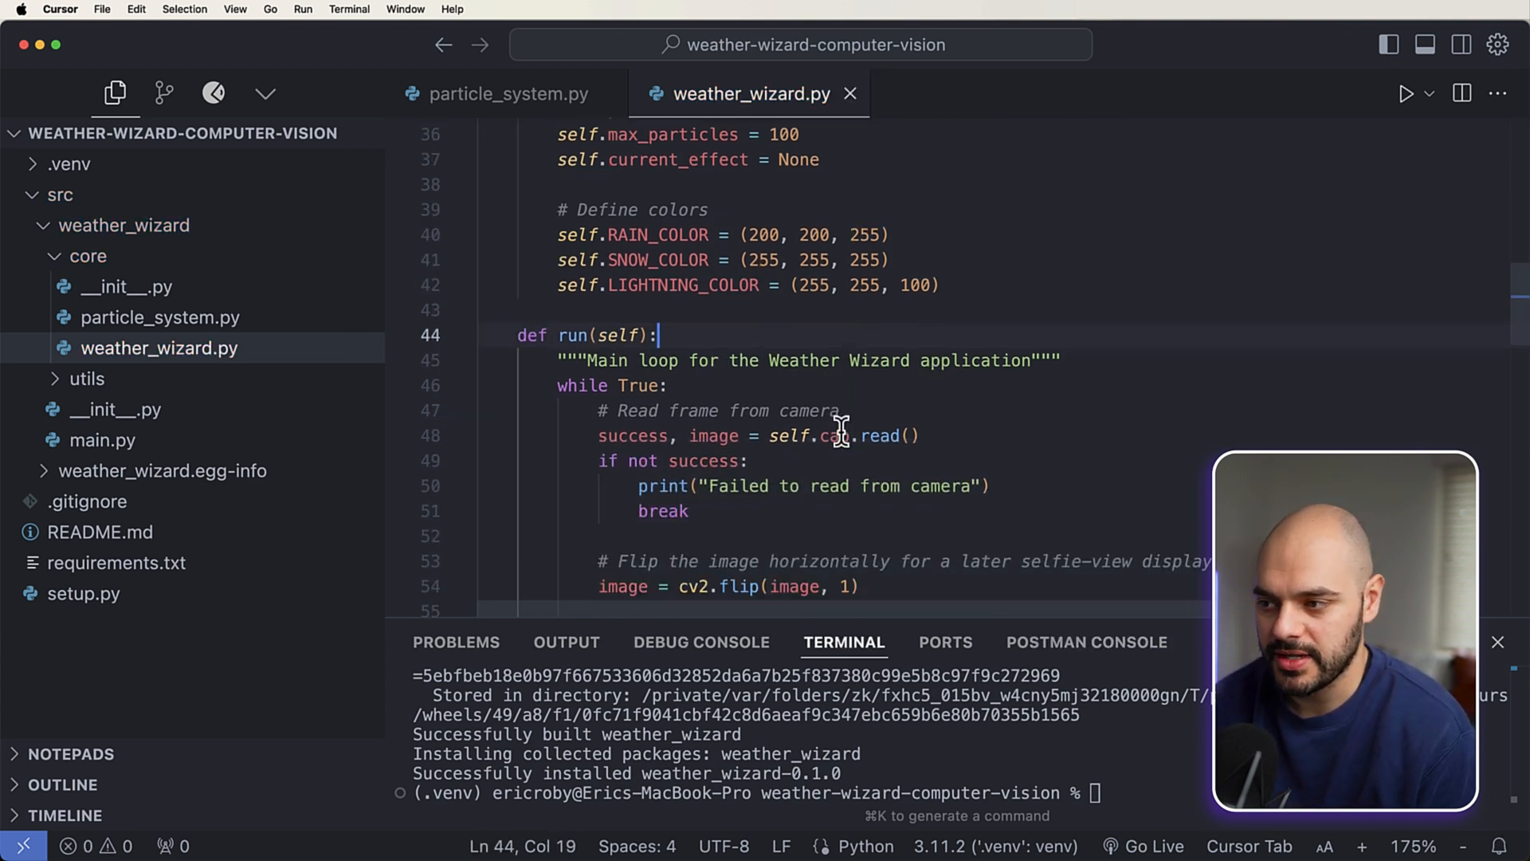
{"action": "scroll", "scroll_direction": "down", "scroll_amount": 3}
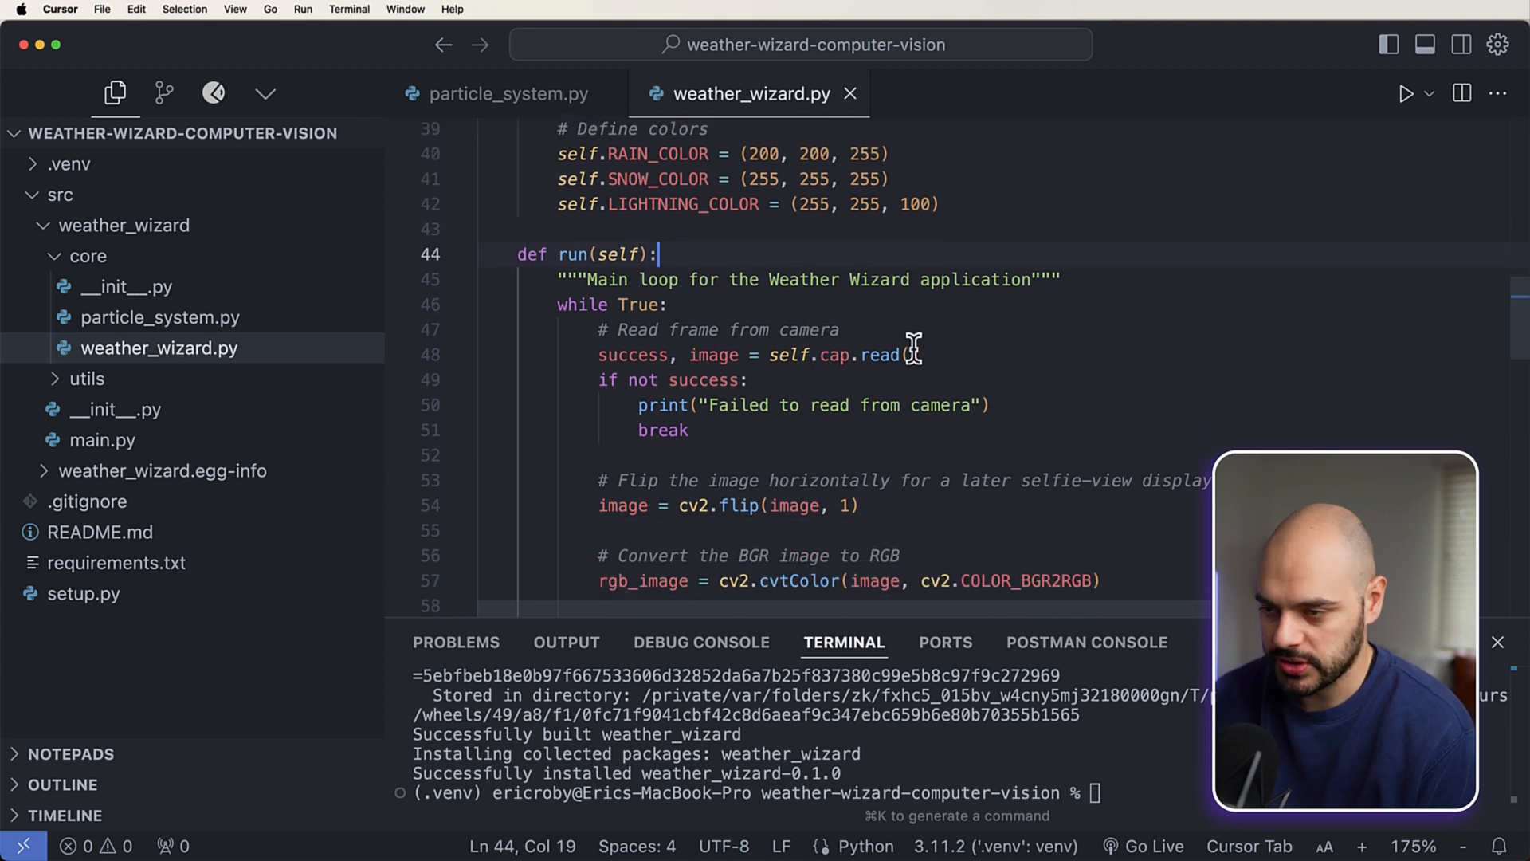
{"action": "mouse_move", "coordinate": [878, 354]}
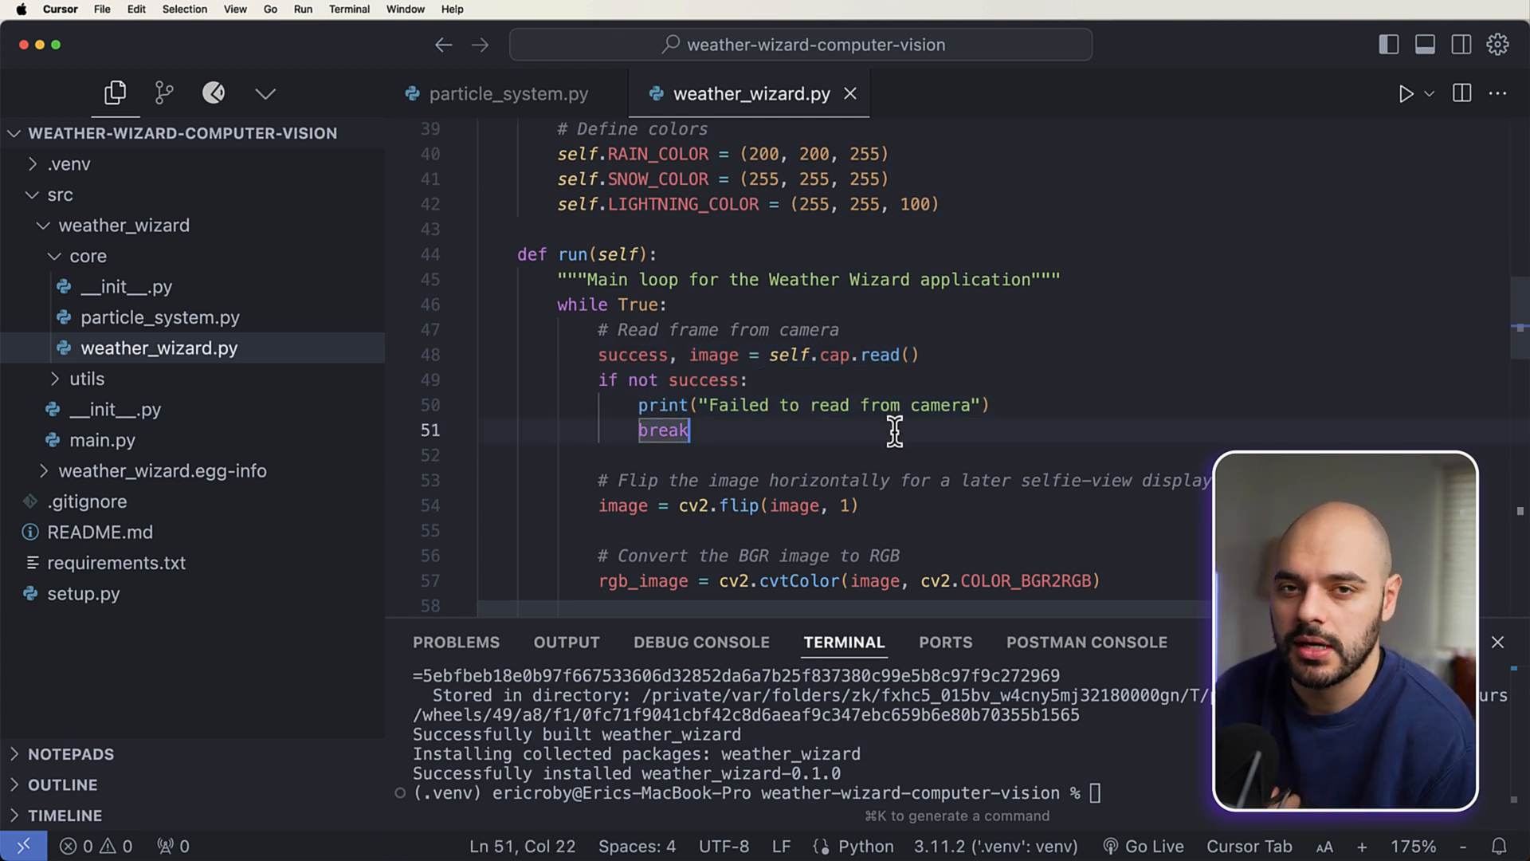
{"action": "scroll", "scroll_direction": "down", "scroll_amount": 3}
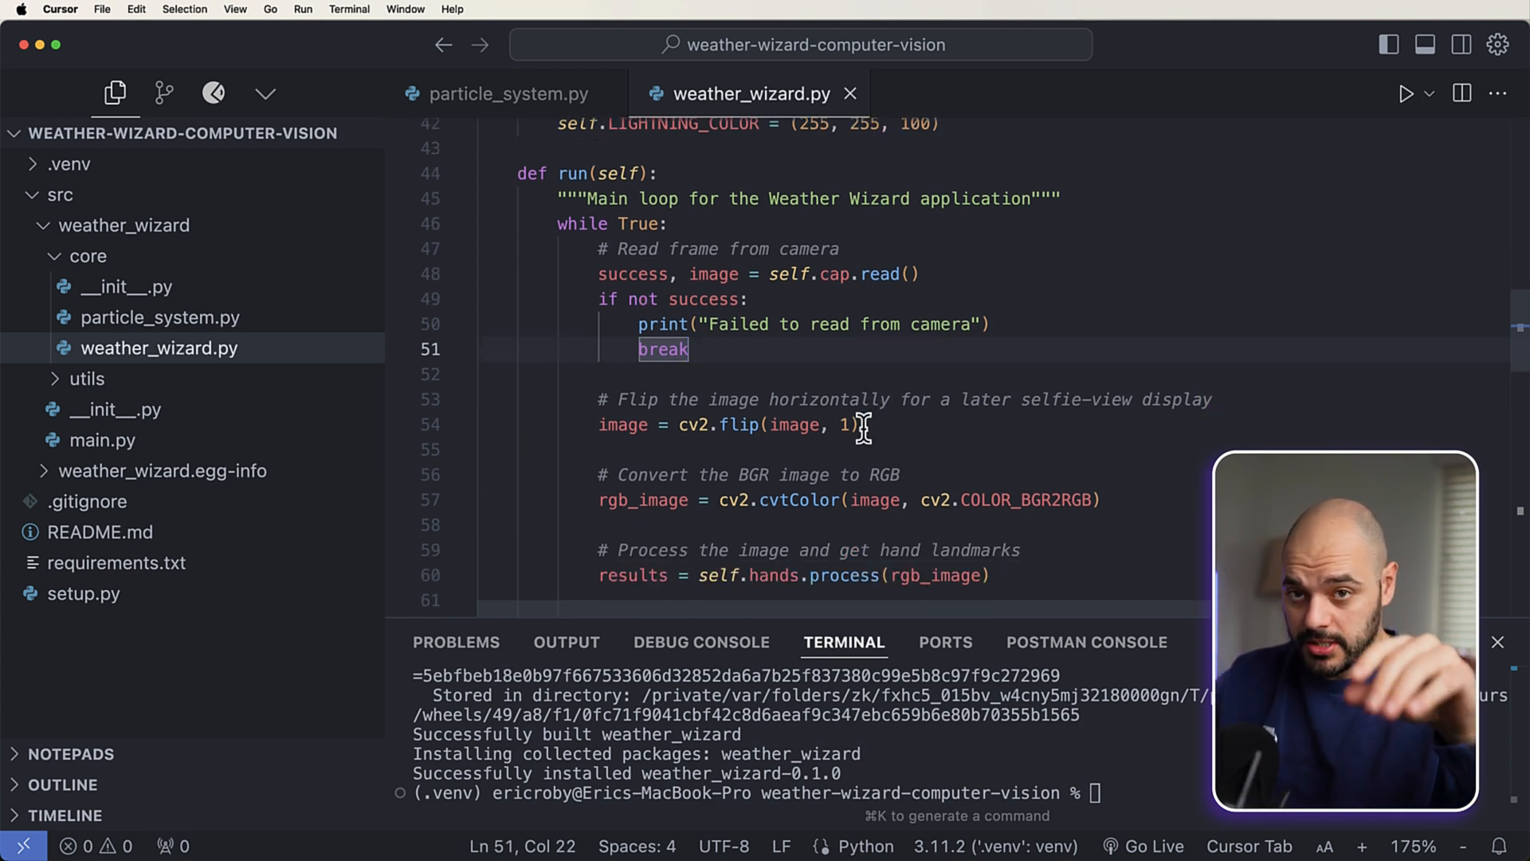
{"action": "mouse_move", "coordinate": [877, 438]}
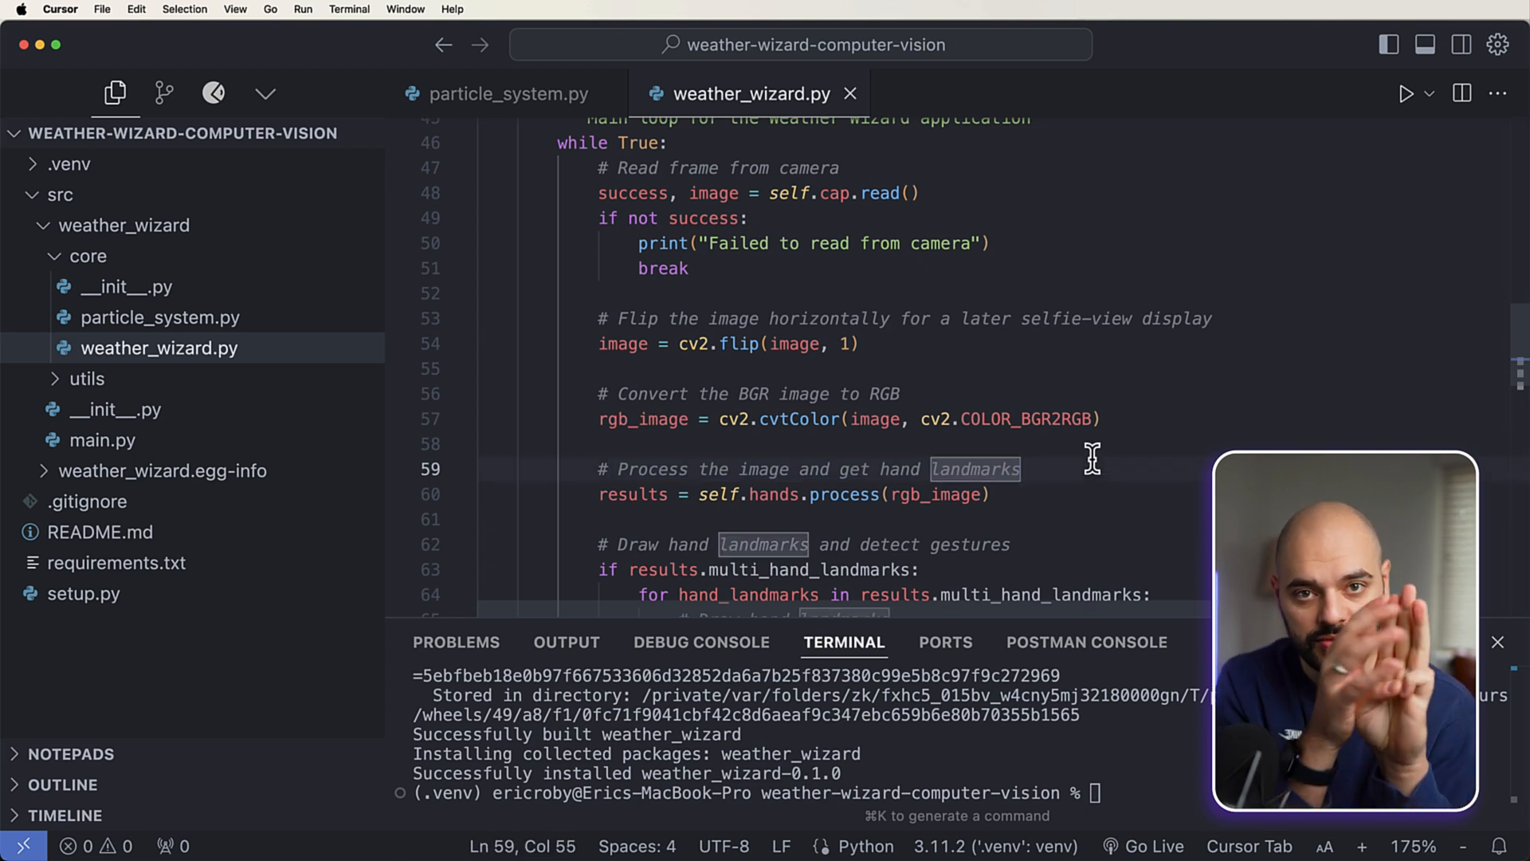
{"action": "scroll", "scroll_direction": "down", "scroll_amount": 3}
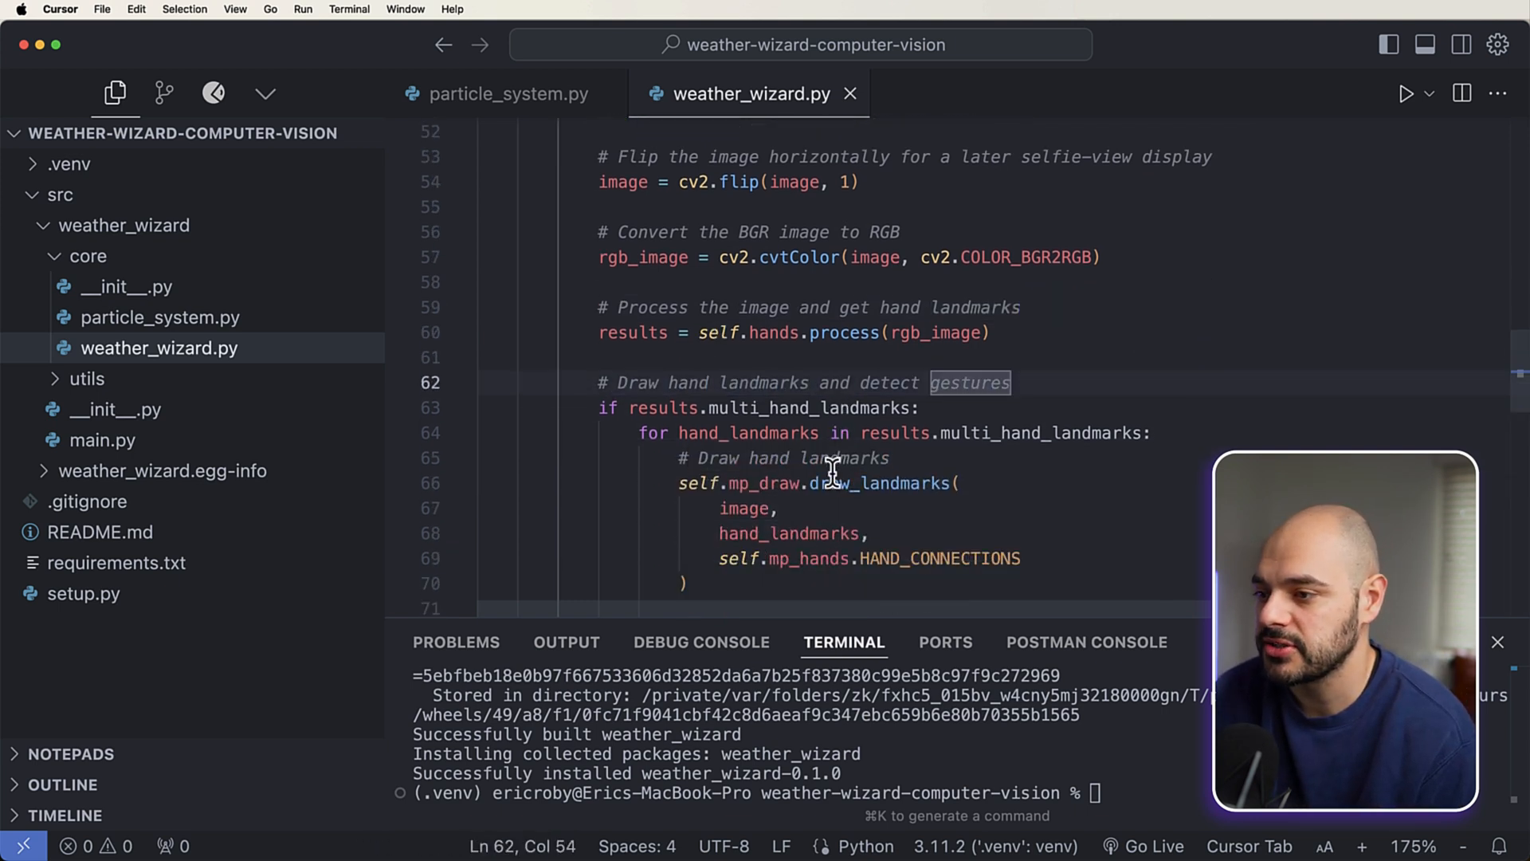
{"action": "left_click", "coordinate": [689, 583]}
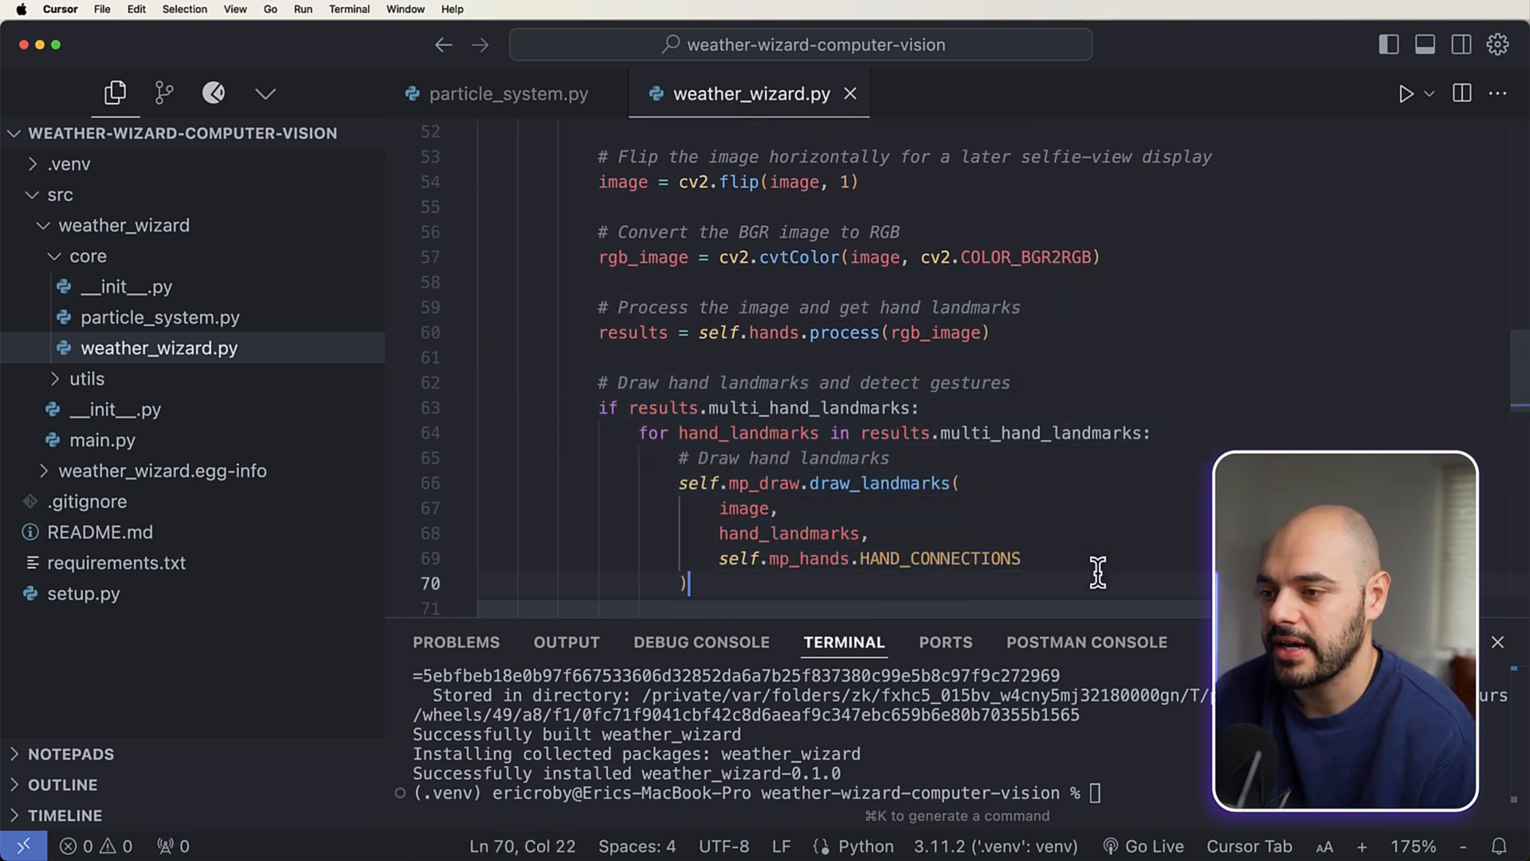
{"action": "scroll", "scroll_direction": "down", "scroll_amount": 3}
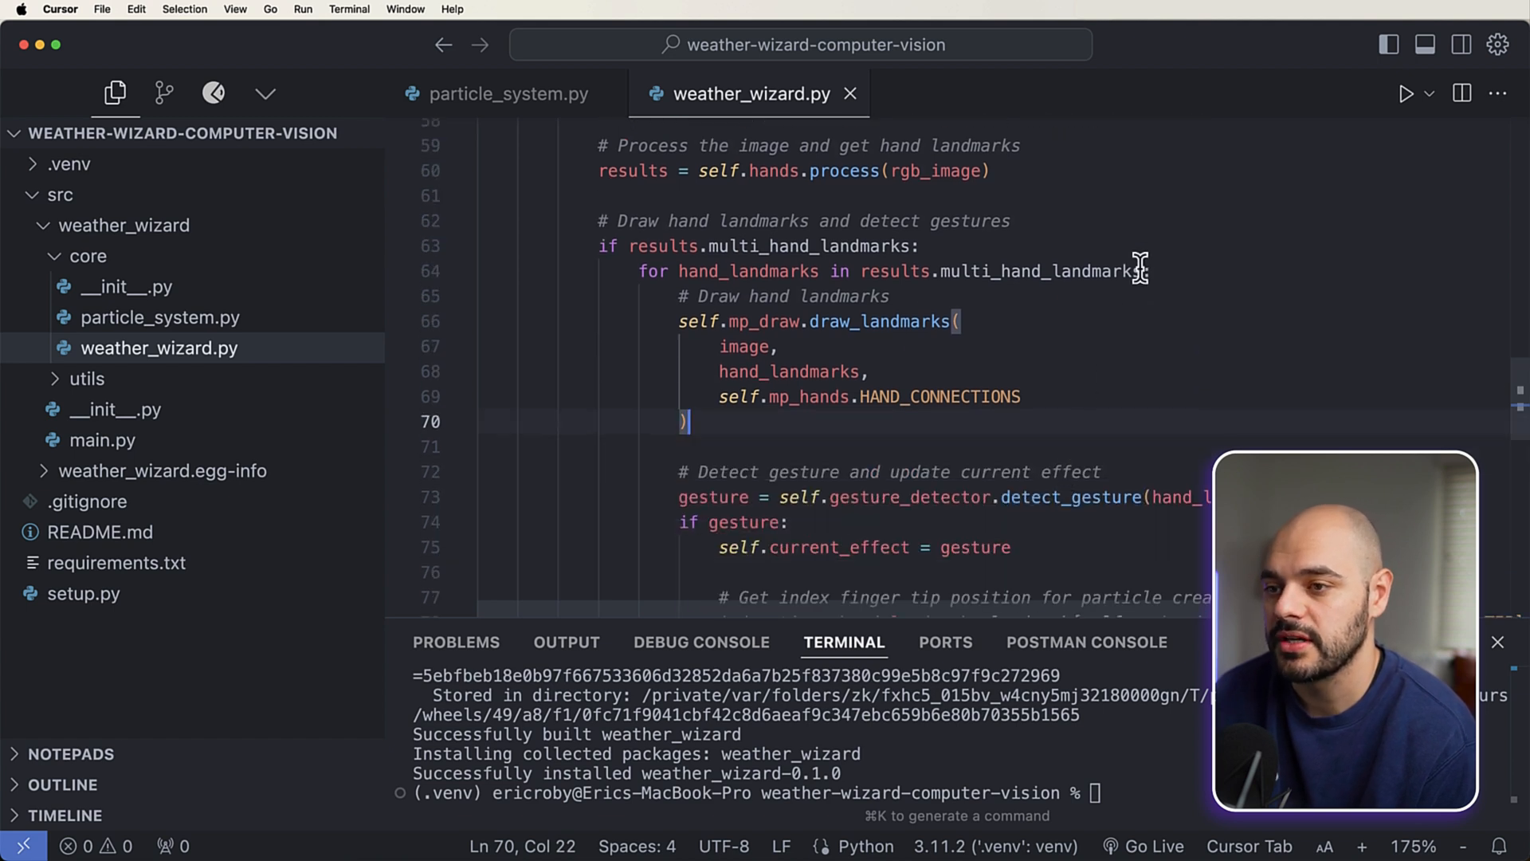
{"action": "mouse_move", "coordinate": [956, 359]}
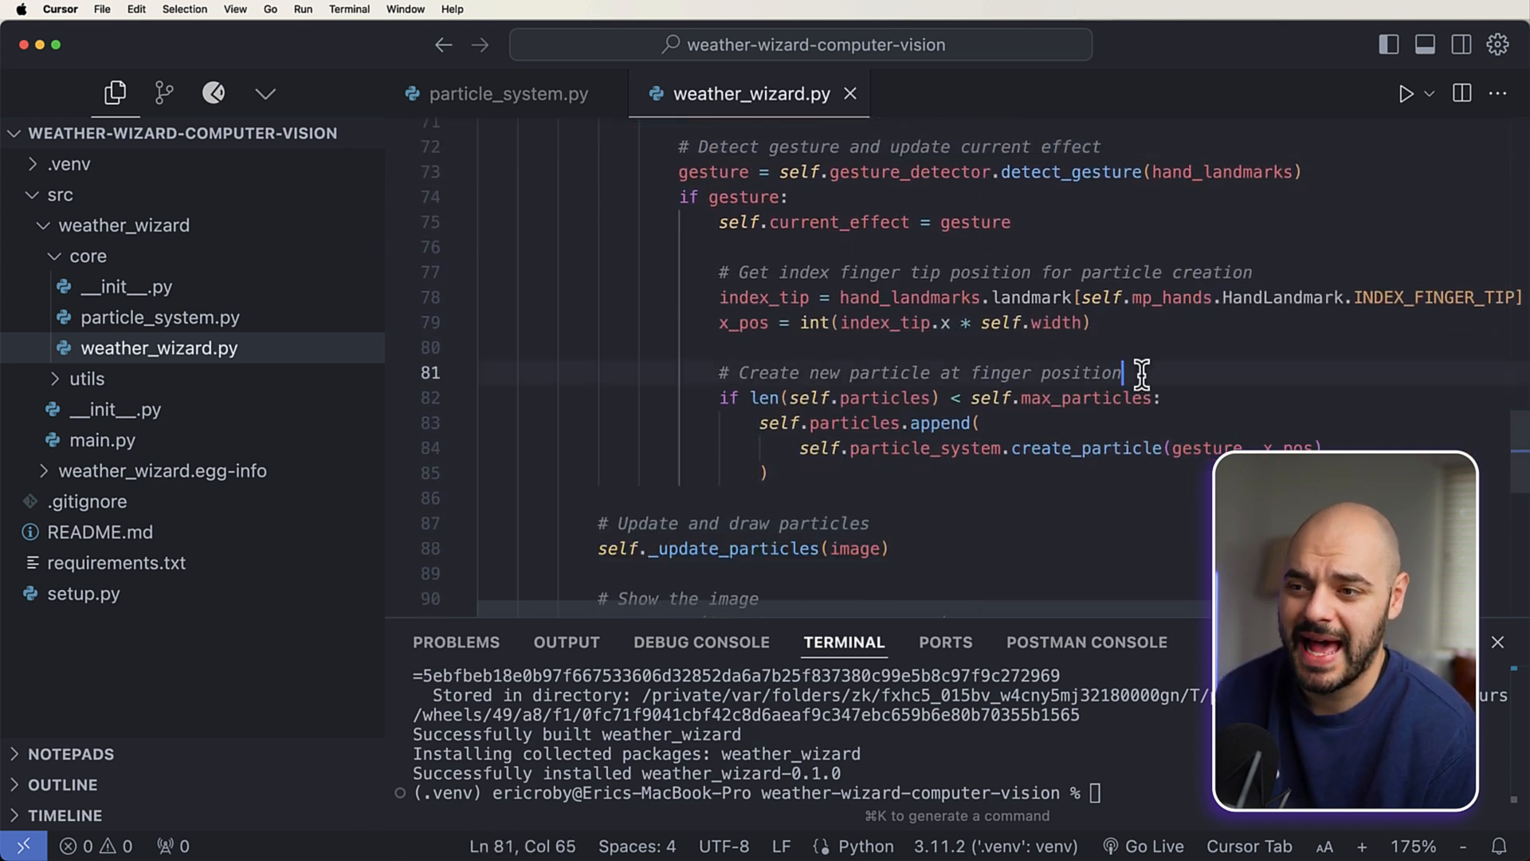
{"action": "double_click", "coordinate": [1081, 373]}
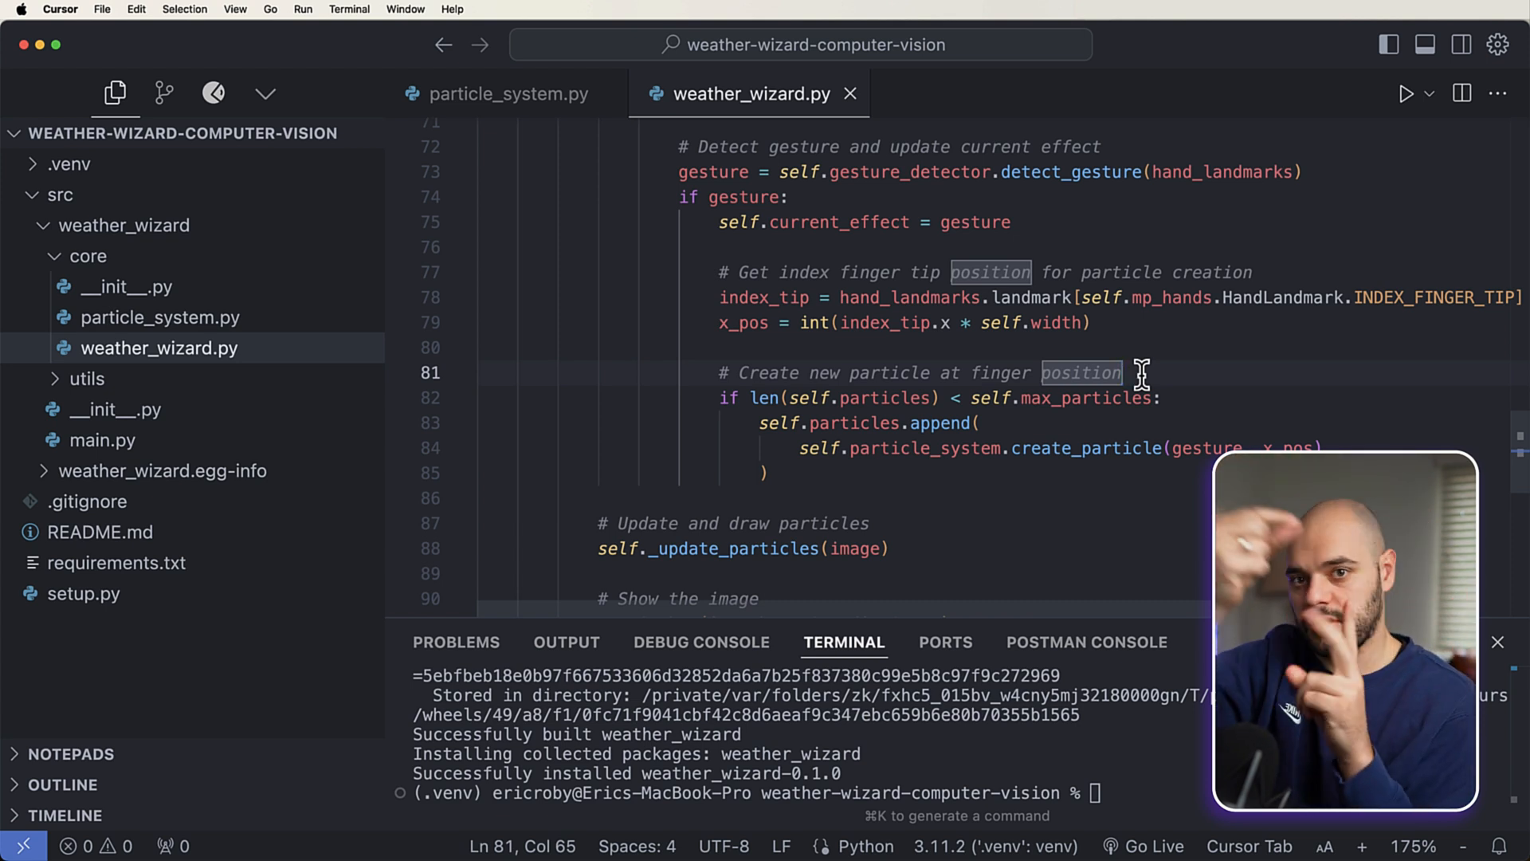
{"action": "scroll", "scroll_direction": "down", "scroll_amount": 3}
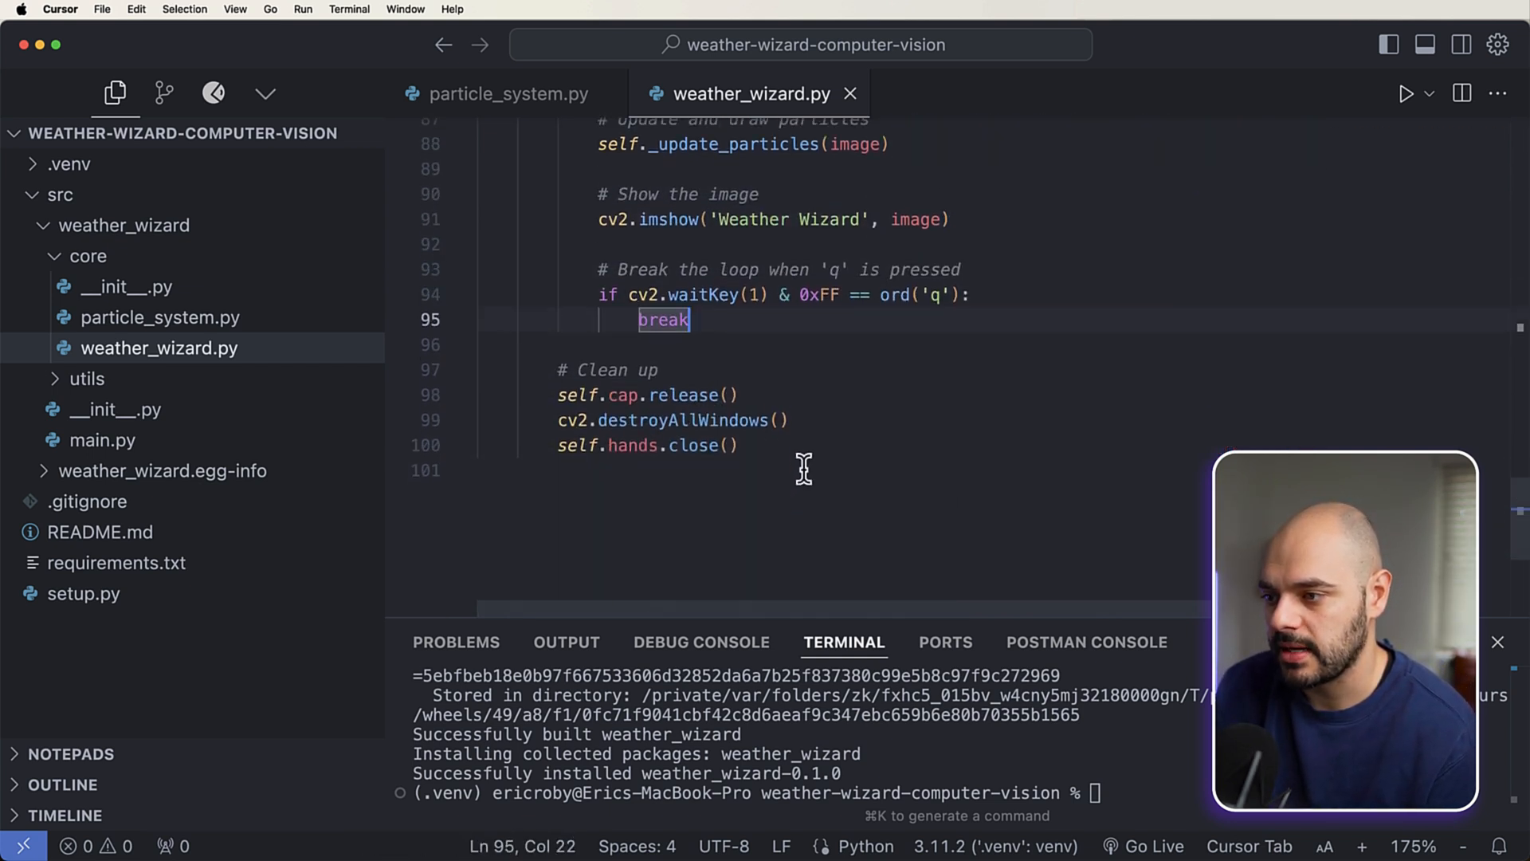
Step: Write the _update_particles method on a new line below the cleanup code
{"action": "left_click", "coordinate": [579, 478]}
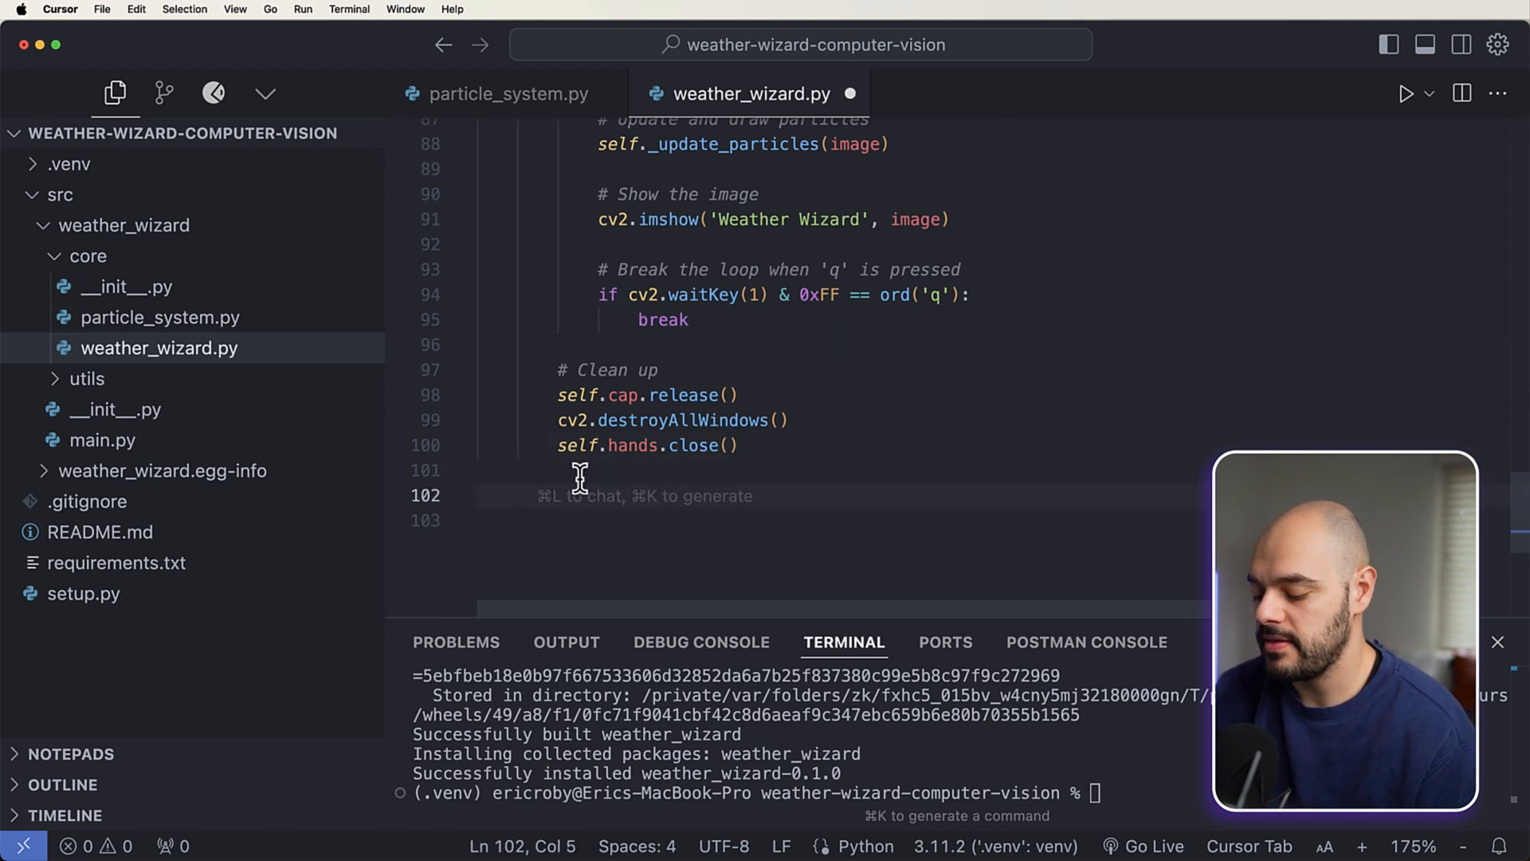
{"action": "scroll", "scroll_direction": "down", "scroll_amount": 3}
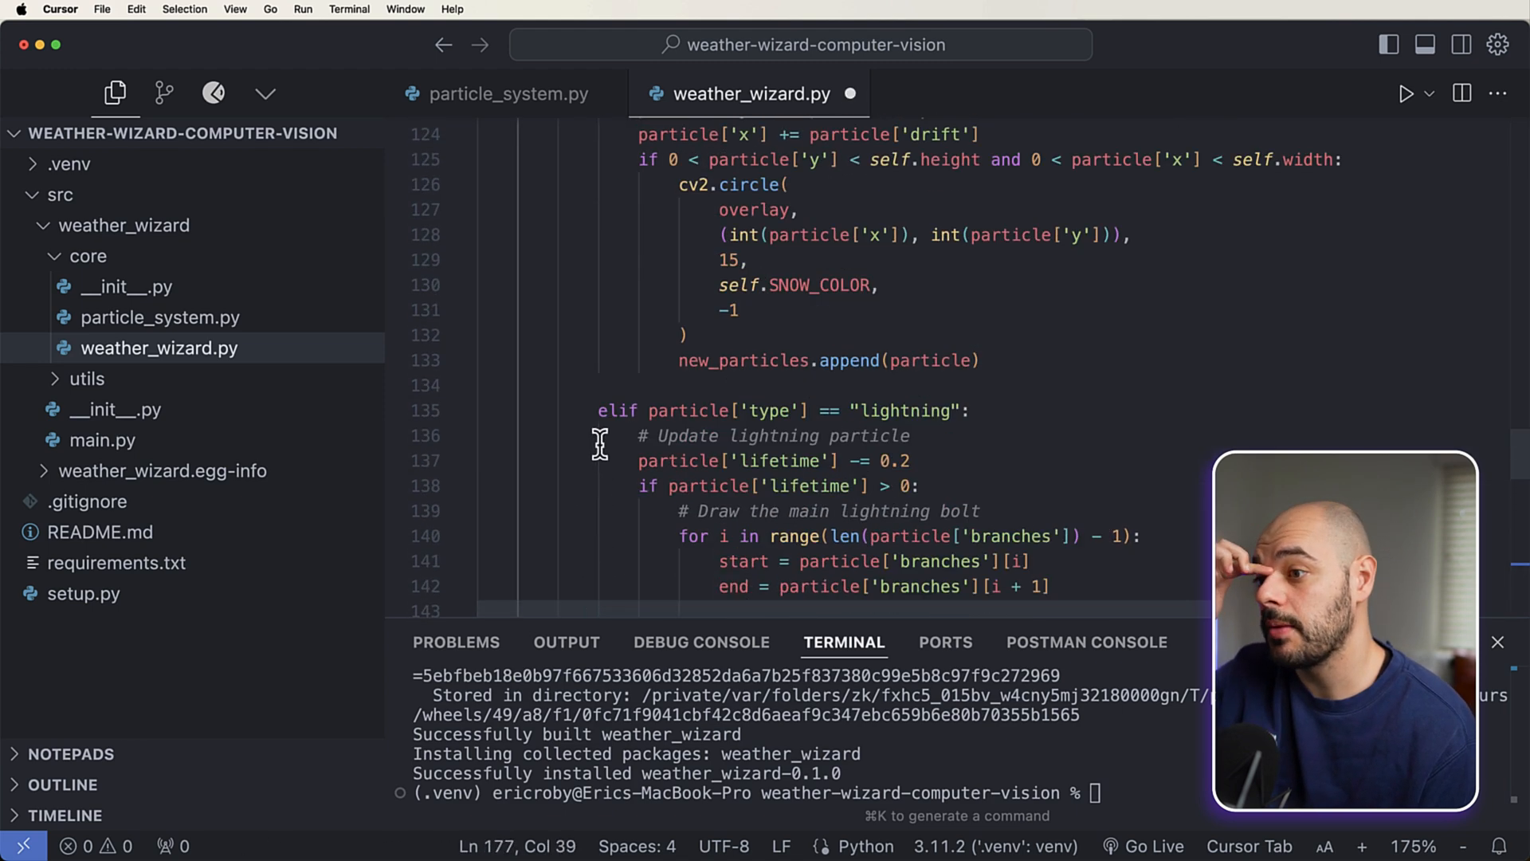
{"action": "scroll", "scroll_direction": "up", "scroll_amount": 3}
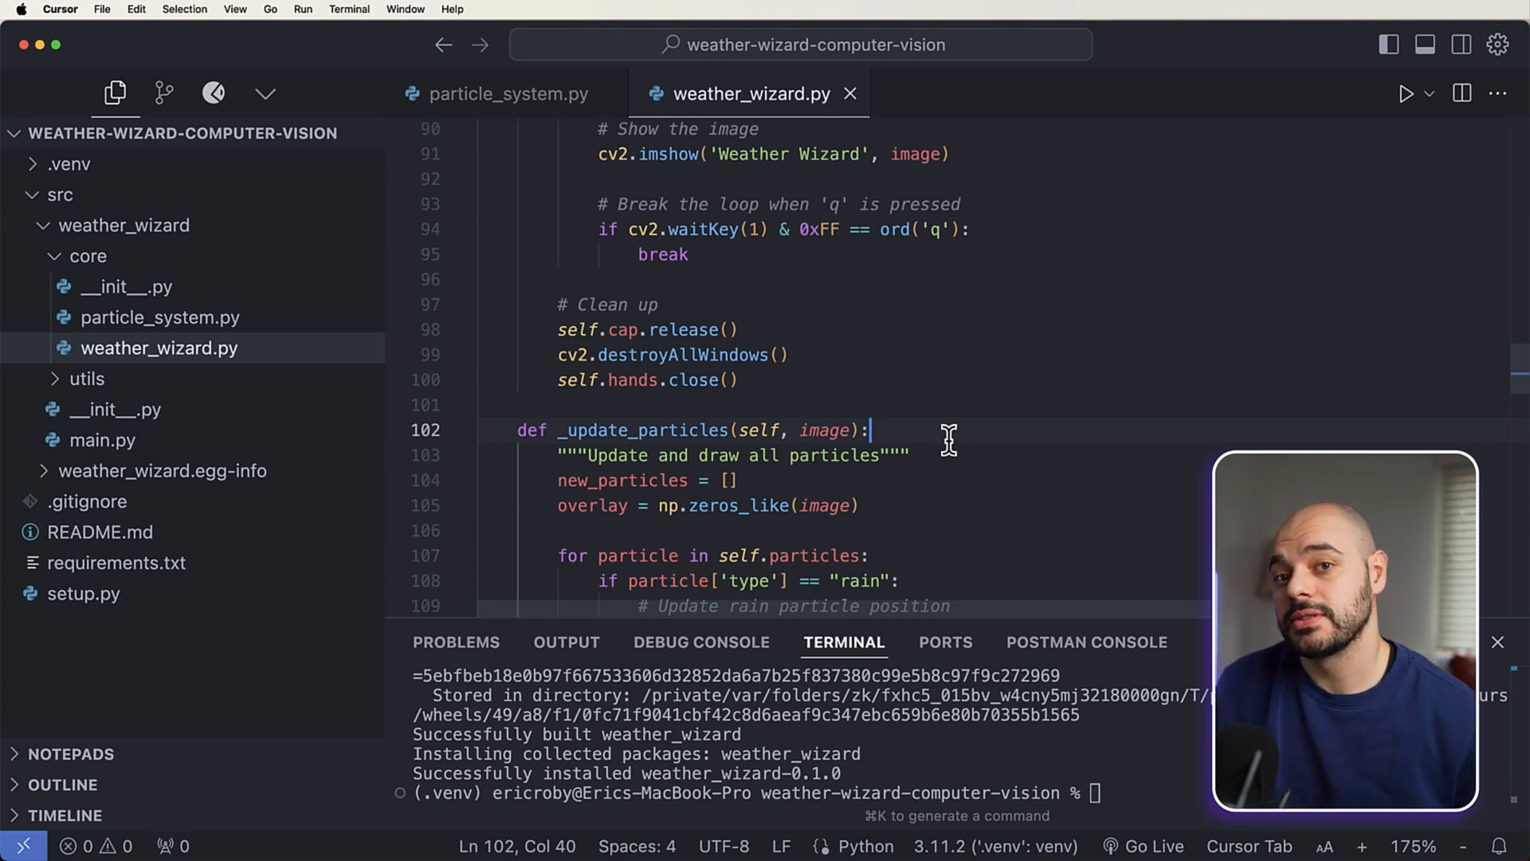
{"action": "scroll", "scroll_direction": "down", "scroll_amount": 3}
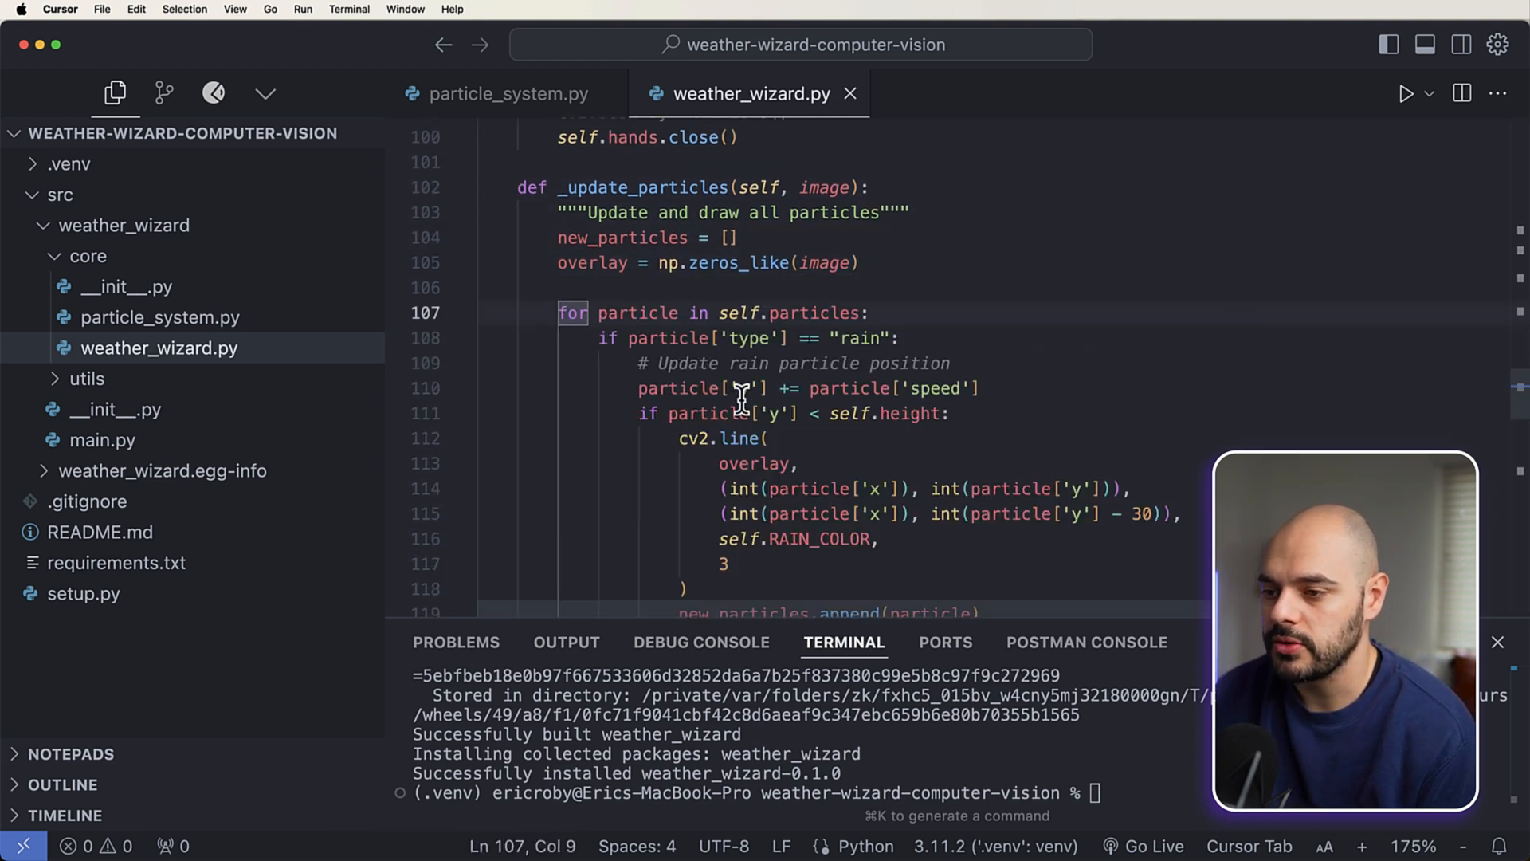
{"action": "scroll", "scroll_direction": "down", "scroll_amount": 3}
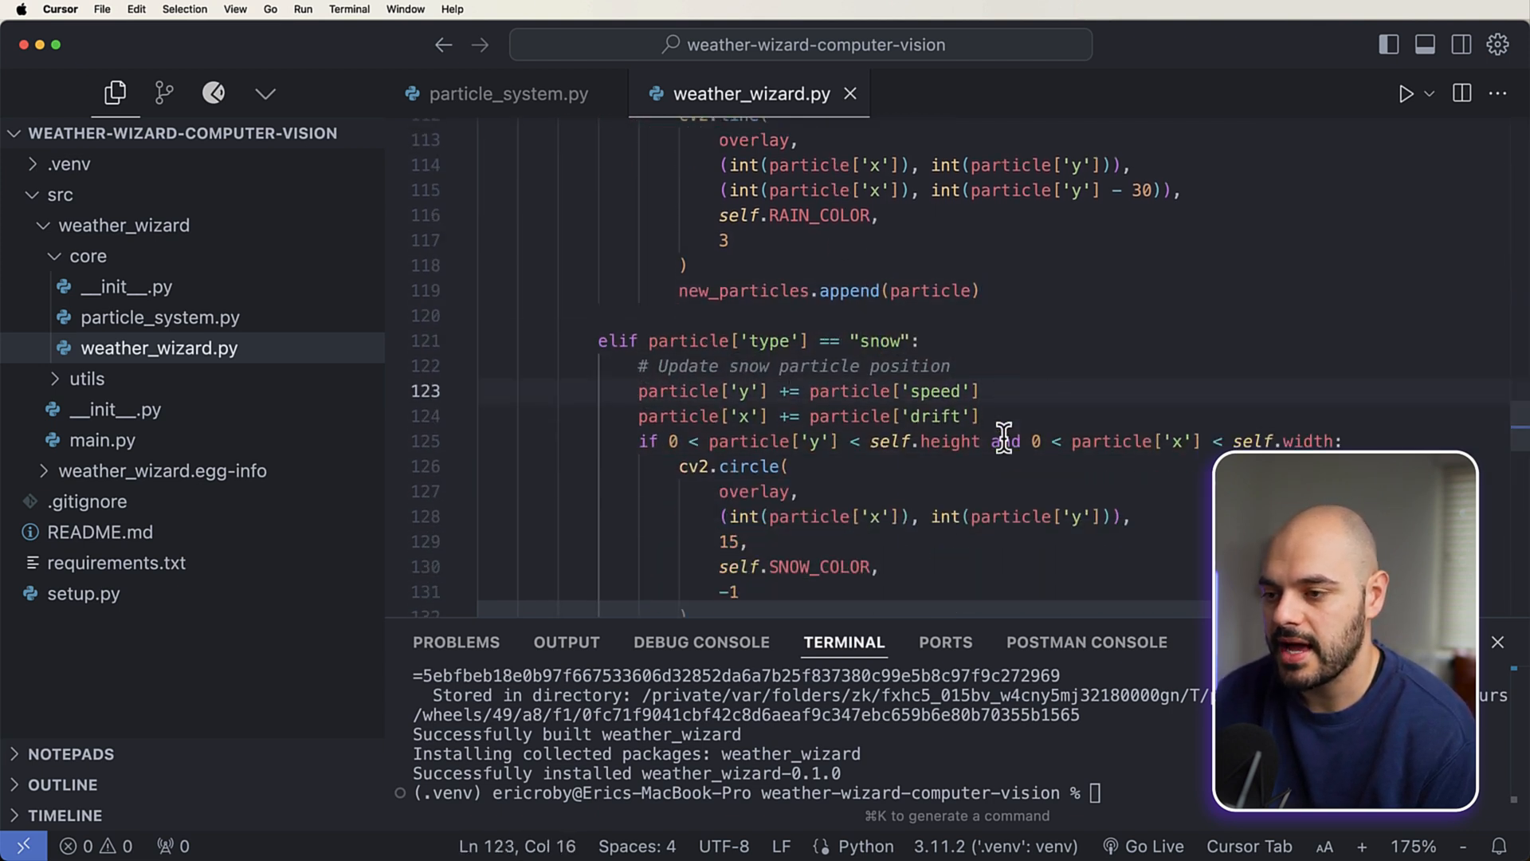
{"action": "scroll", "scroll_direction": "down", "scroll_amount": 3}
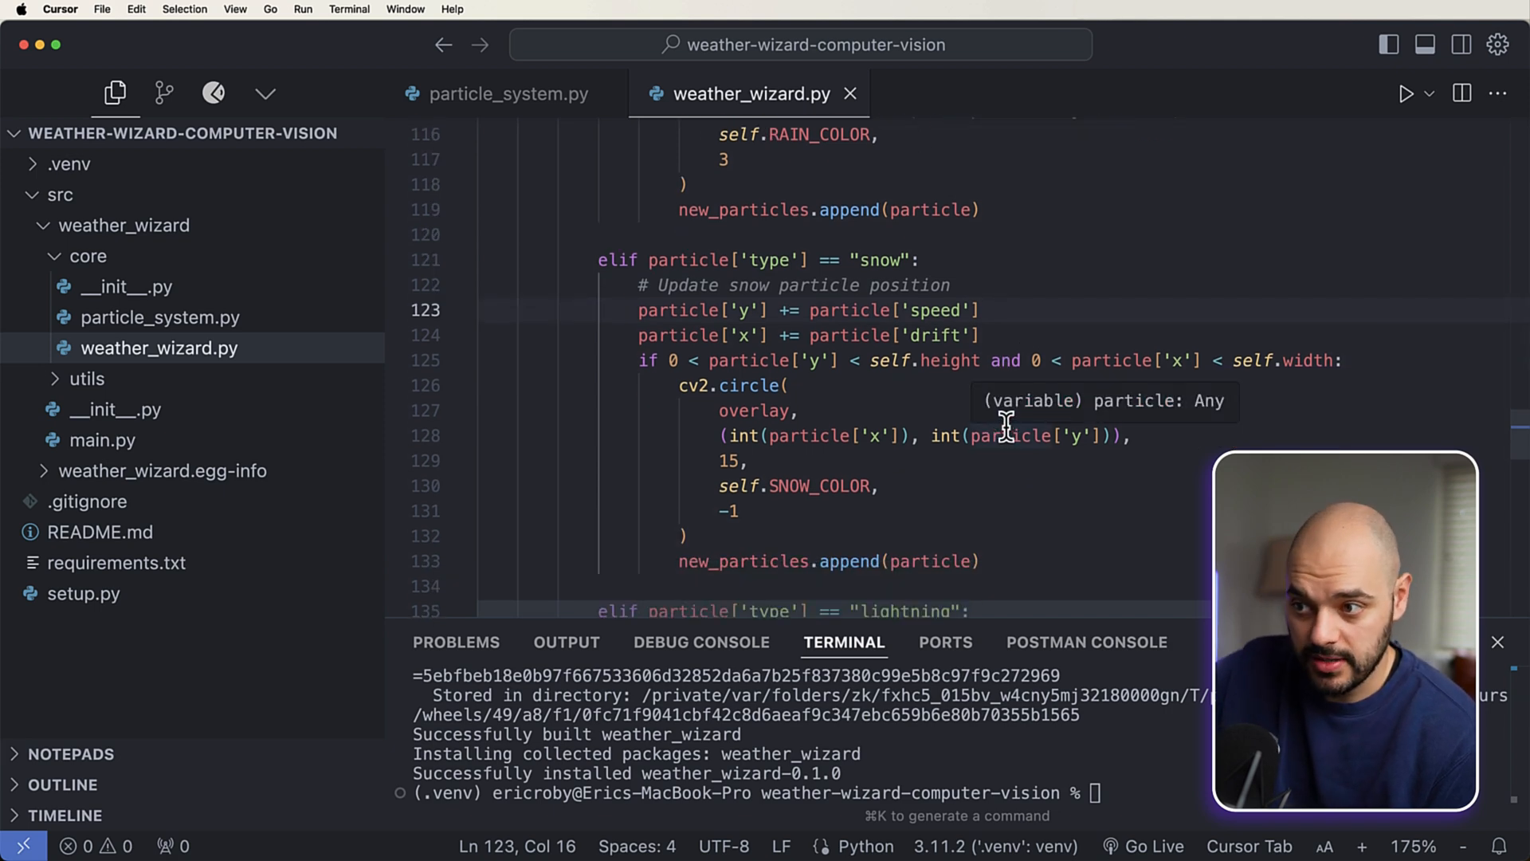
{"action": "scroll", "scroll_direction": "down", "scroll_amount": 3}
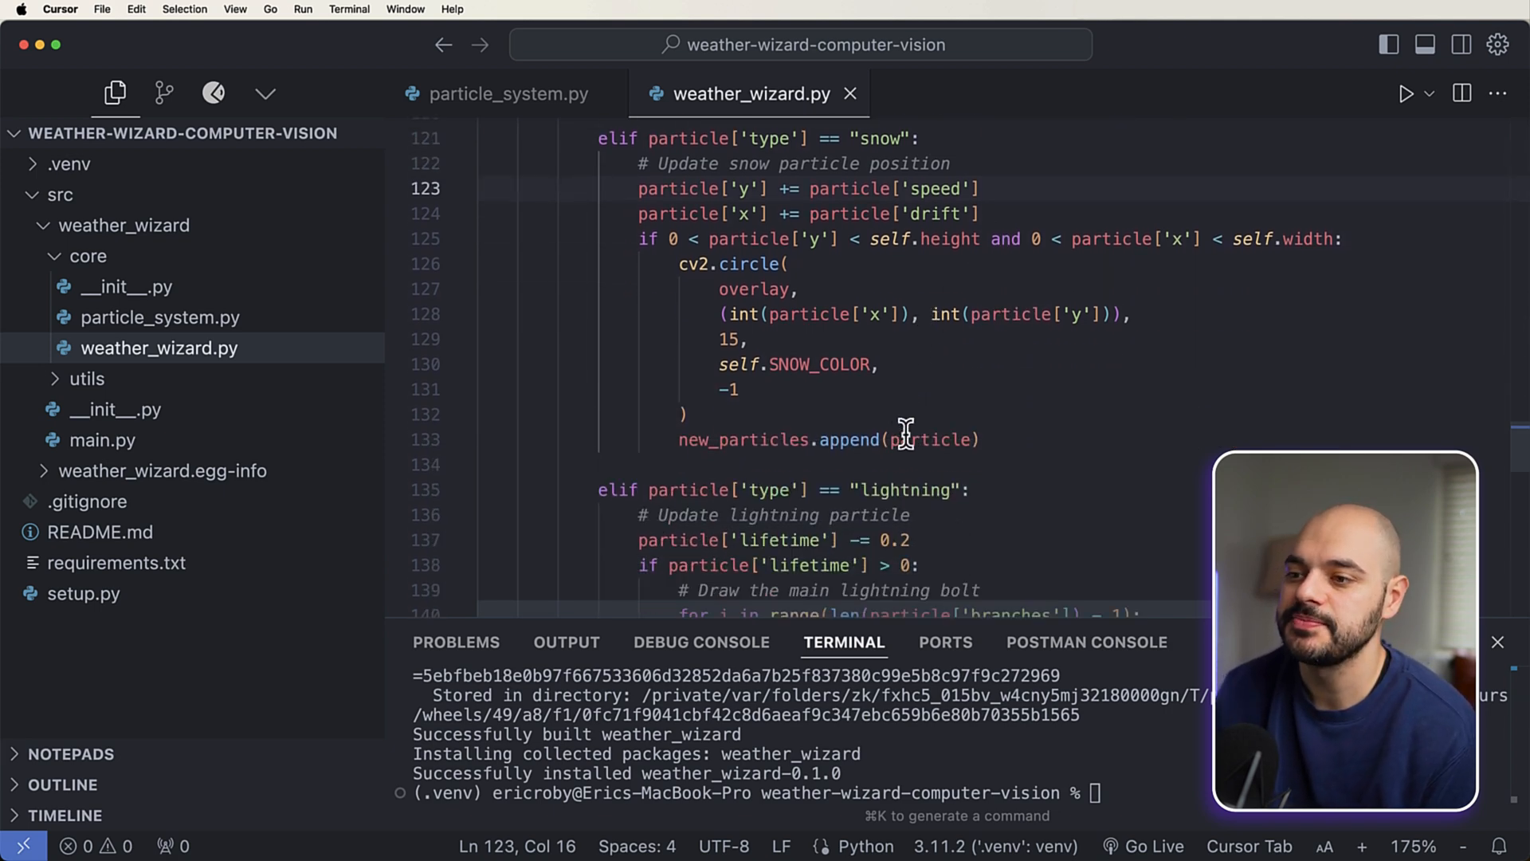
{"action": "scroll", "scroll_direction": "down", "scroll_amount": 3}
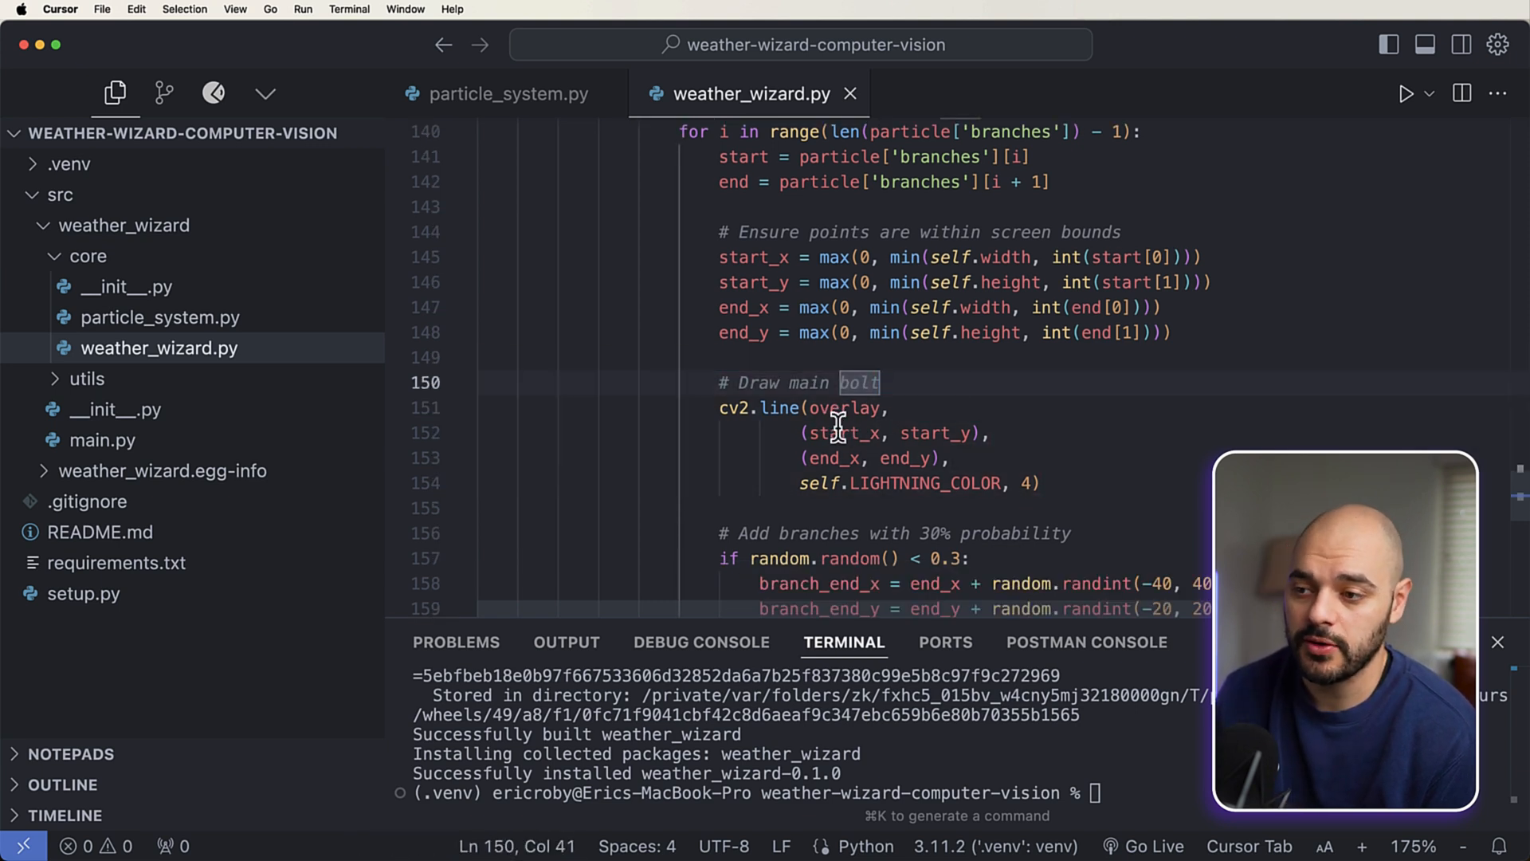
{"action": "mouse_move", "coordinate": [922, 434]}
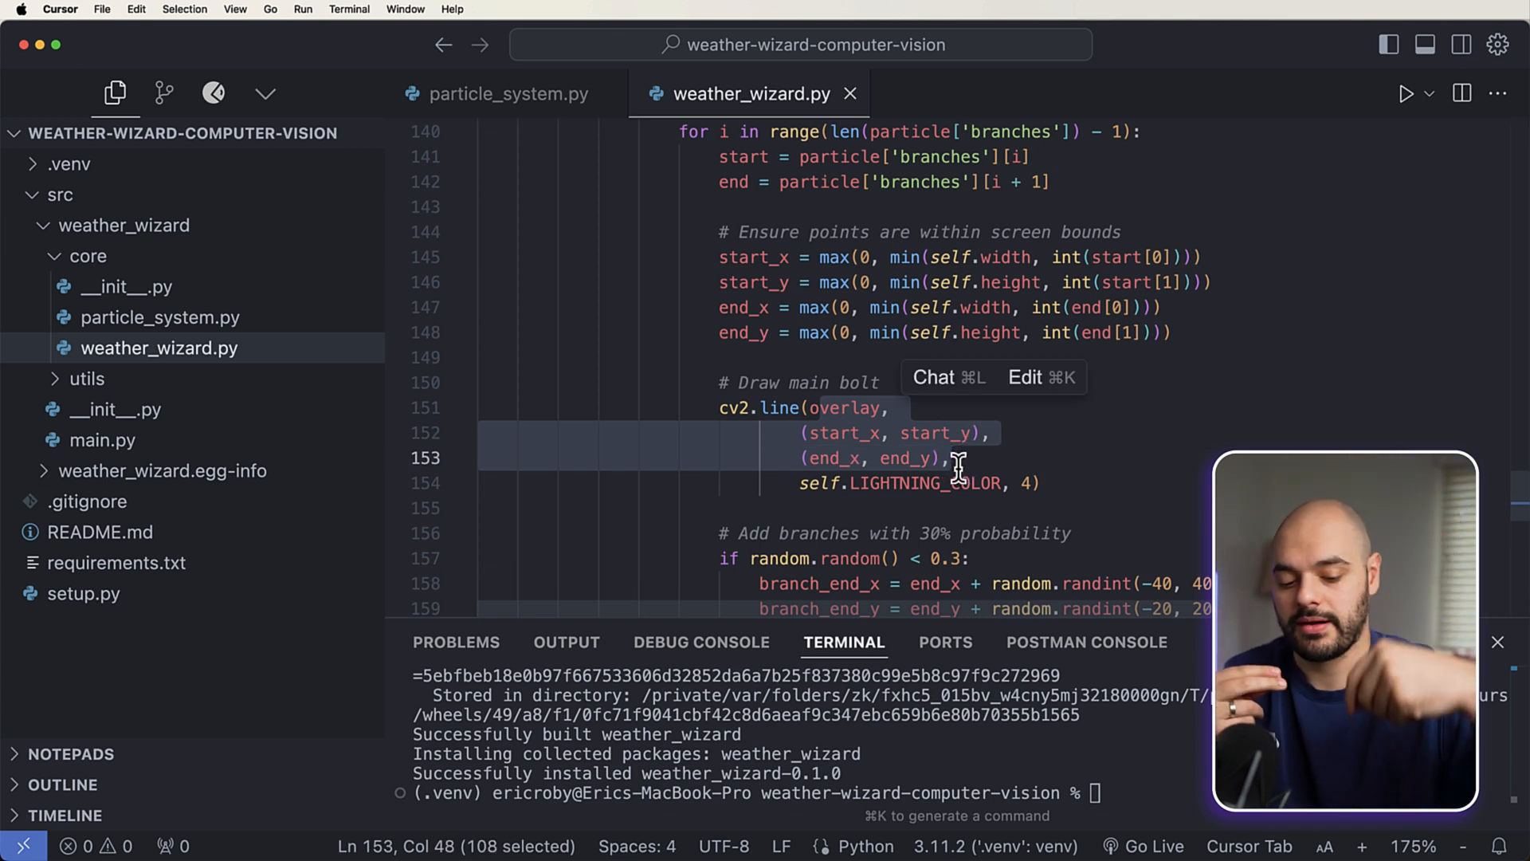
{"action": "mouse_move", "coordinate": [1069, 486]}
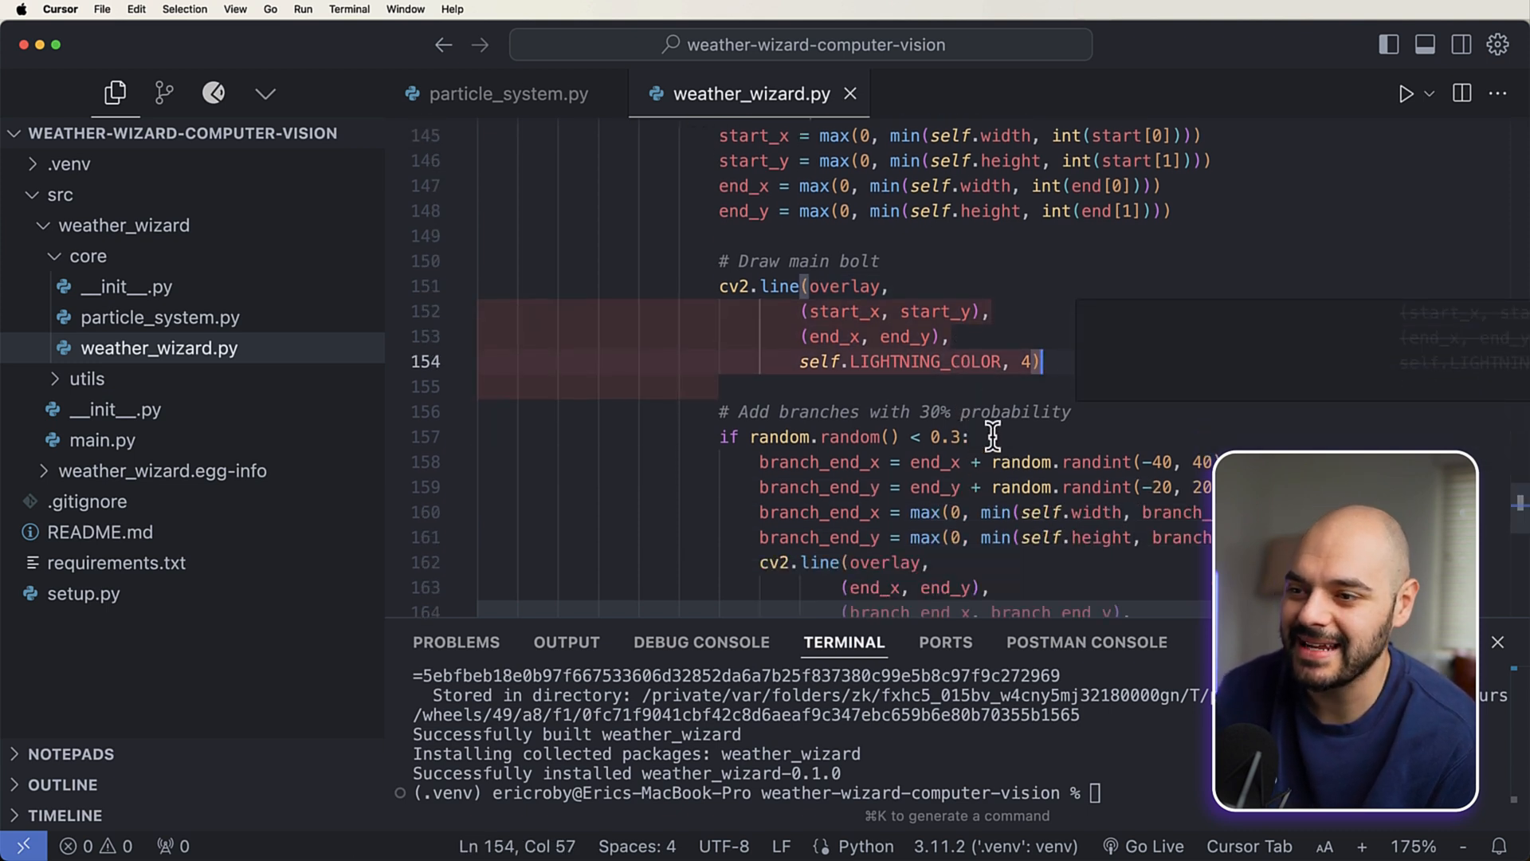
Step: Review the lightning bolts, branches, flash condition and addWeighted blending onto the frame
{"action": "scroll", "scroll_direction": "down", "scroll_amount": 3}
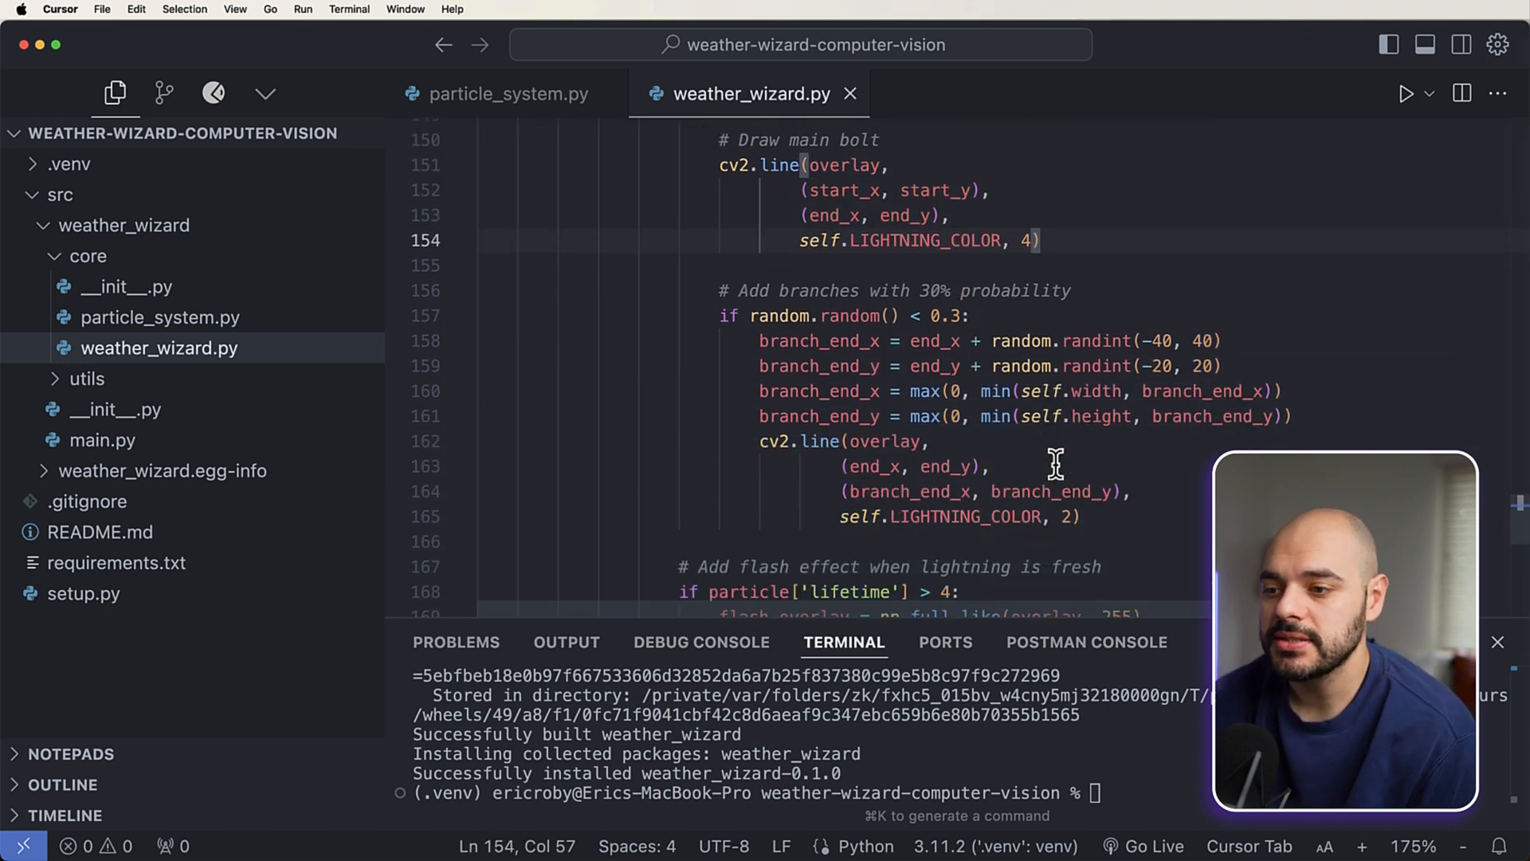
{"action": "scroll", "scroll_direction": "down", "scroll_amount": 3}
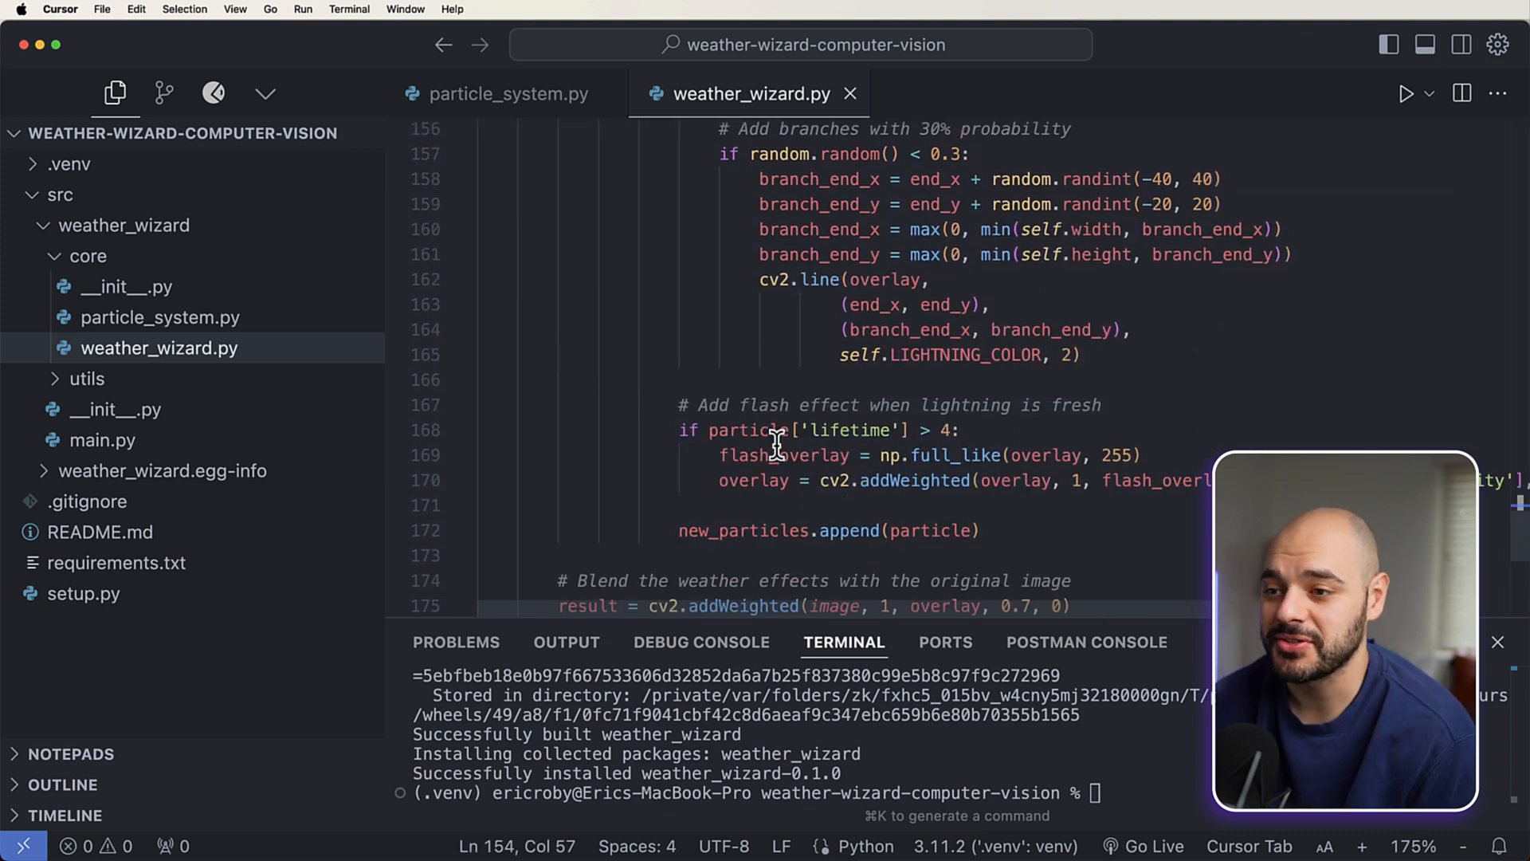
{"action": "left_click", "coordinate": [960, 430]}
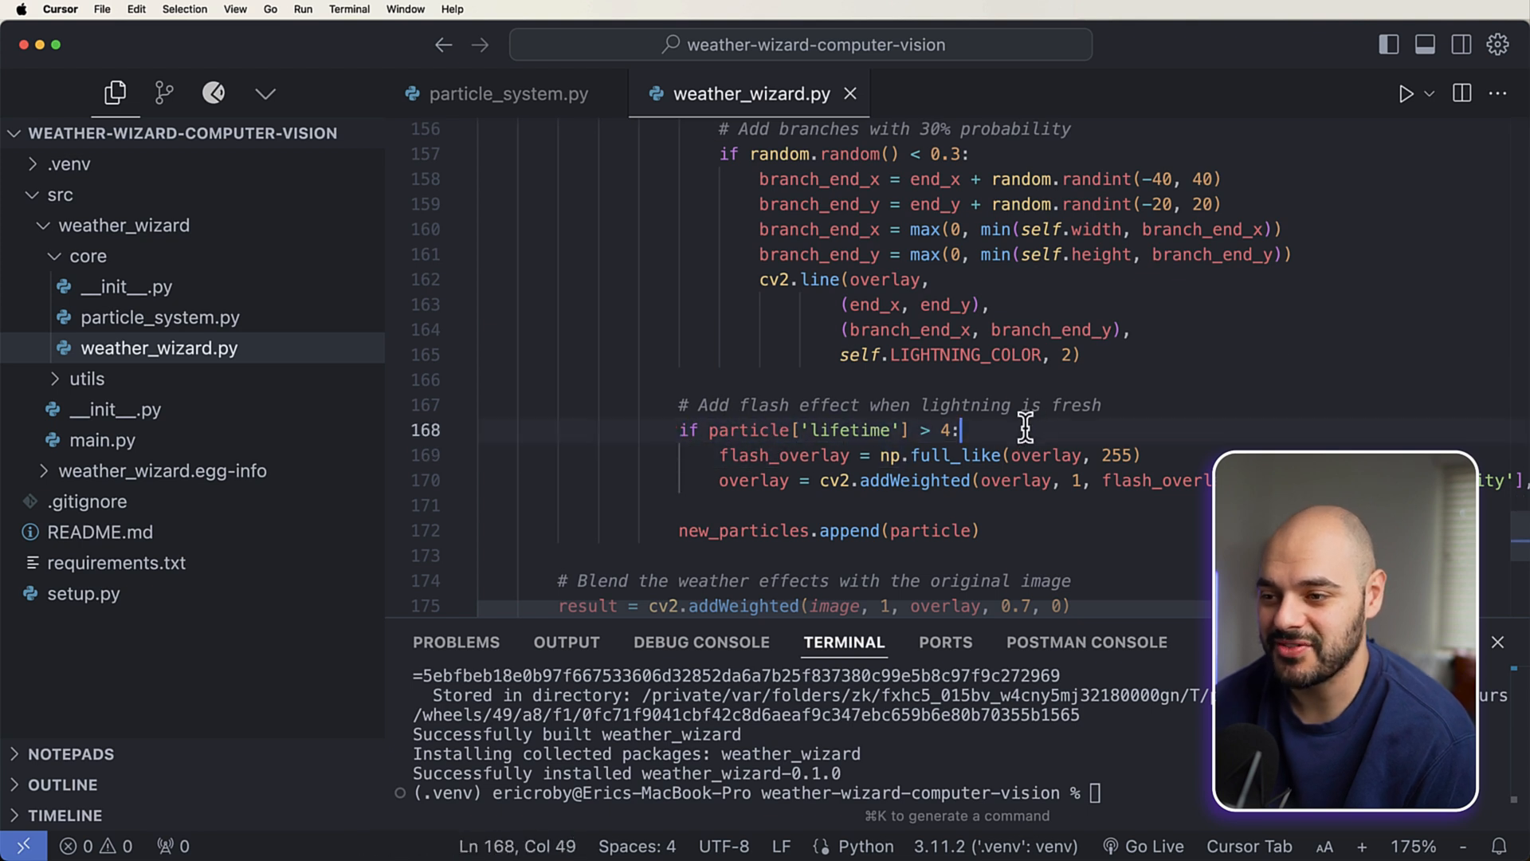
{"action": "mouse_move", "coordinate": [942, 414]}
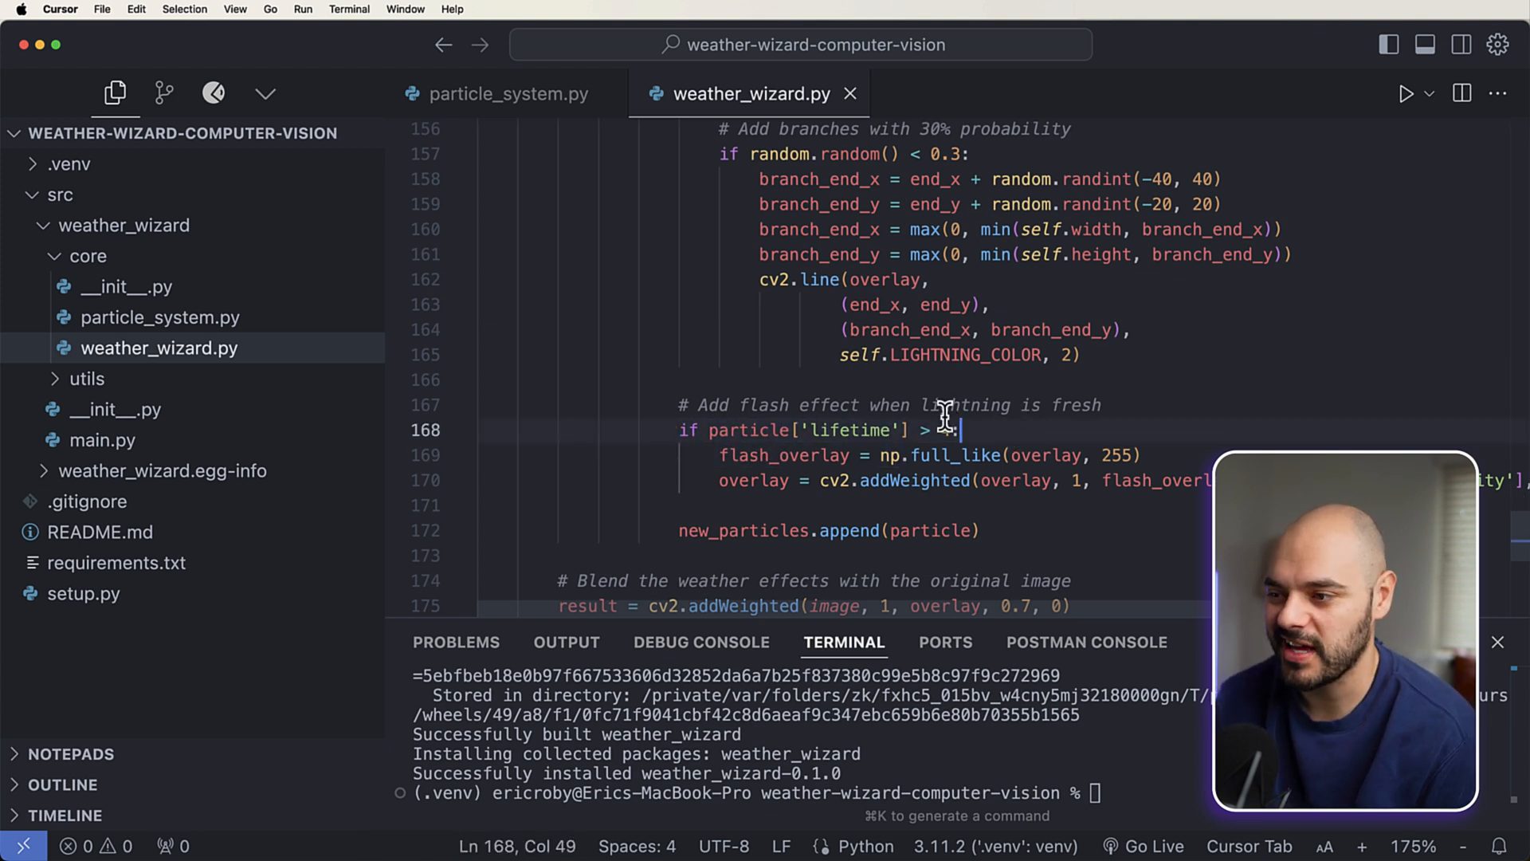
{"action": "scroll", "scroll_direction": "down", "scroll_amount": 3}
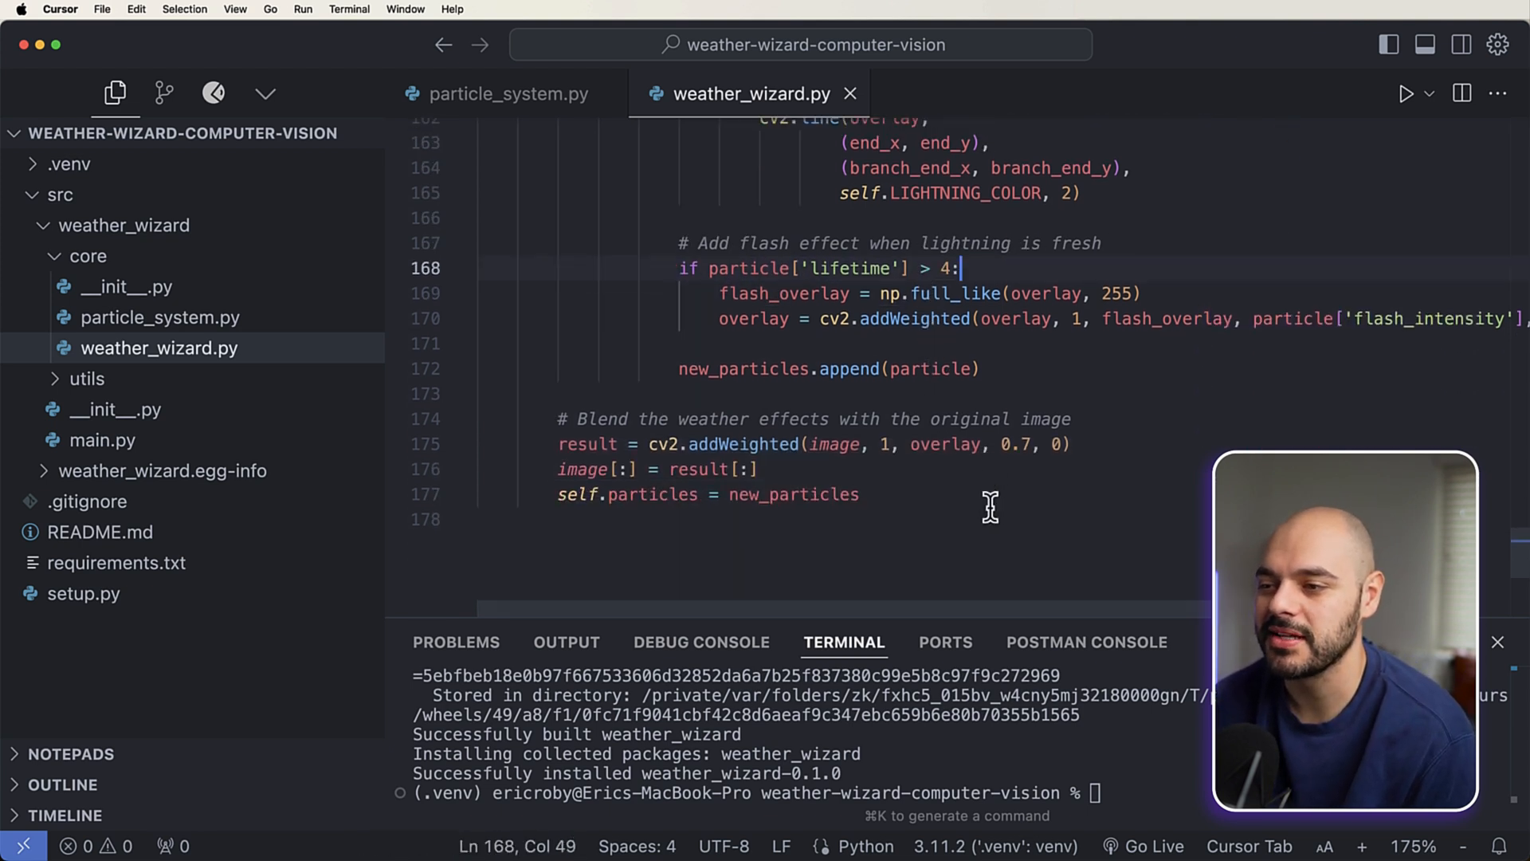
{"action": "left_click", "coordinate": [861, 495]}
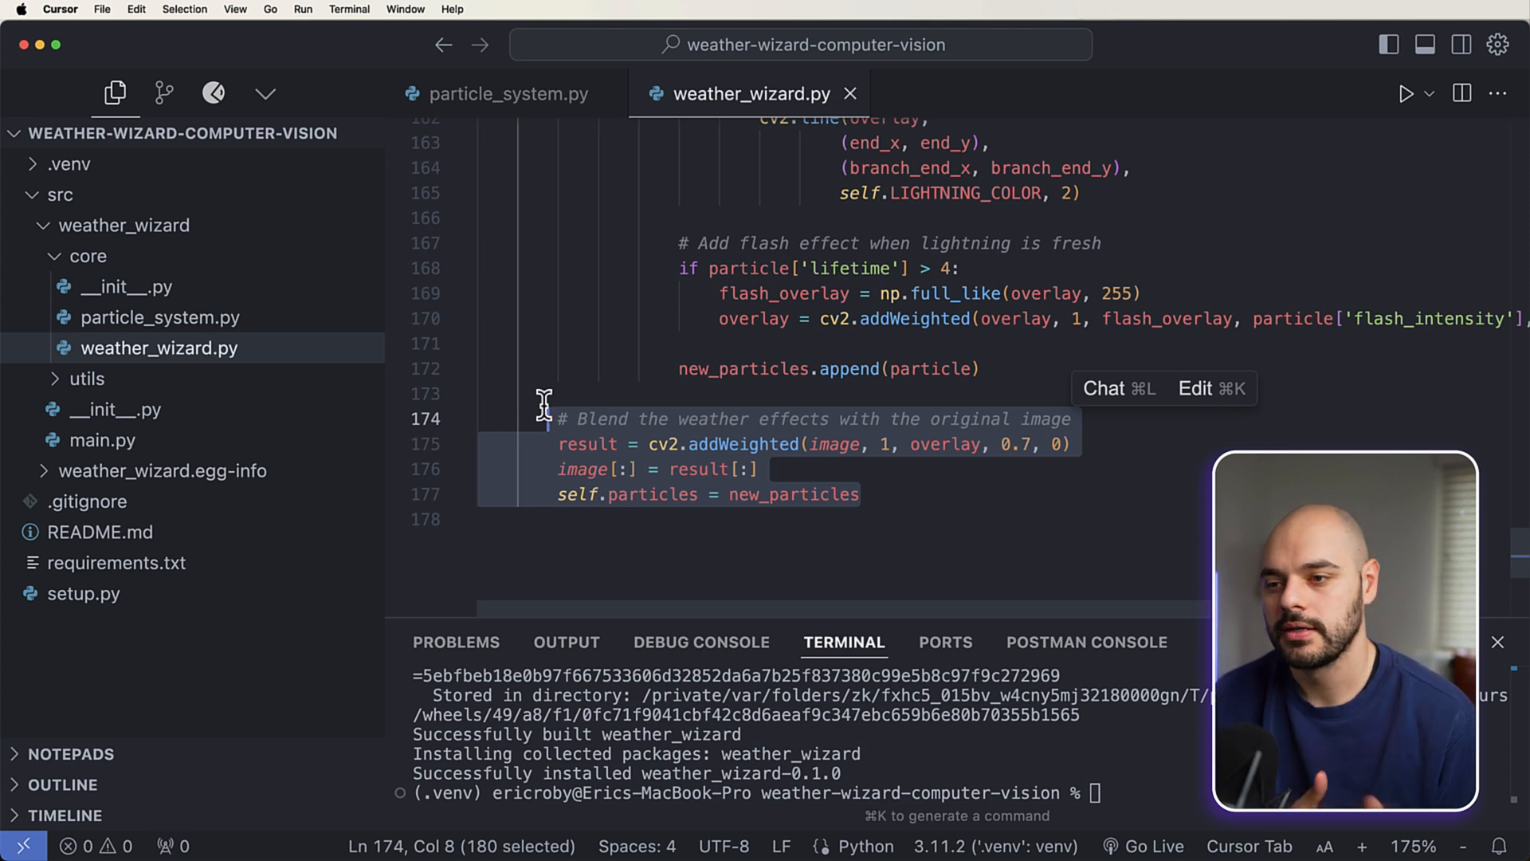
{"action": "mouse_move", "coordinate": [1056, 444]}
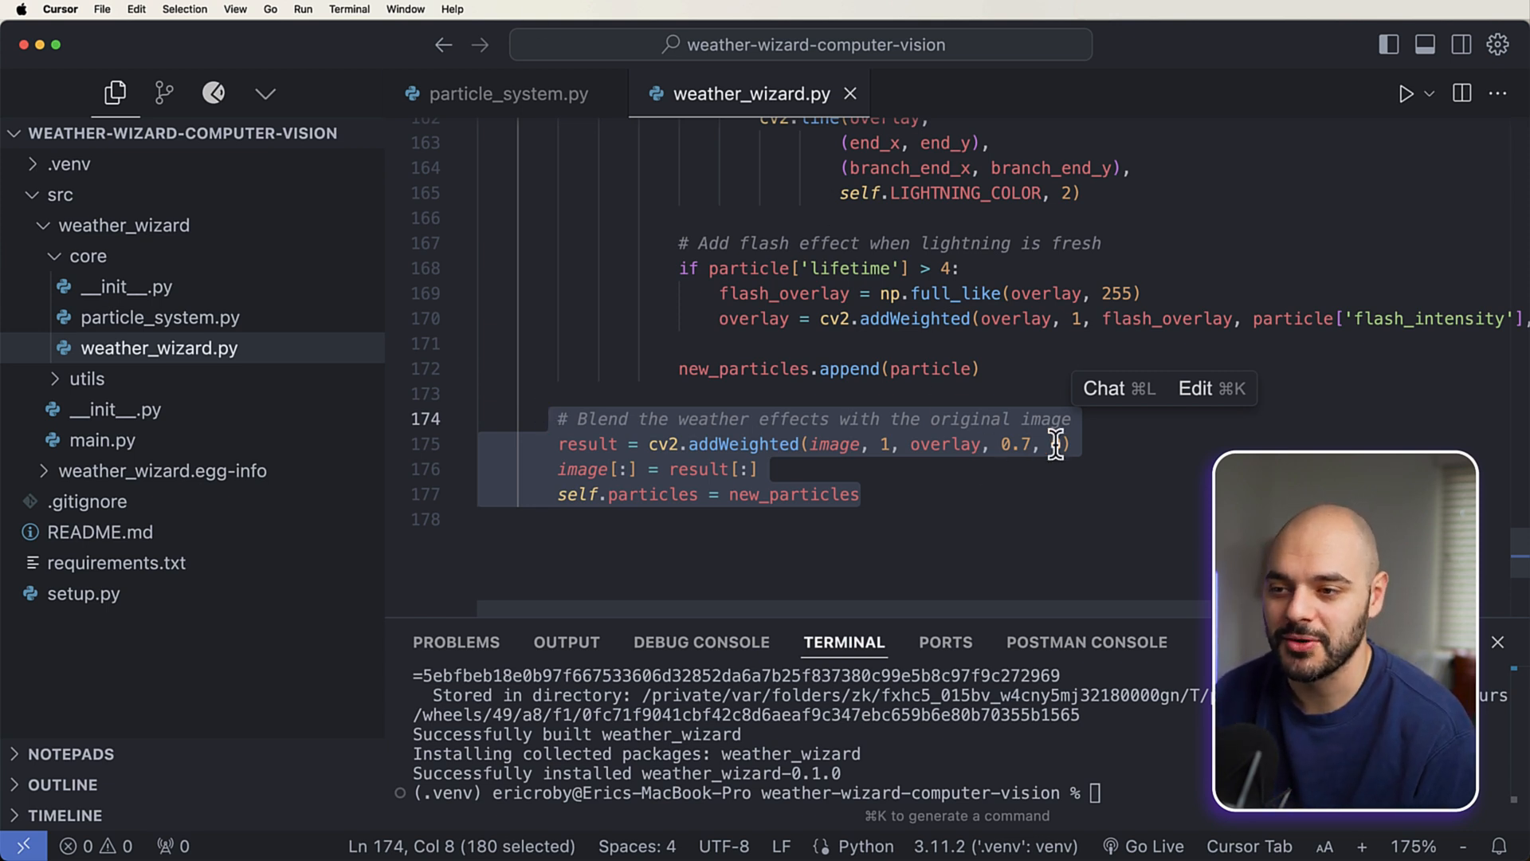
Step: Run python -m weather_wizard.main in the terminal to launch Weather Wizard
{"action": "left_click", "coordinate": [1049, 444]}
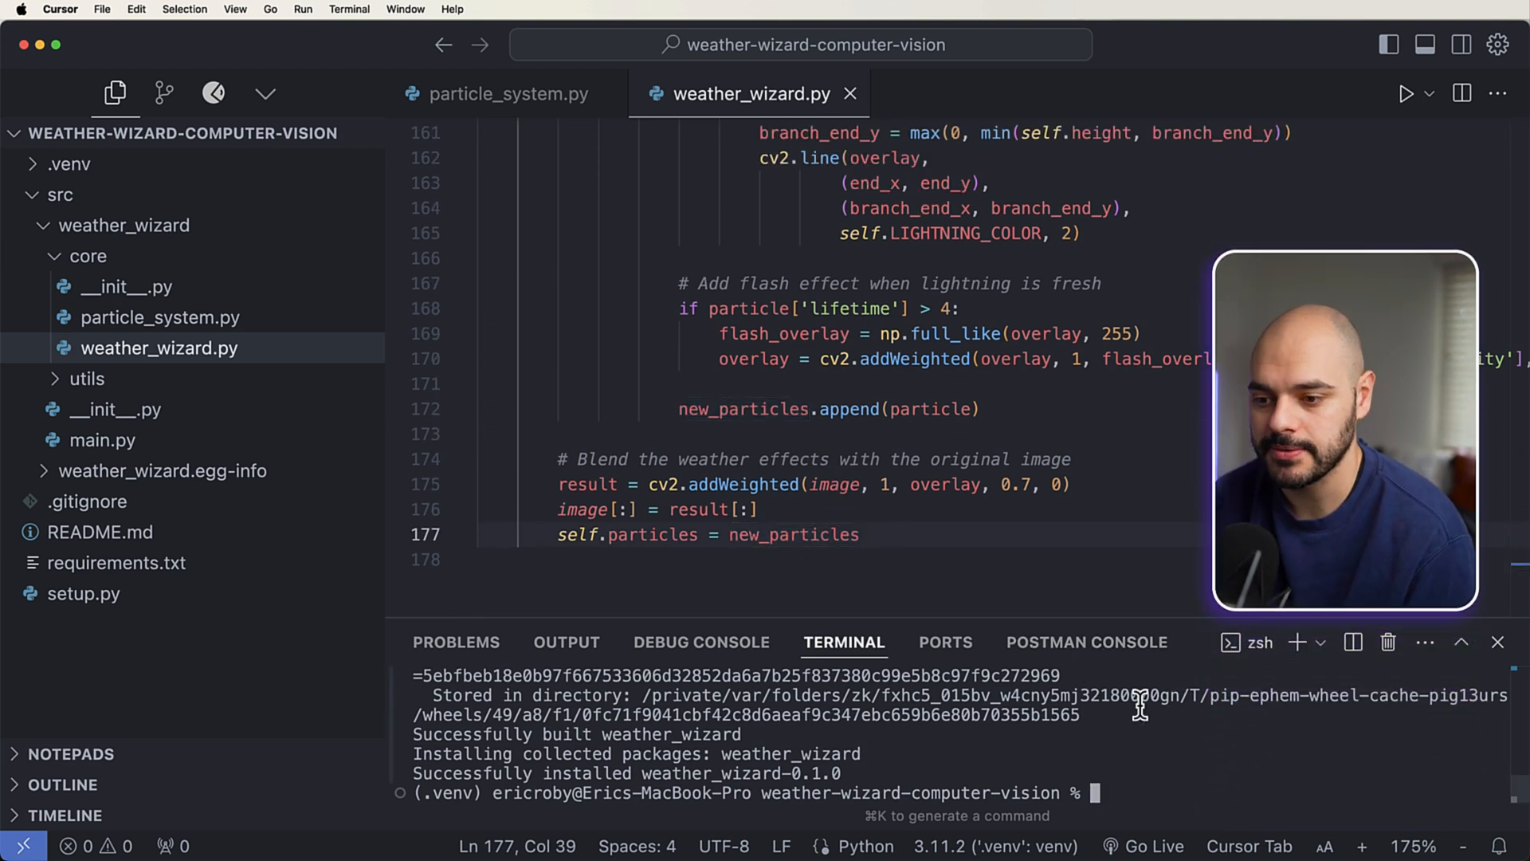
{"action": "mouse_move", "coordinate": [199, 621]}
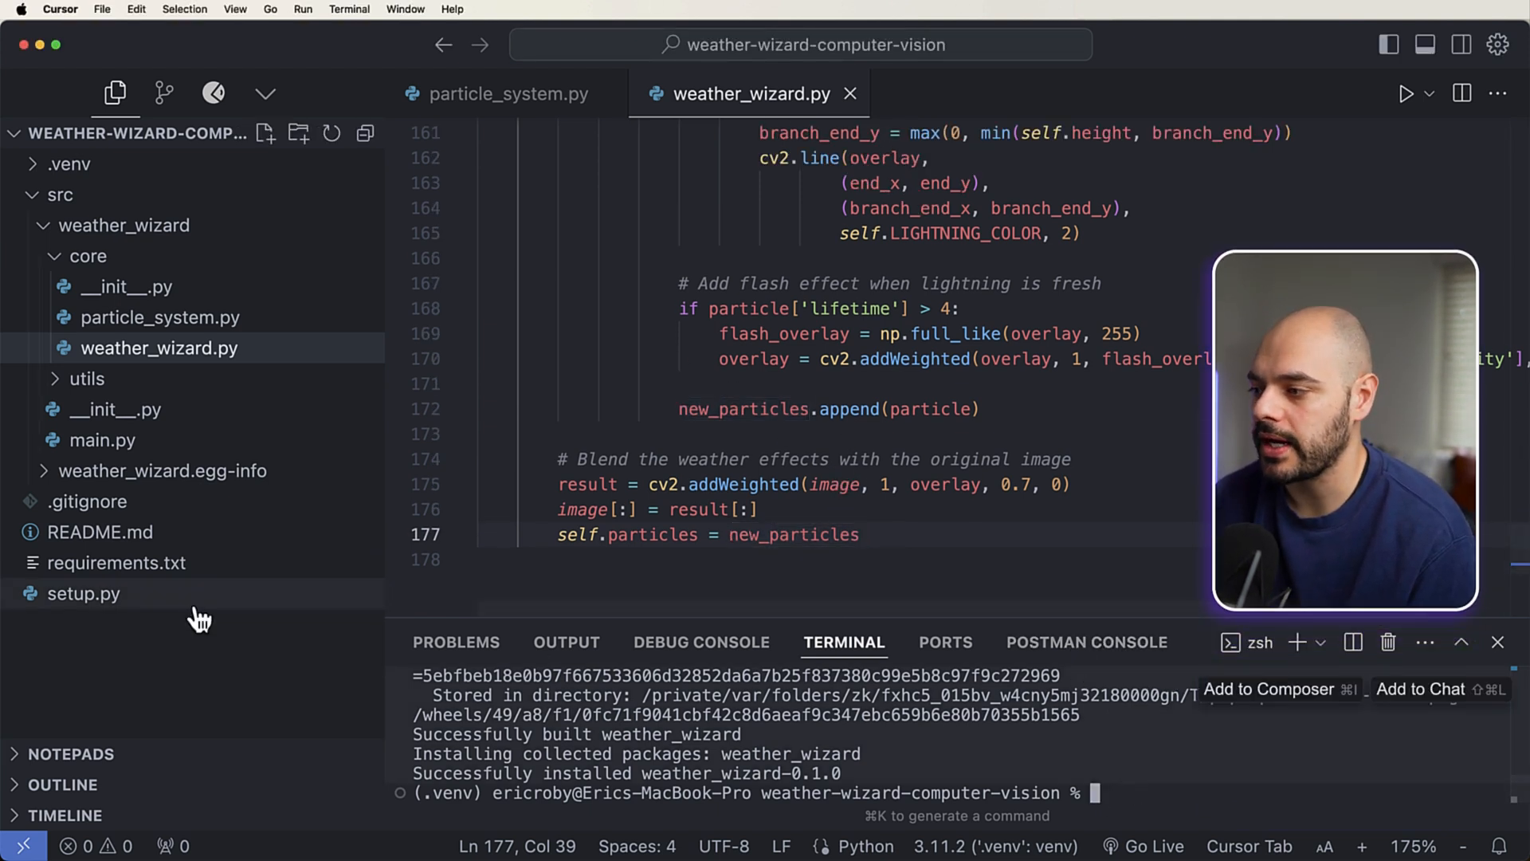
{"action": "type", "text": "python -m weather_wizard.main"}
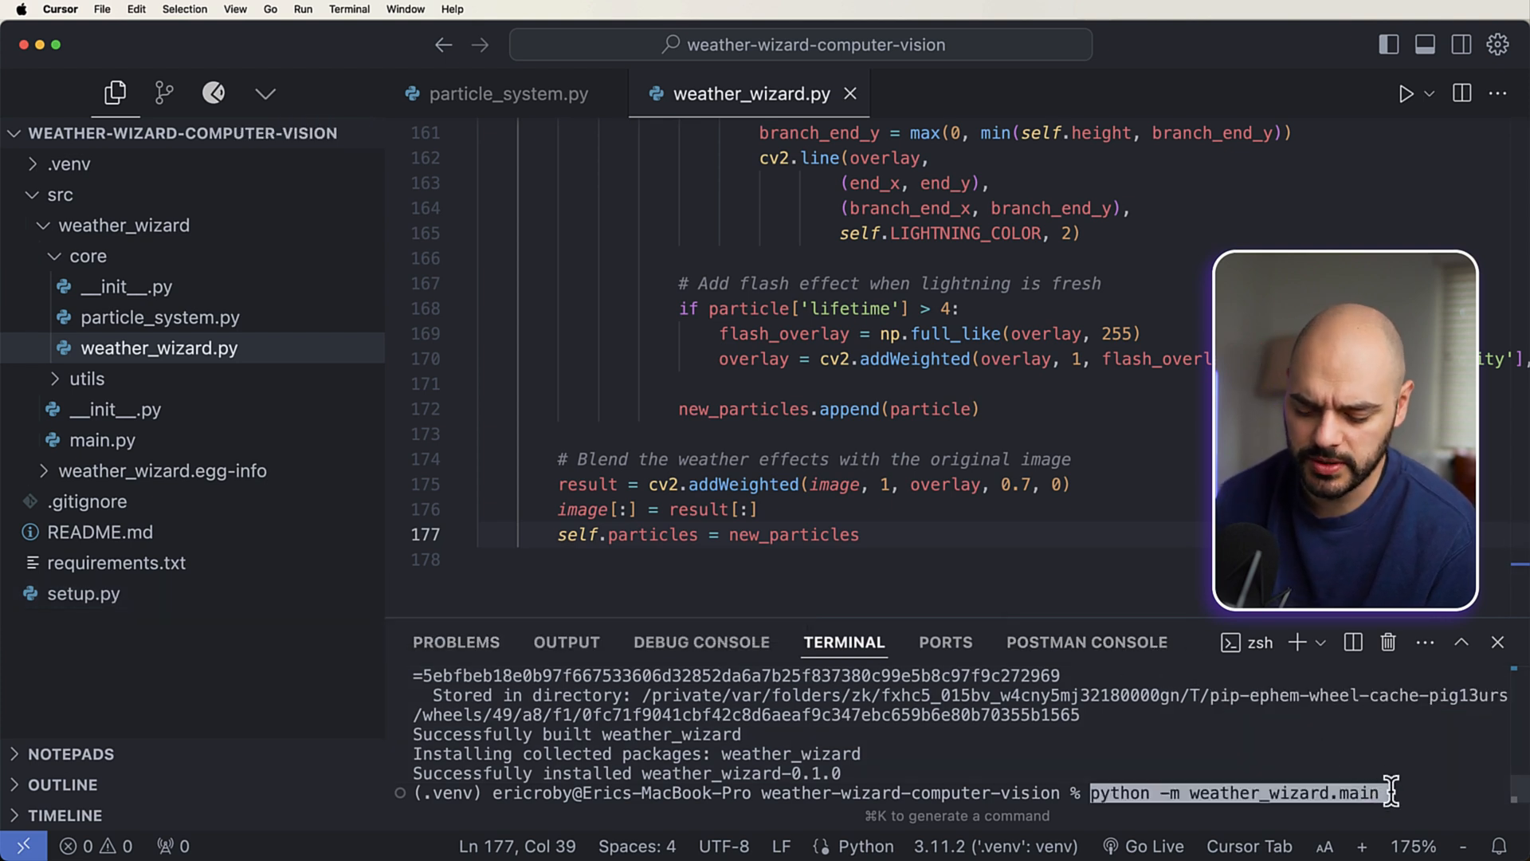
{"action": "key", "text": "Return"}
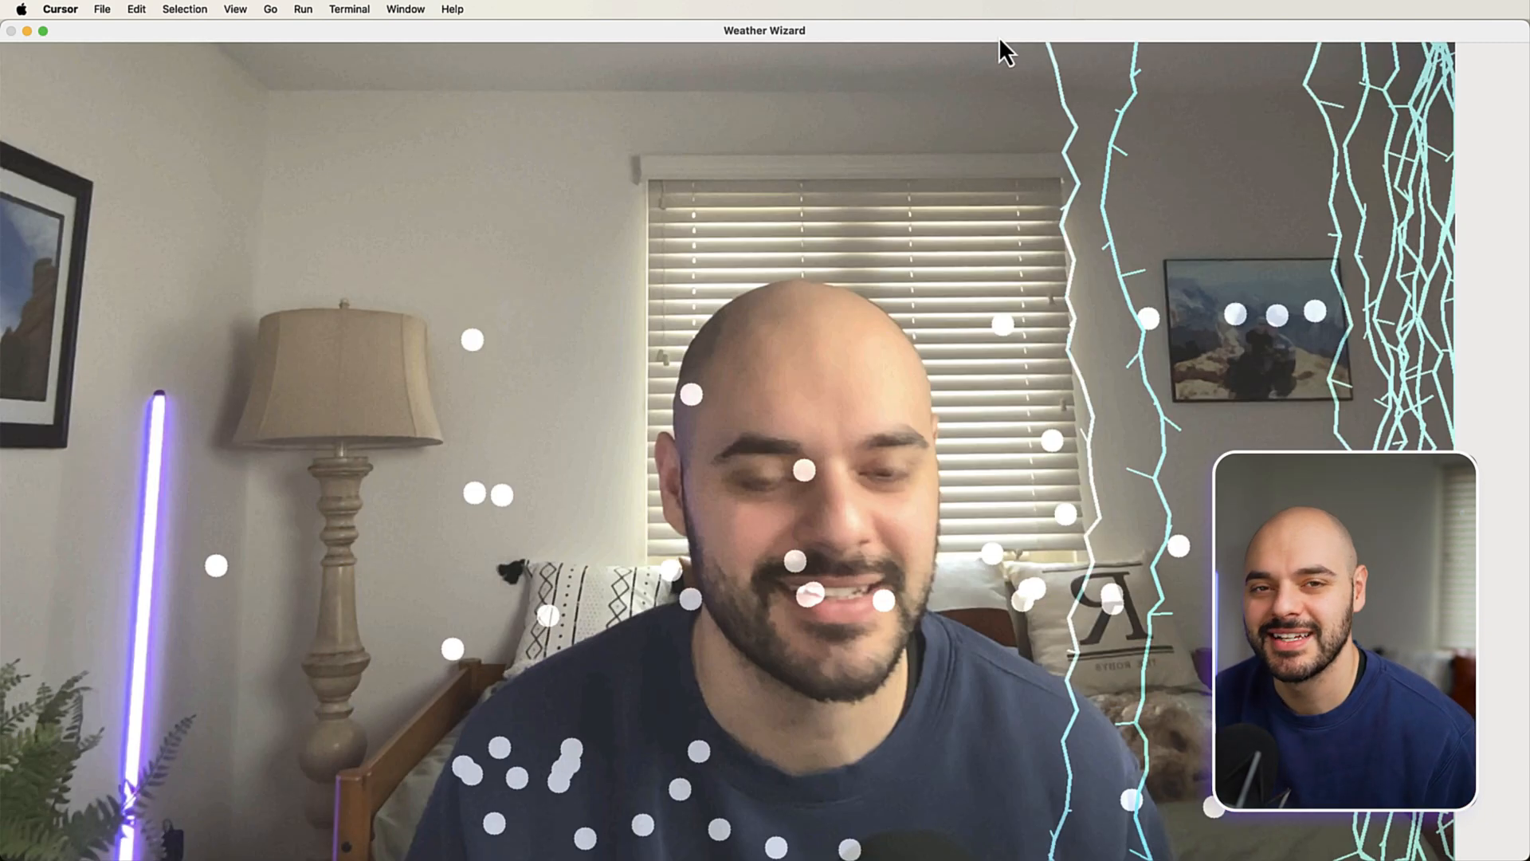
{"action": "mouse_move", "coordinate": [544, 54]}
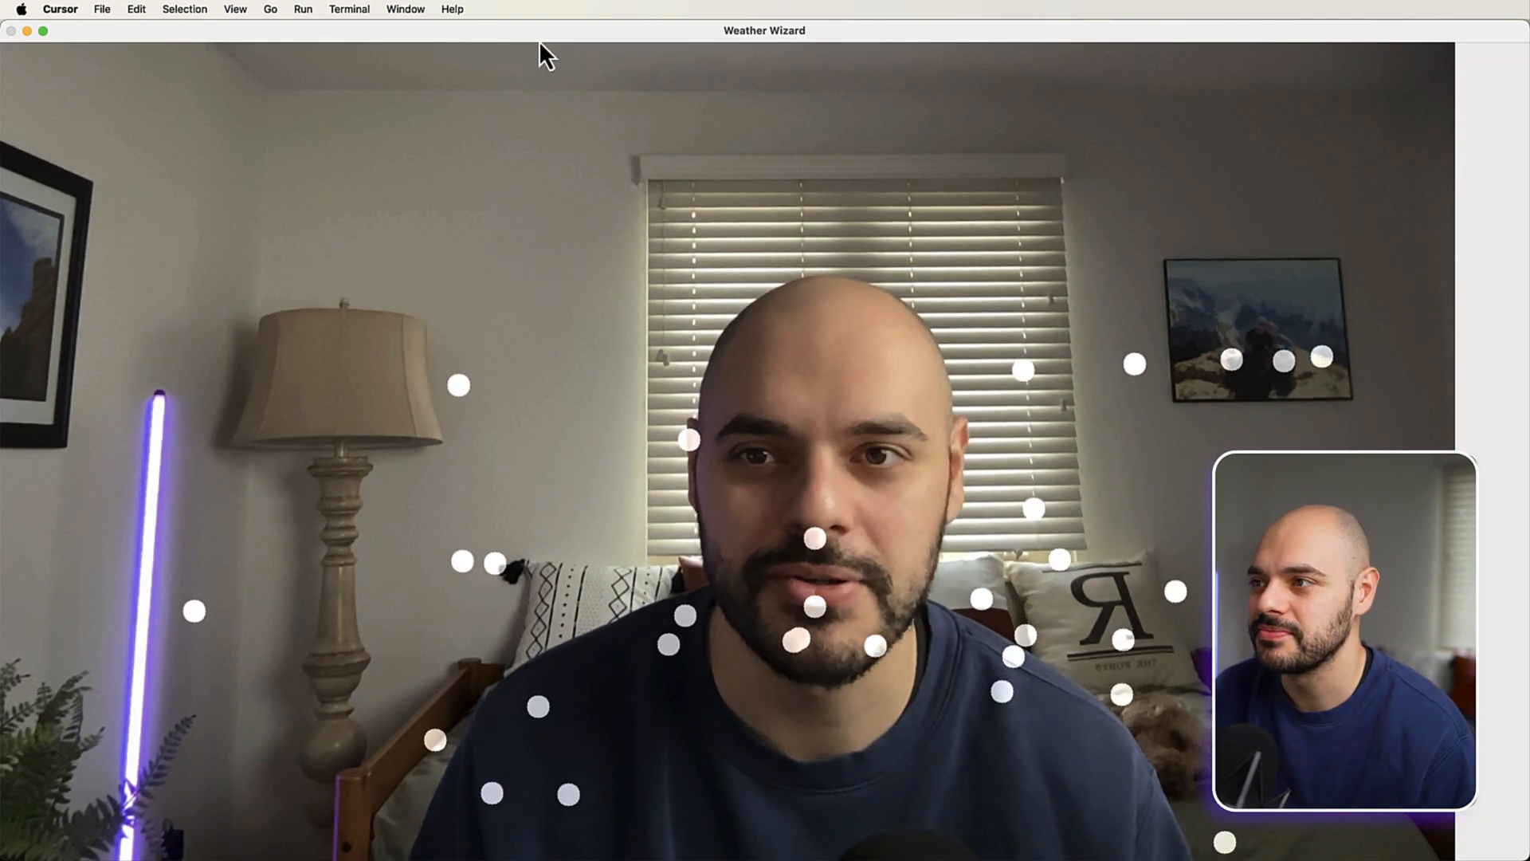